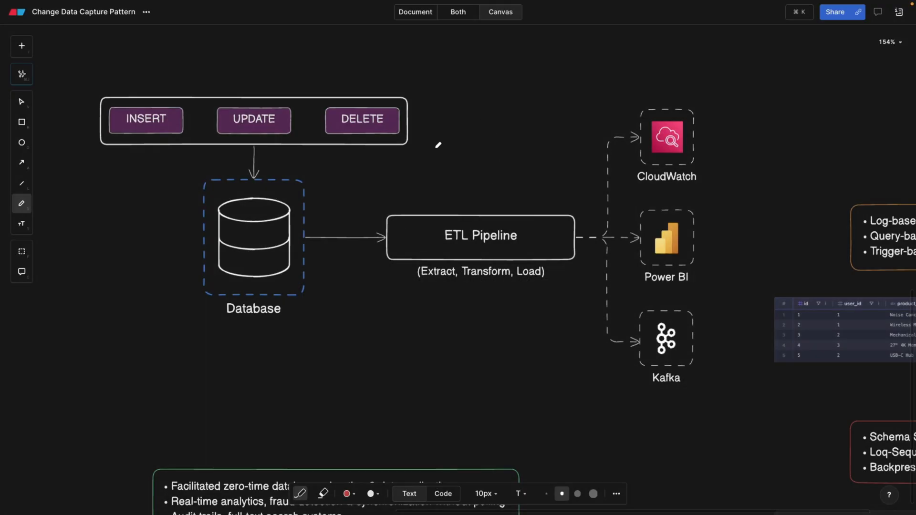
{"action": "mouse_move", "coordinate": [188, 132]}
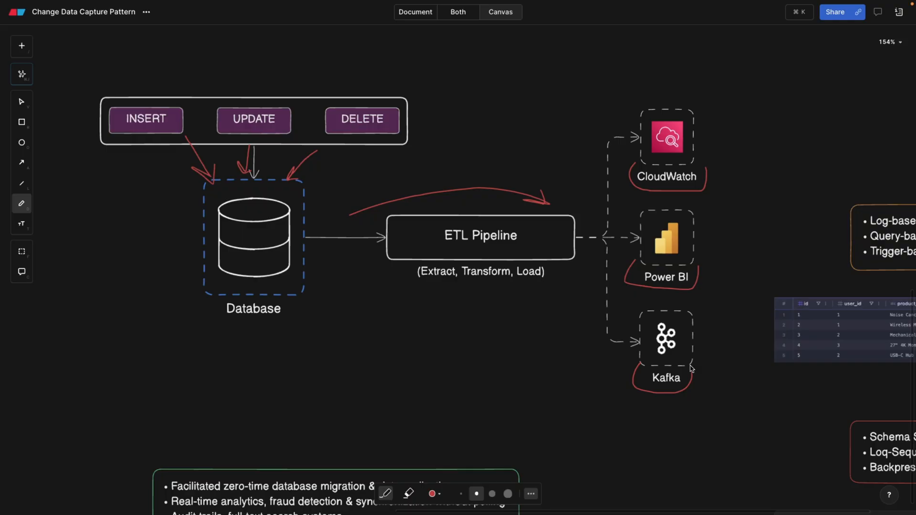
{"action": "mouse_move", "coordinate": [366, 166]}
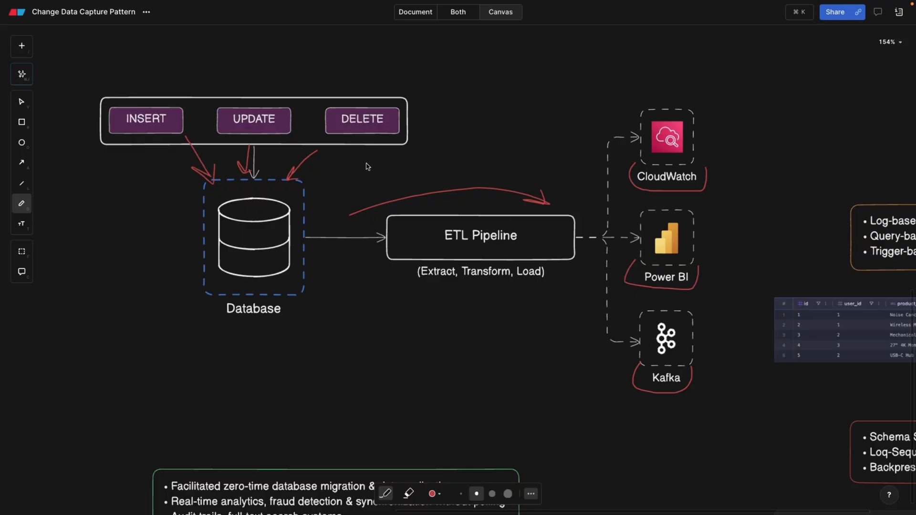
{"action": "mouse_move", "coordinate": [410, 256]}
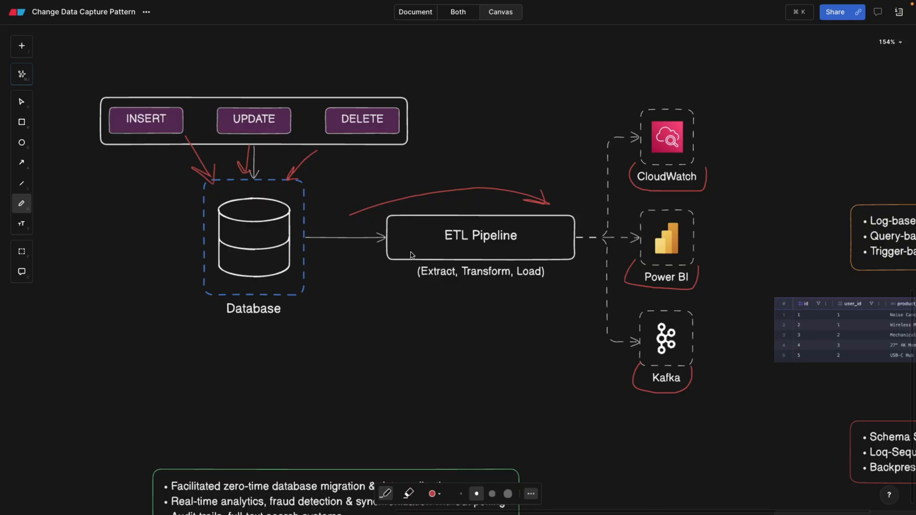
{"action": "mouse_move", "coordinate": [245, 238]}
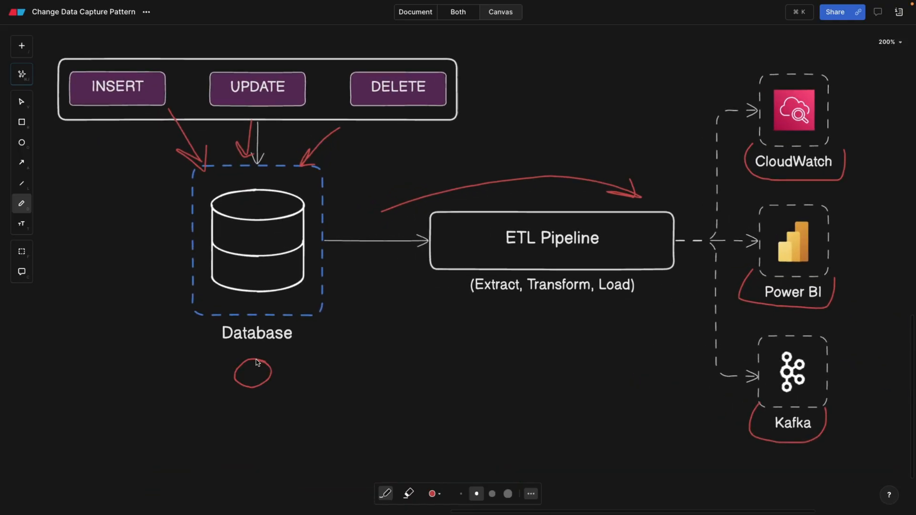
Draw red arrows into Database and ETL Pipeline and underline CloudWatch, Power BI and Kafka
{"action": "scroll", "scroll_direction": "down", "scroll_amount": 3}
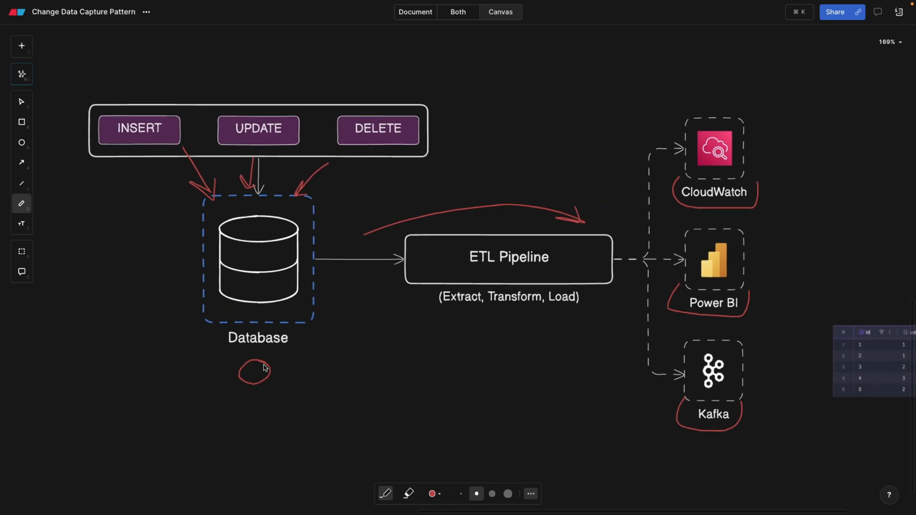
{"action": "scroll", "scroll_direction": "down", "scroll_amount": 3}
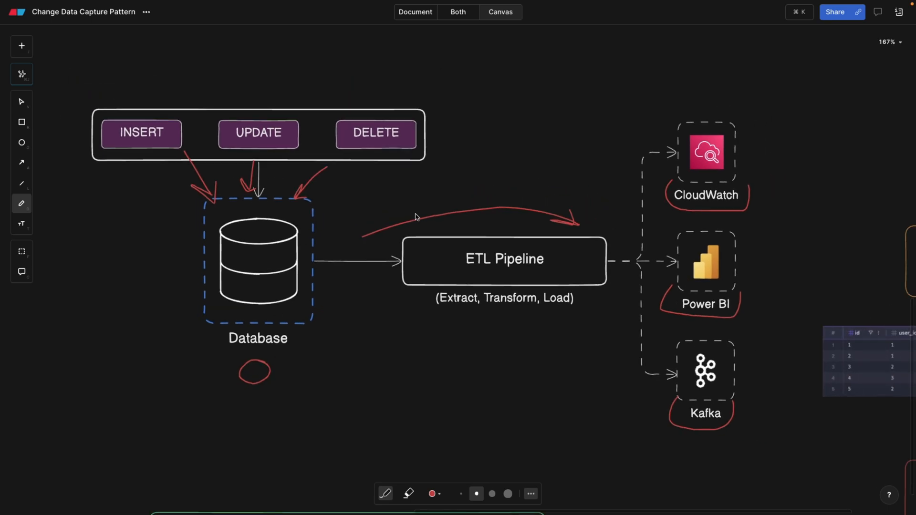
{"action": "mouse_move", "coordinate": [687, 153]}
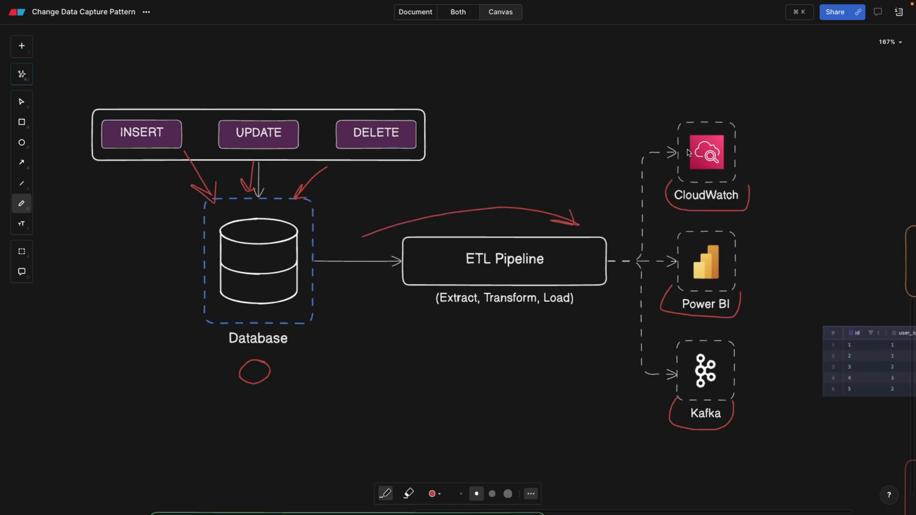
{"action": "mouse_move", "coordinate": [562, 276]}
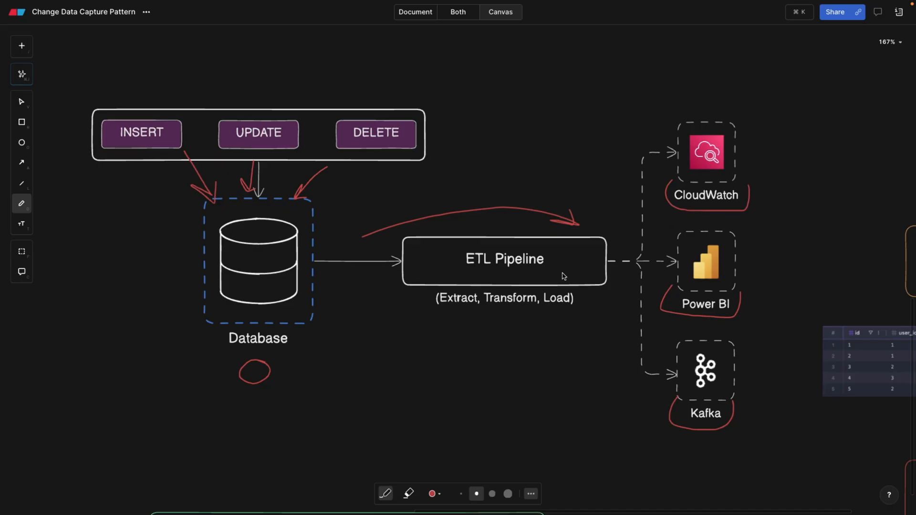
{"action": "scroll", "scroll_direction": "down", "scroll_amount": 3}
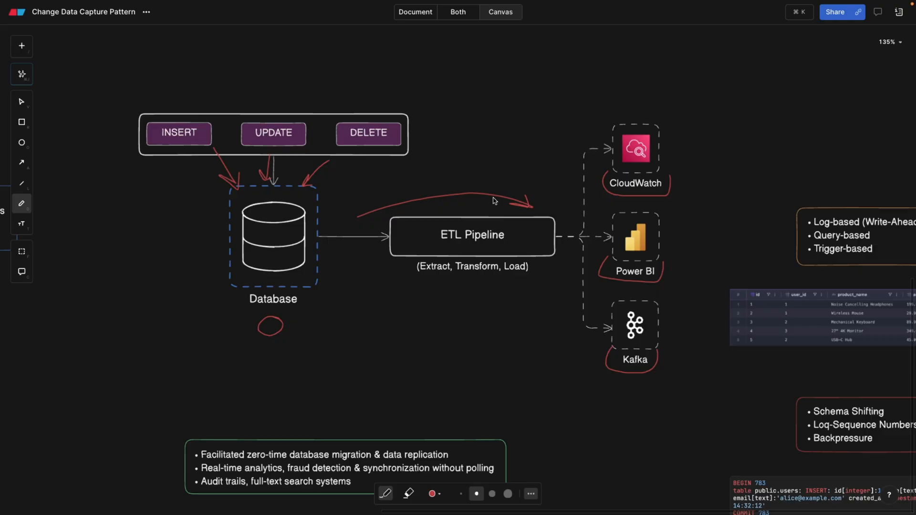
{"action": "mouse_move", "coordinate": [334, 197]}
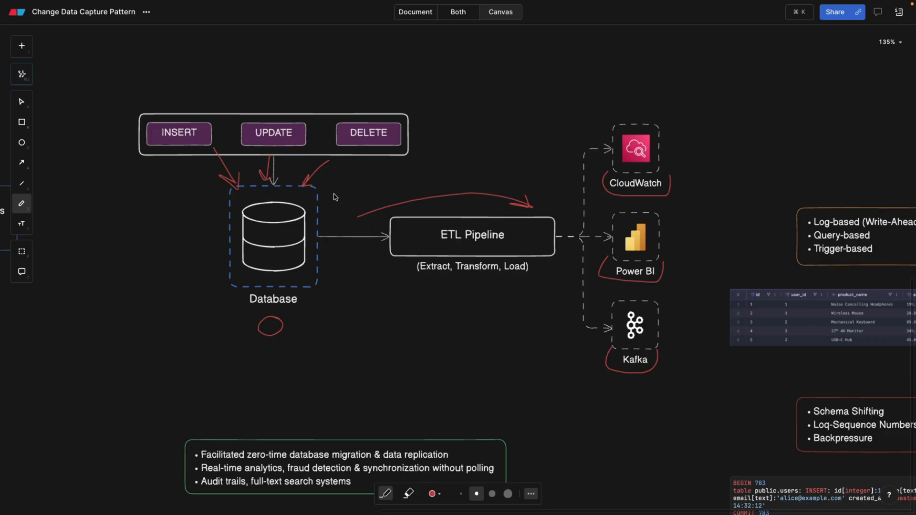
{"action": "mouse_move", "coordinate": [341, 290]}
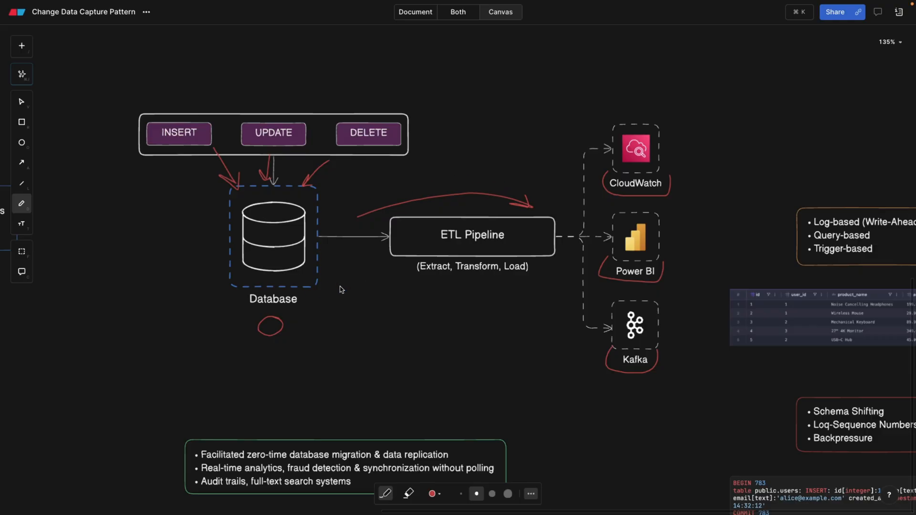
{"action": "mouse_move", "coordinate": [456, 157]}
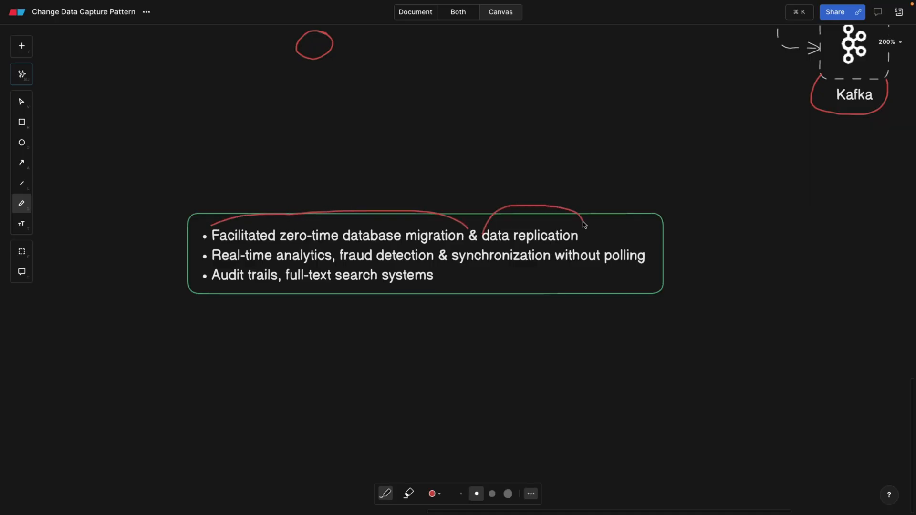
{"action": "mouse_move", "coordinate": [242, 251]}
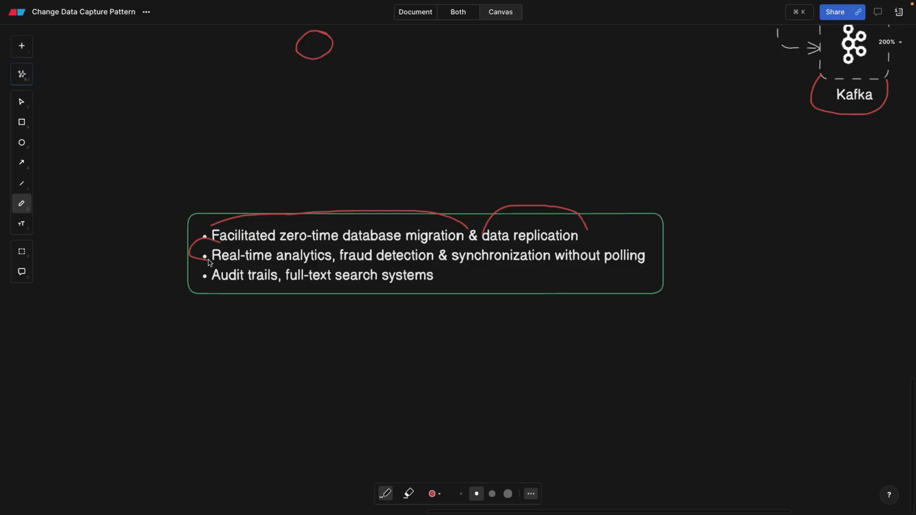
{"action": "mouse_move", "coordinate": [553, 264]}
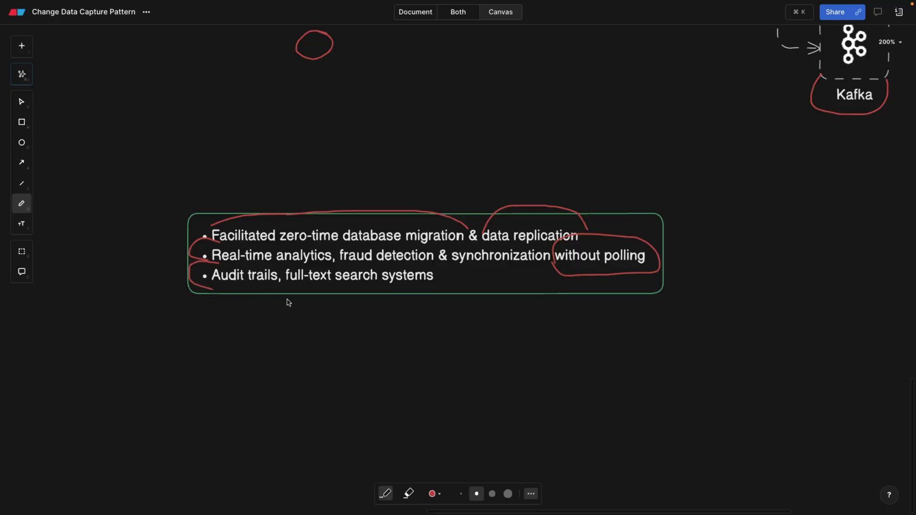
Draw red strokes over the use-case bullets and loop around 'without polling'
{"action": "scroll", "scroll_direction": "down", "scroll_amount": 3}
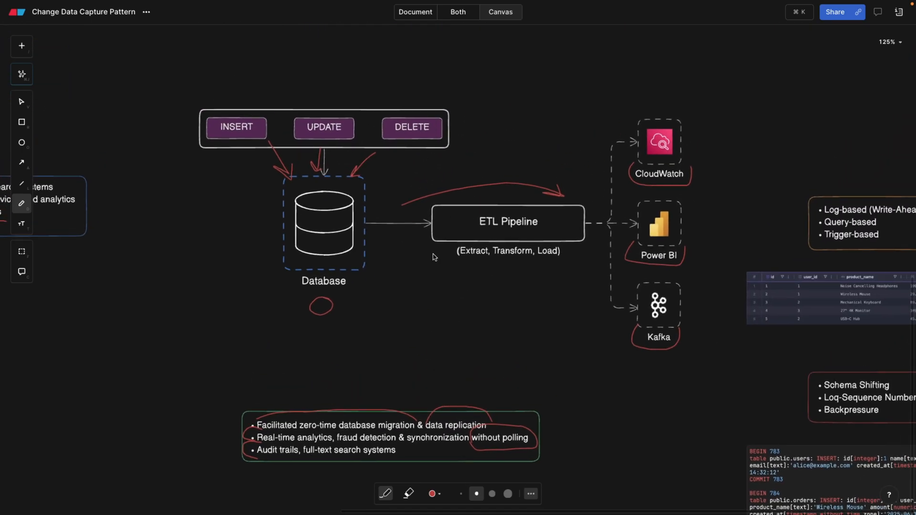
{"action": "mouse_move", "coordinate": [151, 223]}
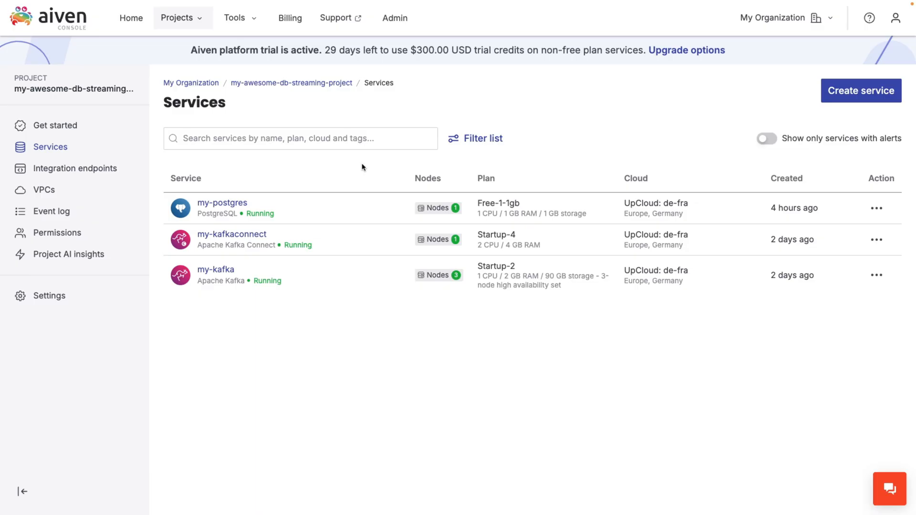
{"action": "mouse_move", "coordinate": [232, 164]}
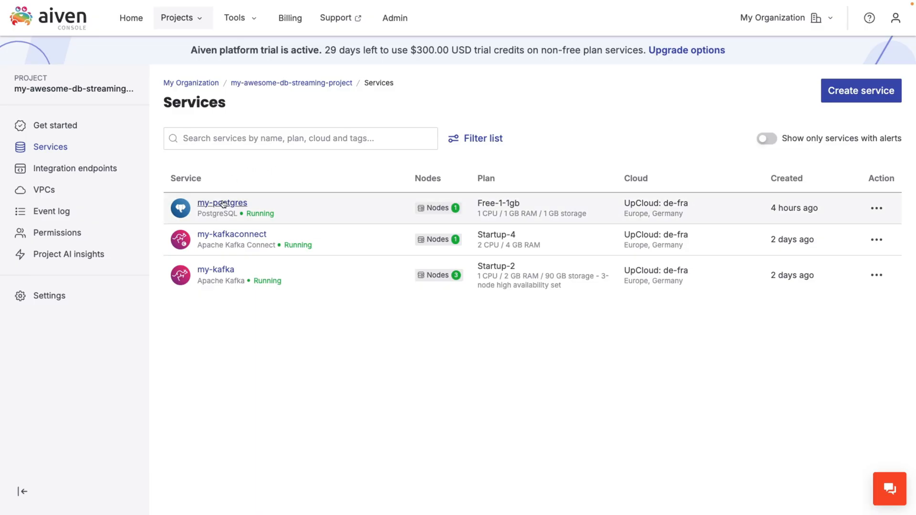
{"action": "mouse_move", "coordinate": [248, 185]}
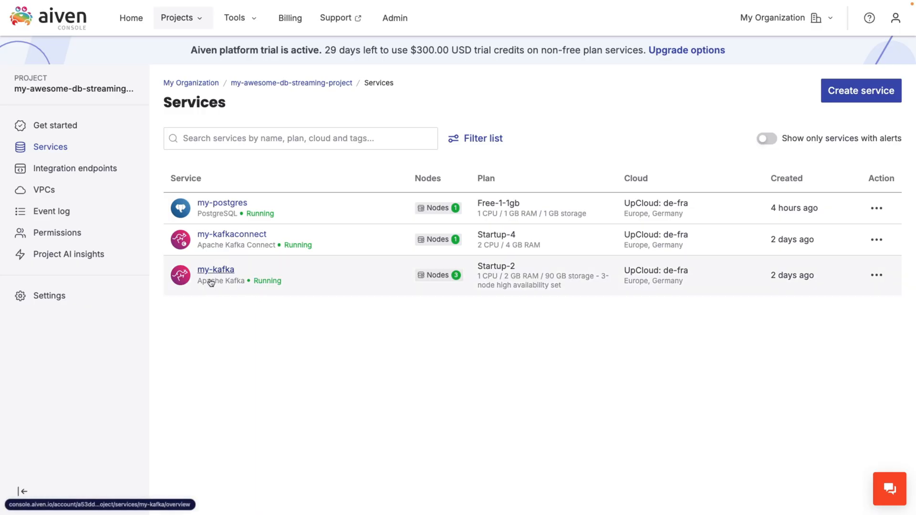
{"action": "mouse_move", "coordinate": [277, 366]}
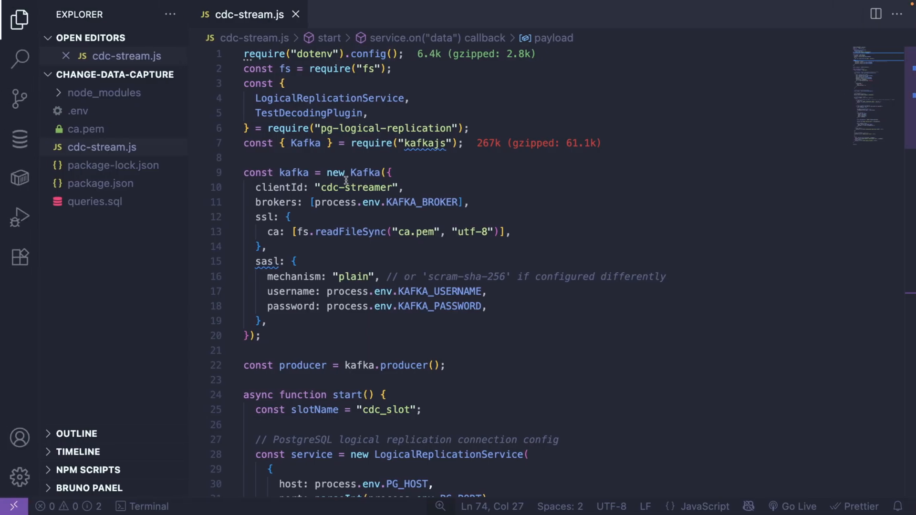
{"action": "left_click", "coordinate": [393, 69]}
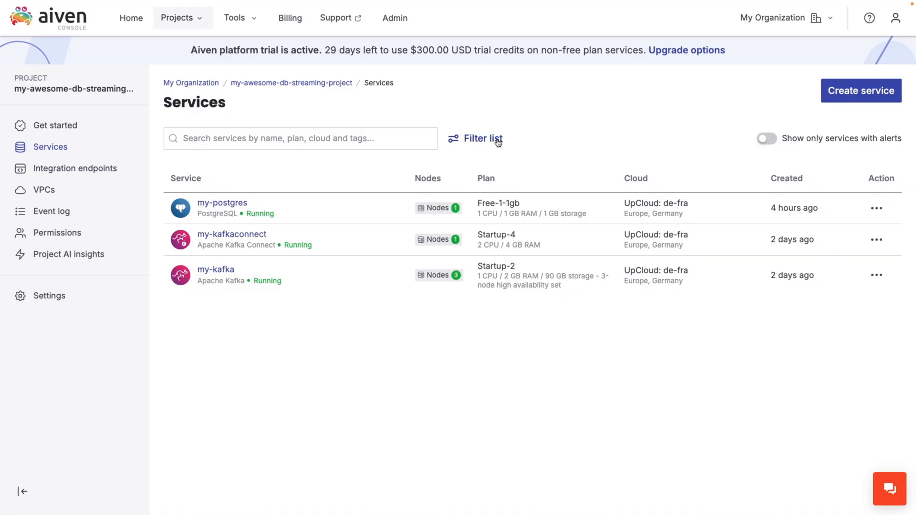
{"action": "mouse_move", "coordinate": [475, 110]}
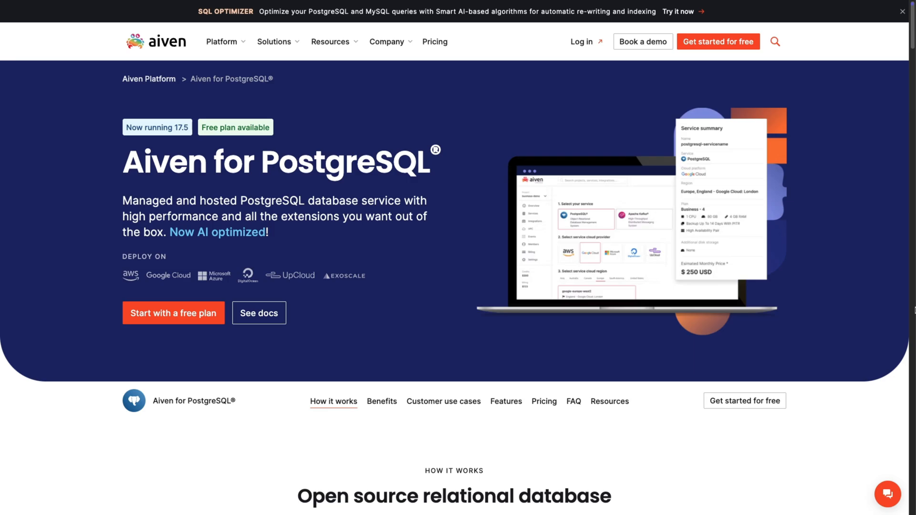
Scroll the Aiven for Apache Kafka page down to 'How to set up Apache Kafka' and the integration section
{"action": "scroll", "scroll_direction": "down", "scroll_amount": 3}
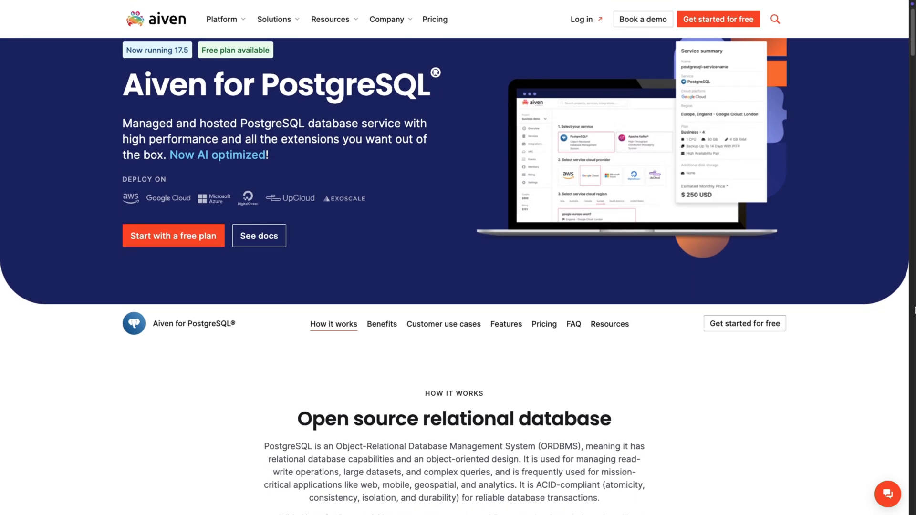
{"action": "scroll", "scroll_direction": "down", "scroll_amount": 3}
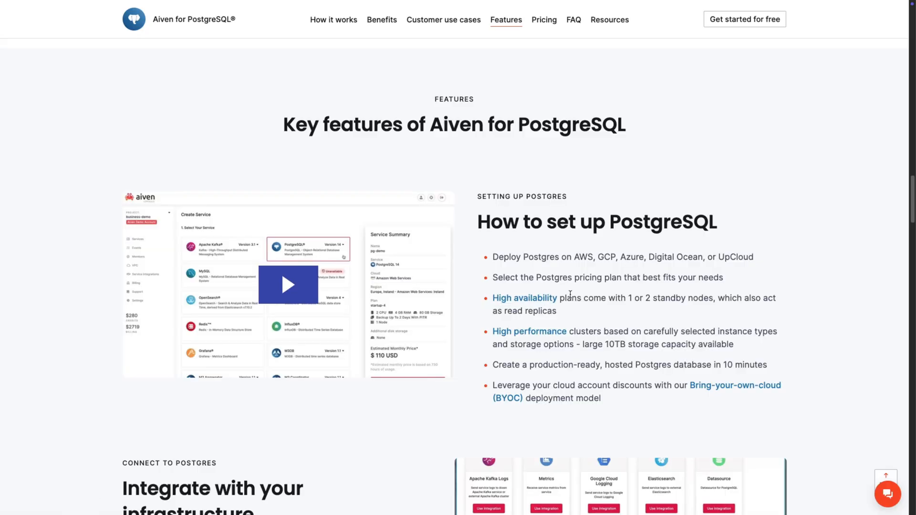
{"action": "scroll", "scroll_direction": "down", "scroll_amount": 3}
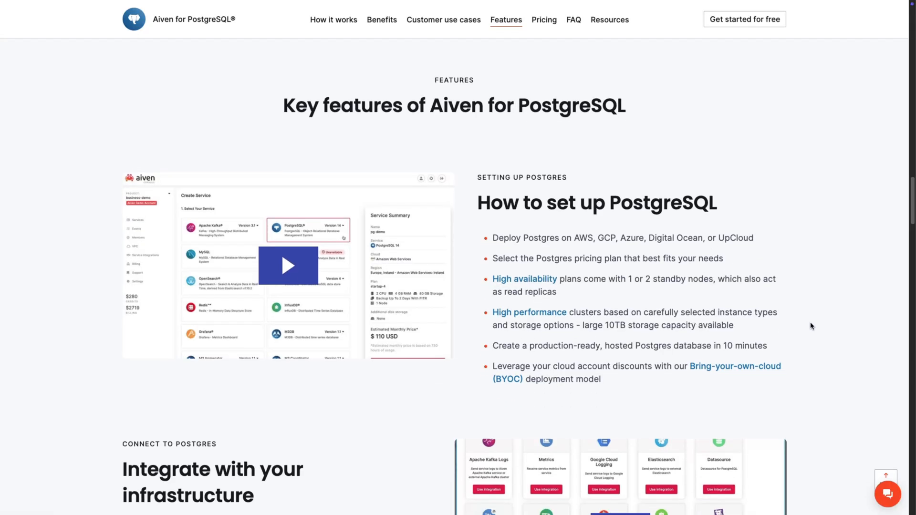
{"action": "scroll", "scroll_direction": "down", "scroll_amount": 3}
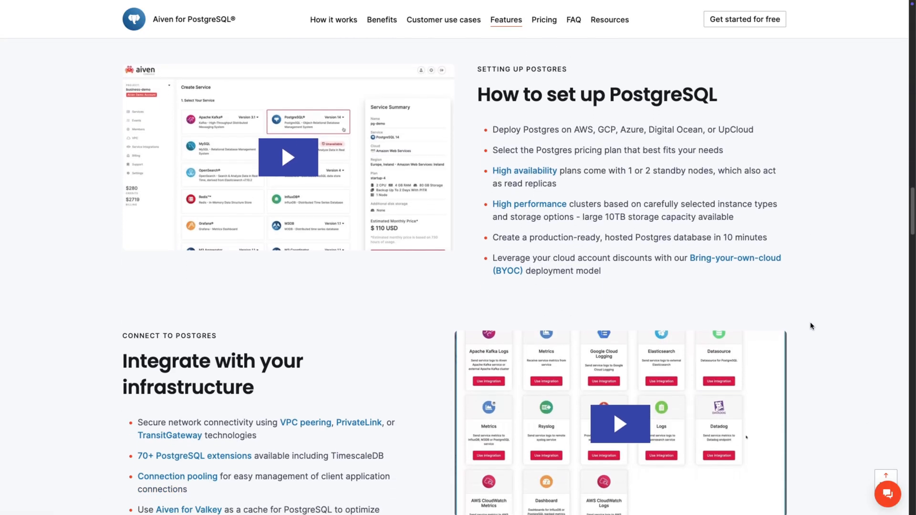
{"action": "scroll", "scroll_direction": "down", "scroll_amount": 3}
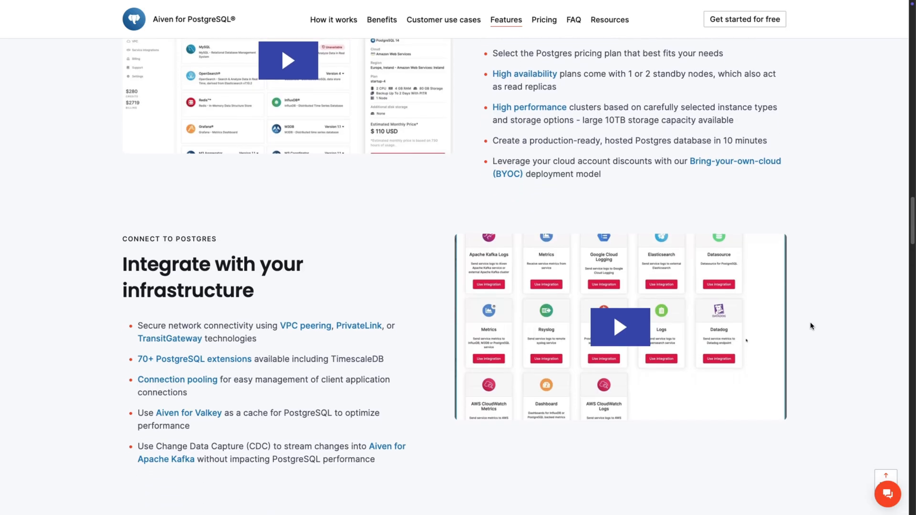
{"action": "scroll", "scroll_direction": "down", "scroll_amount": 3}
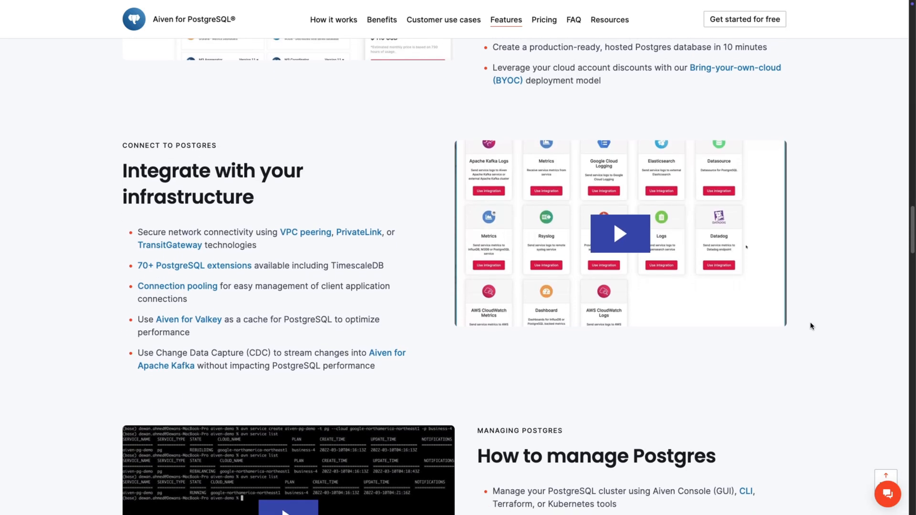
{"action": "scroll", "scroll_direction": "down", "scroll_amount": 3}
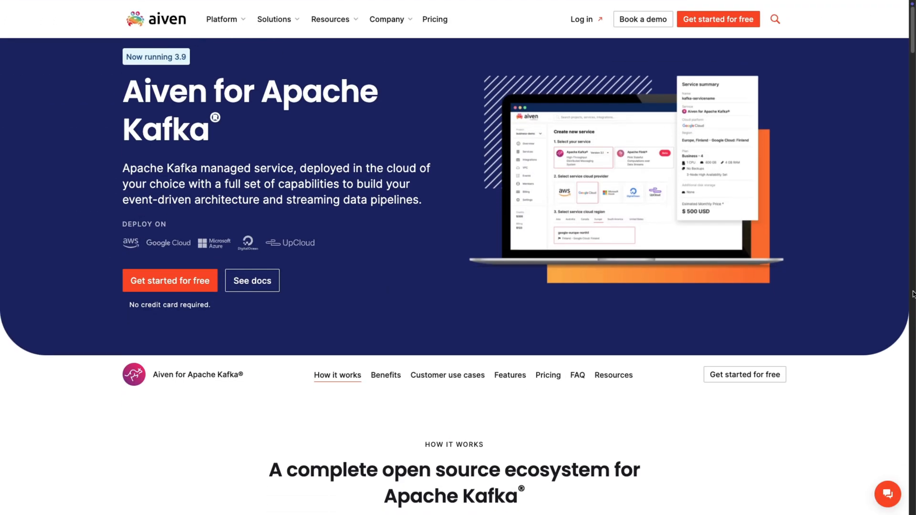
{"action": "scroll", "scroll_direction": "down", "scroll_amount": 3}
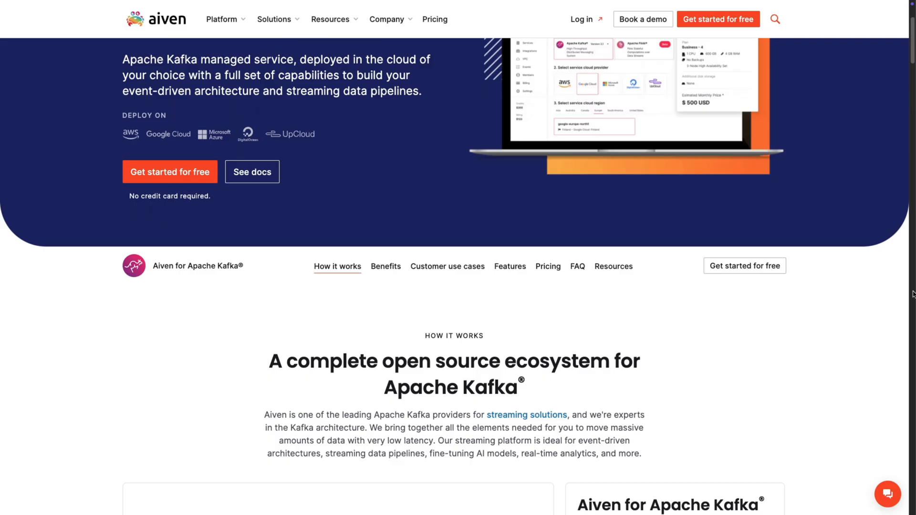
{"action": "scroll", "scroll_direction": "down", "scroll_amount": 3}
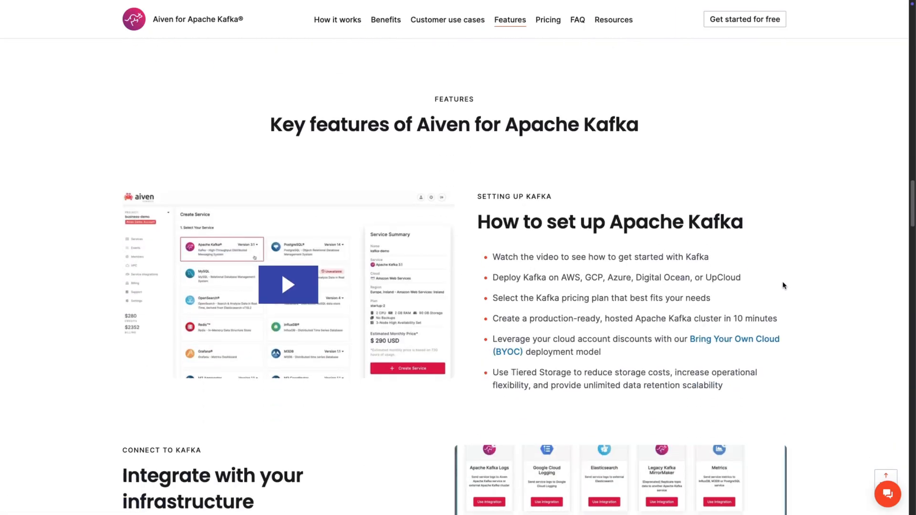
{"action": "scroll", "scroll_direction": "down", "scroll_amount": 3}
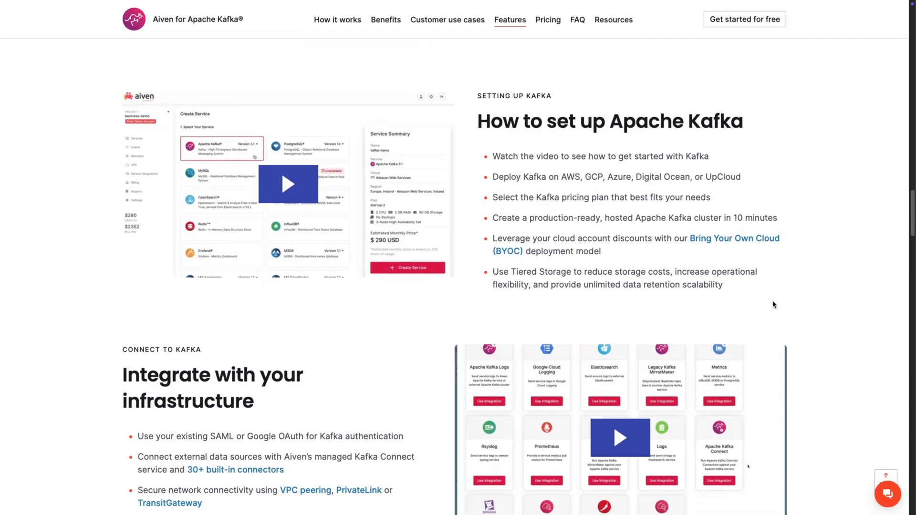
{"action": "scroll", "scroll_direction": "down", "scroll_amount": 3}
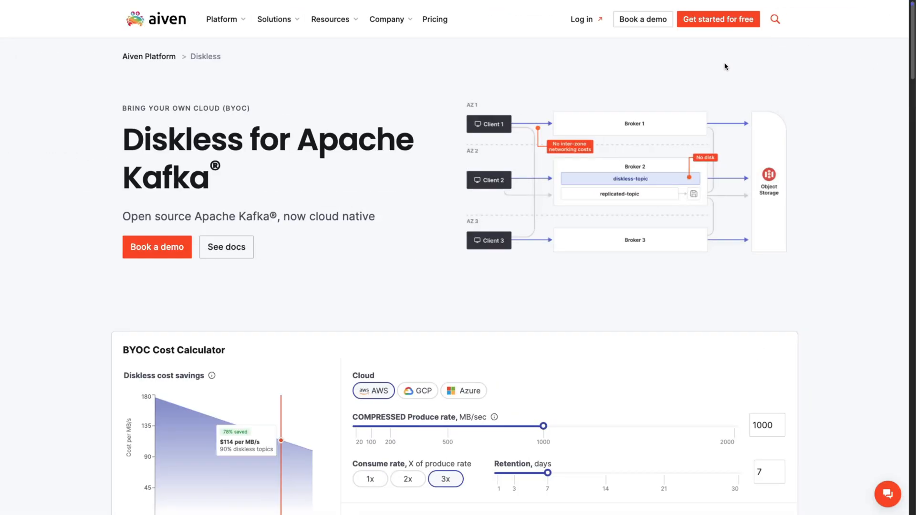
{"action": "mouse_move", "coordinate": [709, 168]}
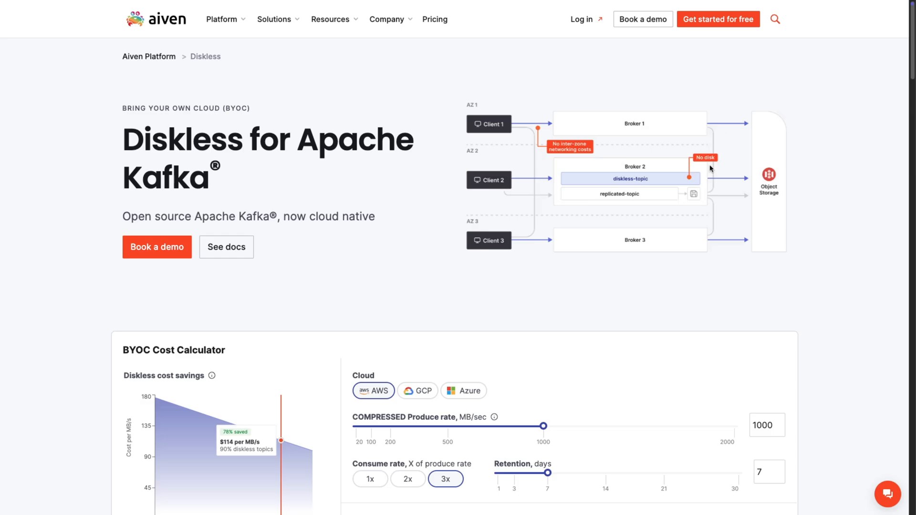
{"action": "mouse_move", "coordinate": [710, 169]}
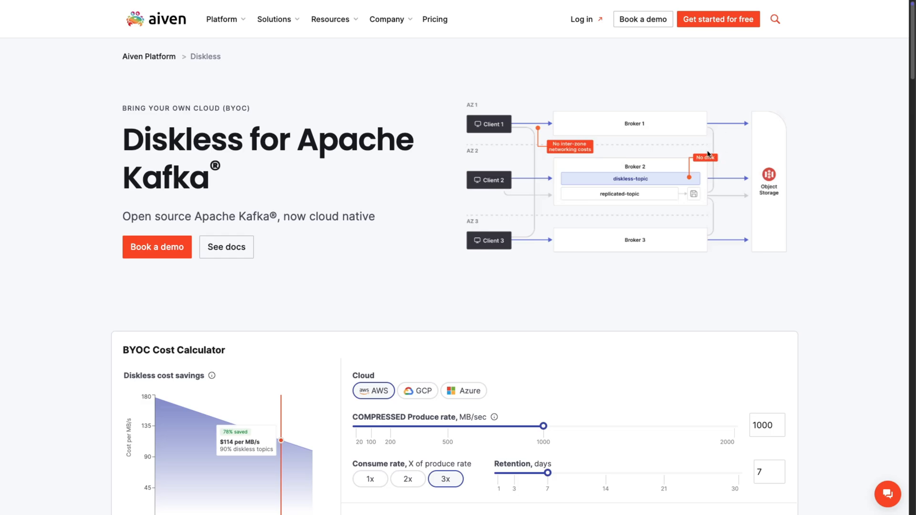
{"action": "mouse_move", "coordinate": [220, 19]}
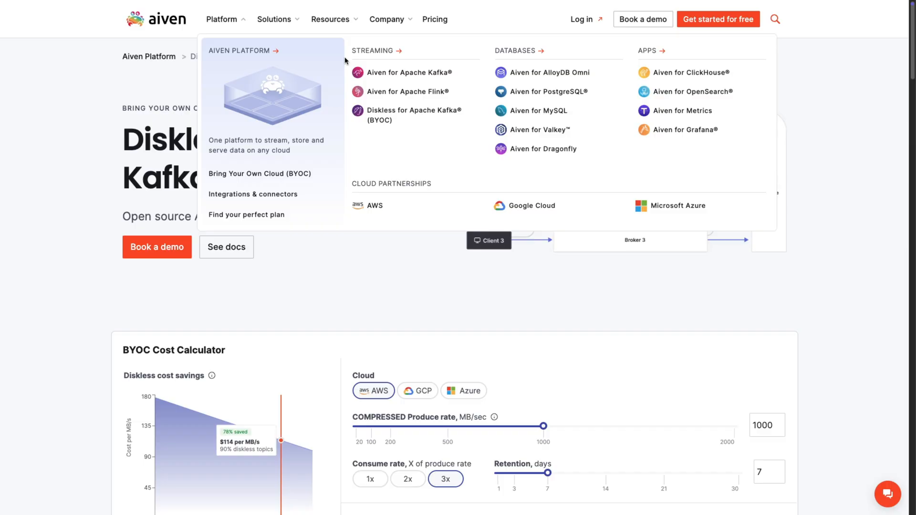
{"action": "mouse_move", "coordinate": [435, 205]}
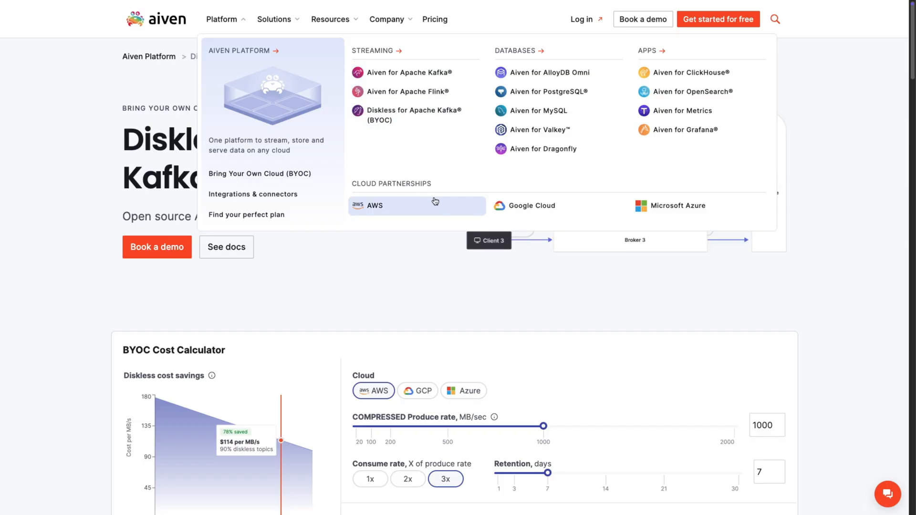
{"action": "mouse_move", "coordinate": [544, 209]}
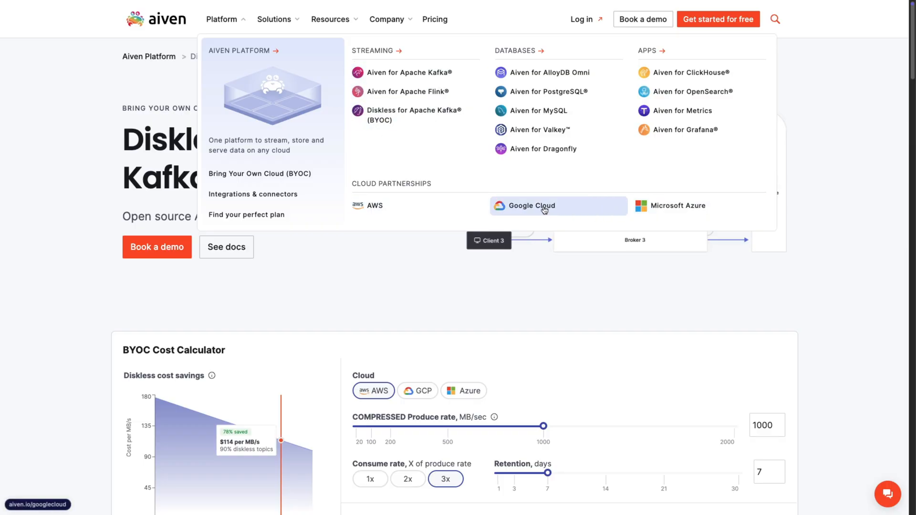
Go to Aiven's Google Cloud partner landing page and scroll past its hero section
{"action": "left_click", "coordinate": [155, 19]}
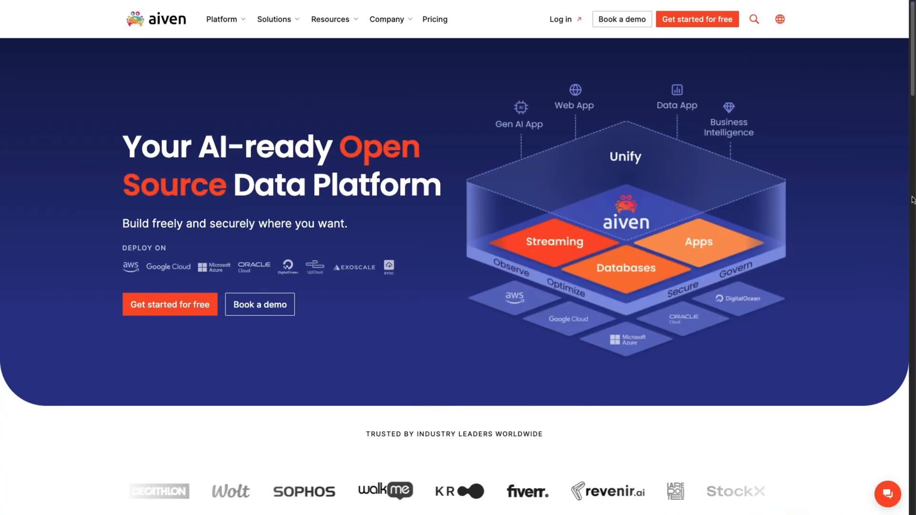
{"action": "scroll", "scroll_direction": "down", "scroll_amount": 3}
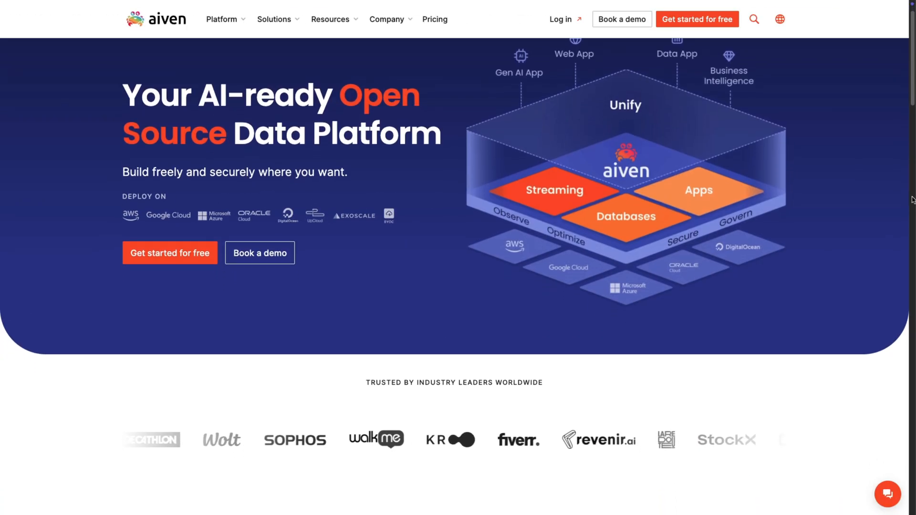
{"action": "scroll", "scroll_direction": "down", "scroll_amount": 3}
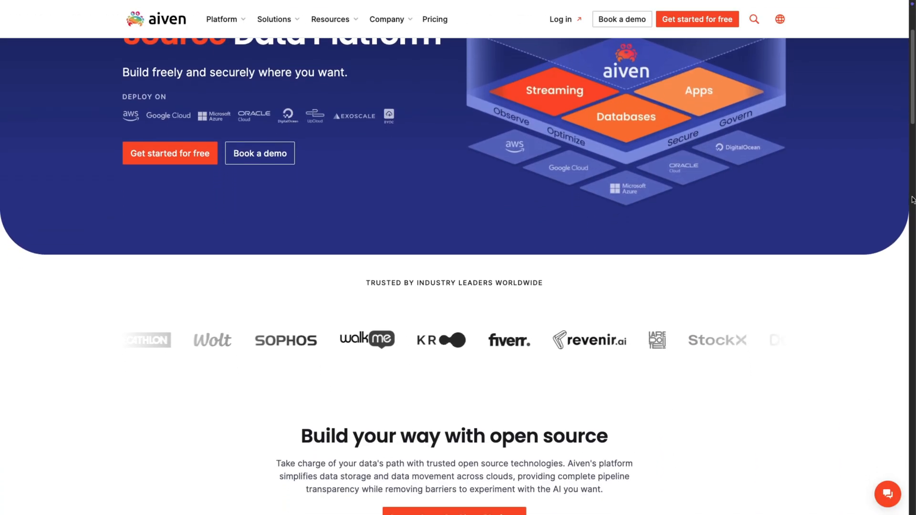
{"action": "scroll", "scroll_direction": "down", "scroll_amount": 3}
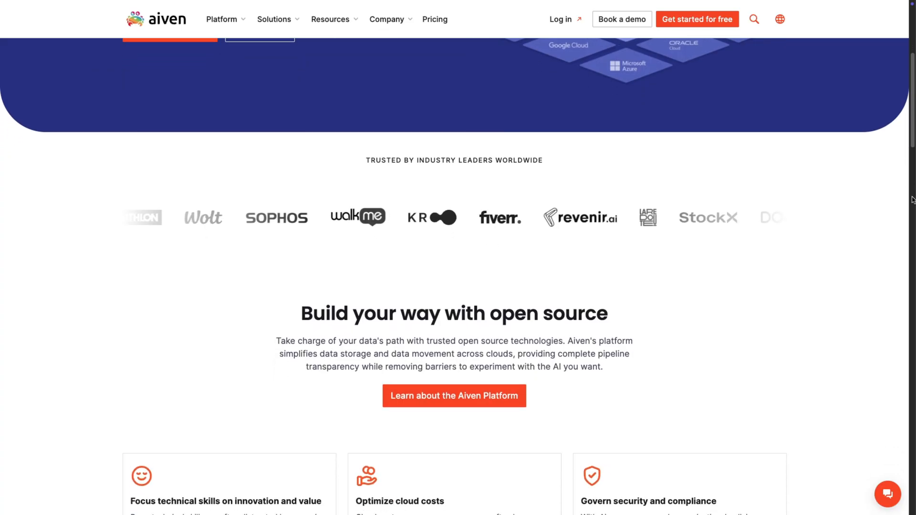
{"action": "scroll", "scroll_direction": "down", "scroll_amount": 3}
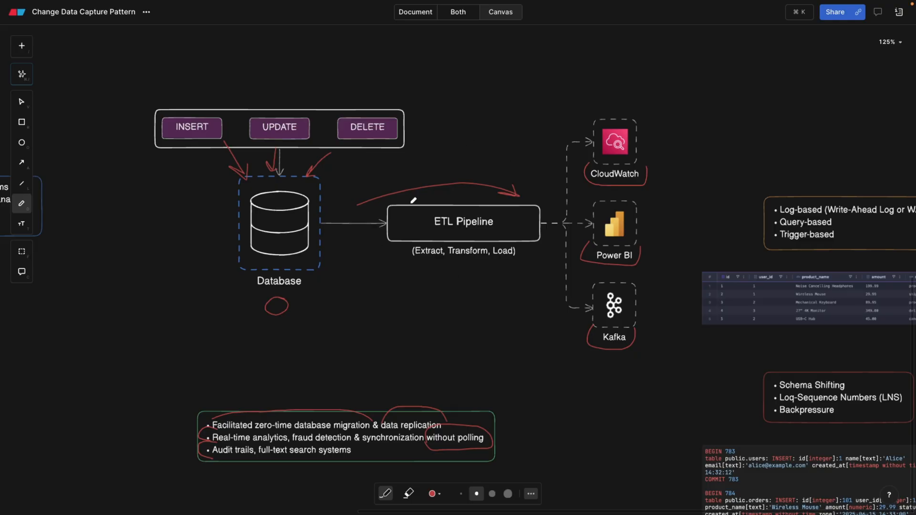
Underline Write-Ahead Log in red and circle and point at the $PGDATA/pg_wal/ label
{"action": "scroll", "scroll_direction": "down", "scroll_amount": 3}
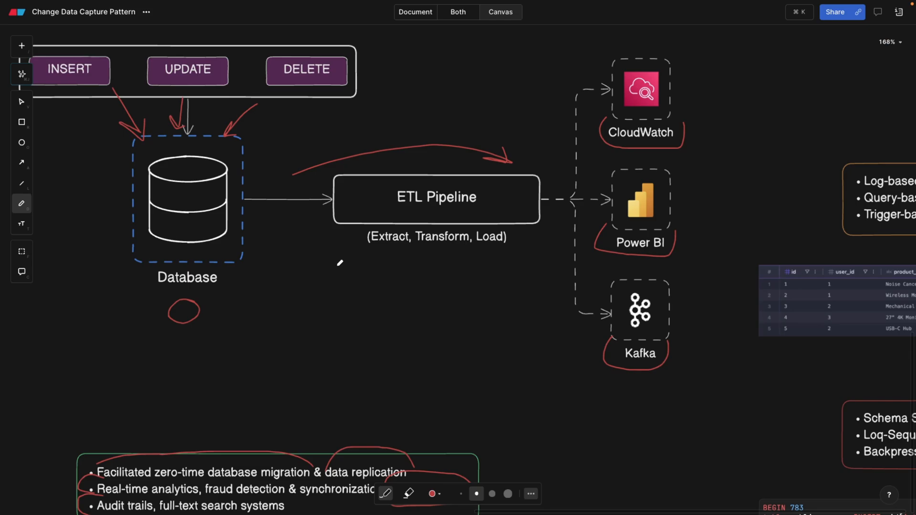
{"action": "scroll", "scroll_direction": "down", "scroll_amount": 3}
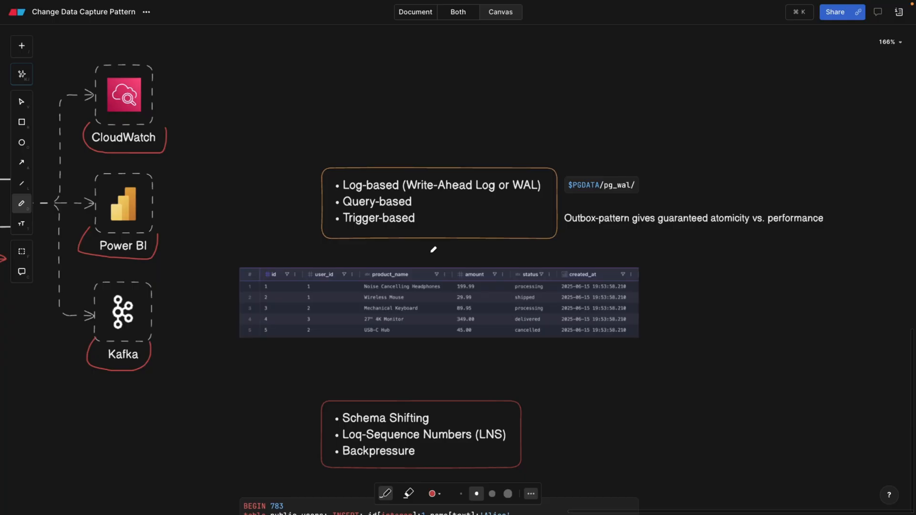
{"action": "mouse_move", "coordinate": [459, 209]}
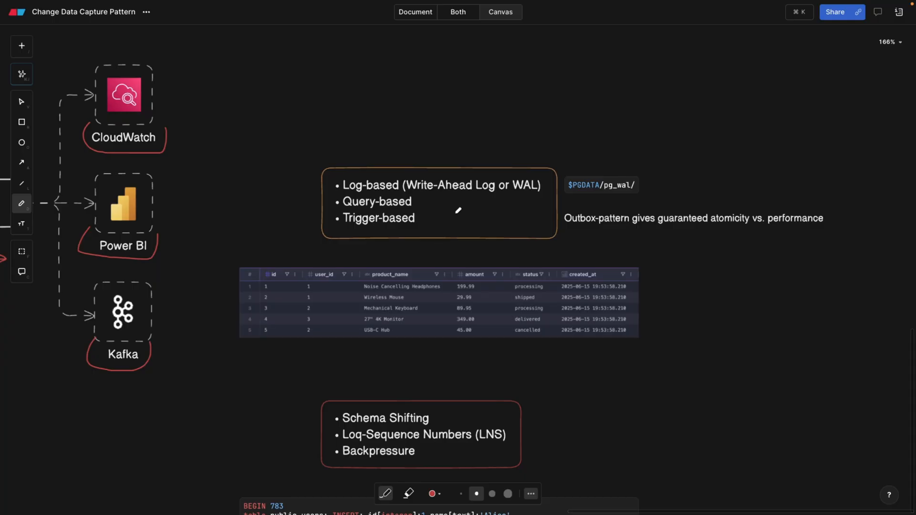
{"action": "scroll", "scroll_direction": "up", "scroll_amount": 3}
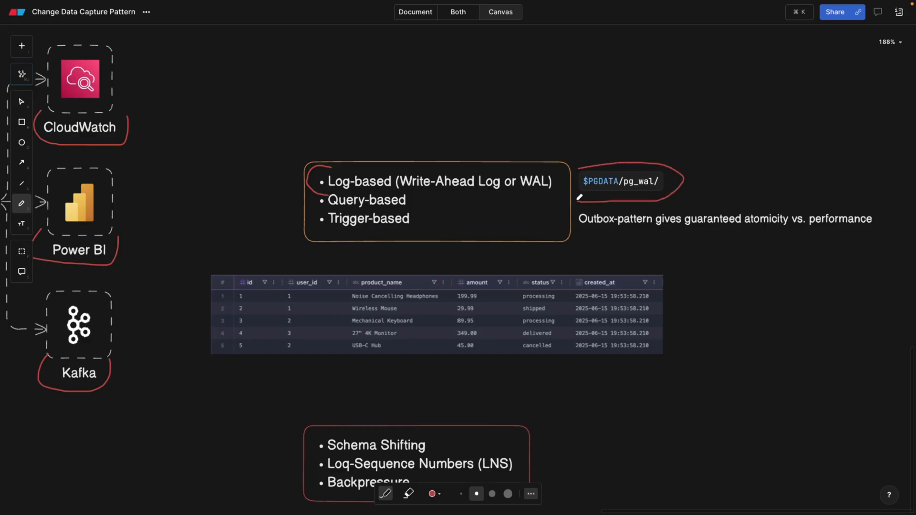
{"action": "mouse_move", "coordinate": [646, 183]}
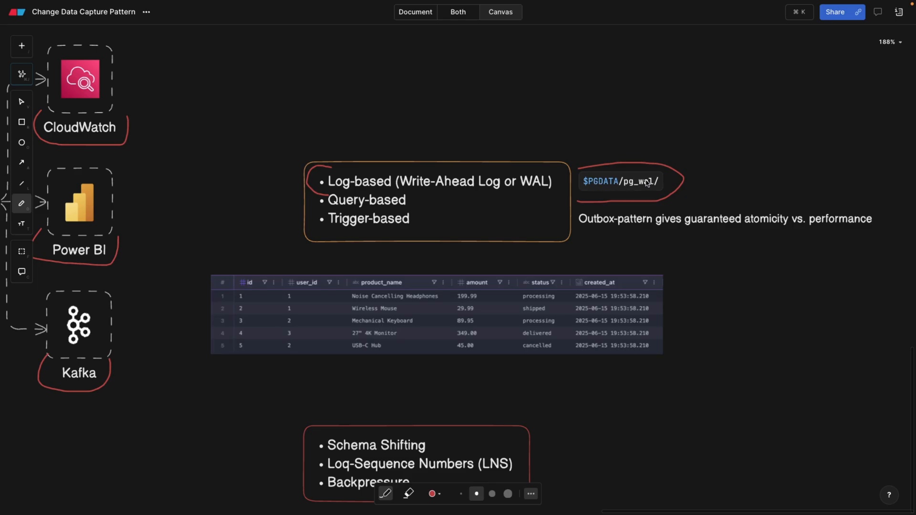
{"action": "mouse_move", "coordinate": [532, 181]}
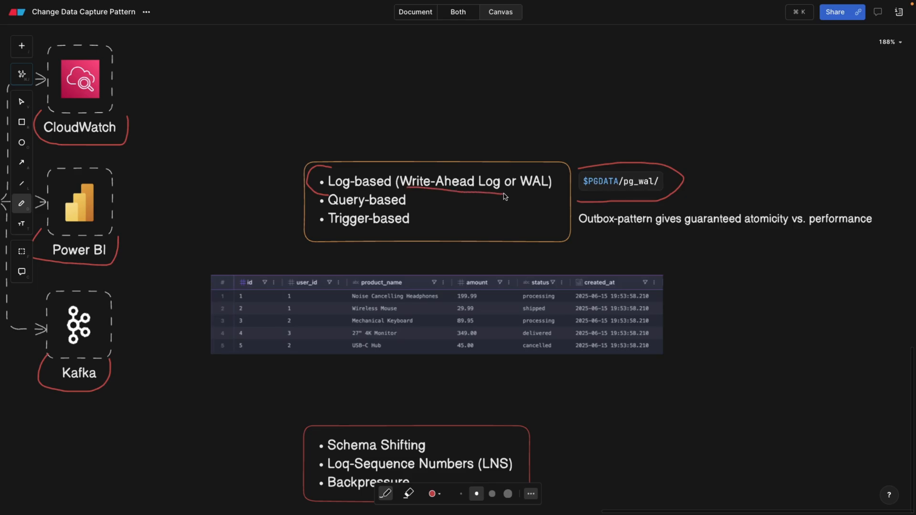
{"action": "scroll", "scroll_direction": "down", "scroll_amount": 3}
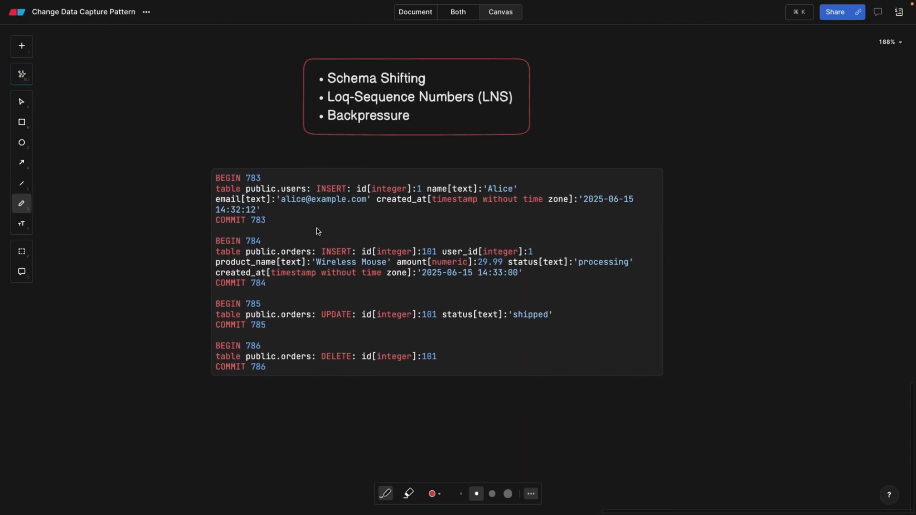
{"action": "scroll", "scroll_direction": "up", "scroll_amount": 3}
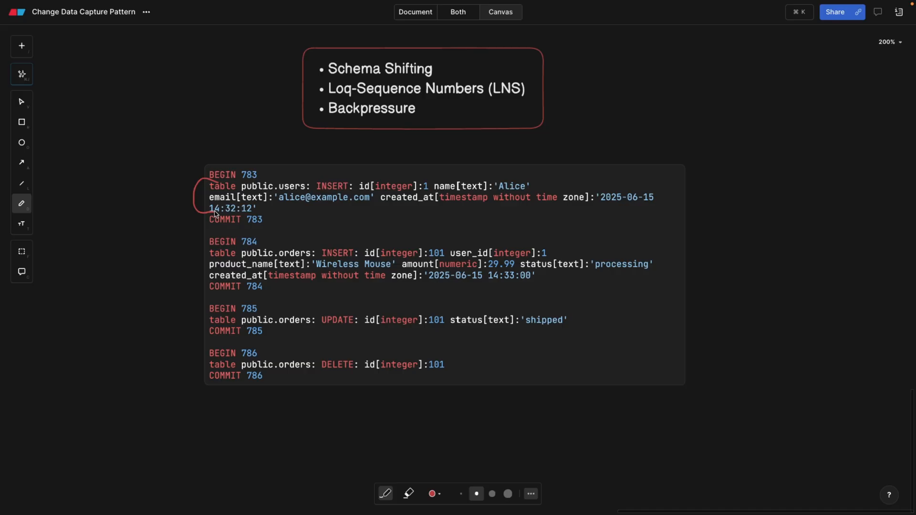
{"action": "mouse_move", "coordinate": [270, 216]}
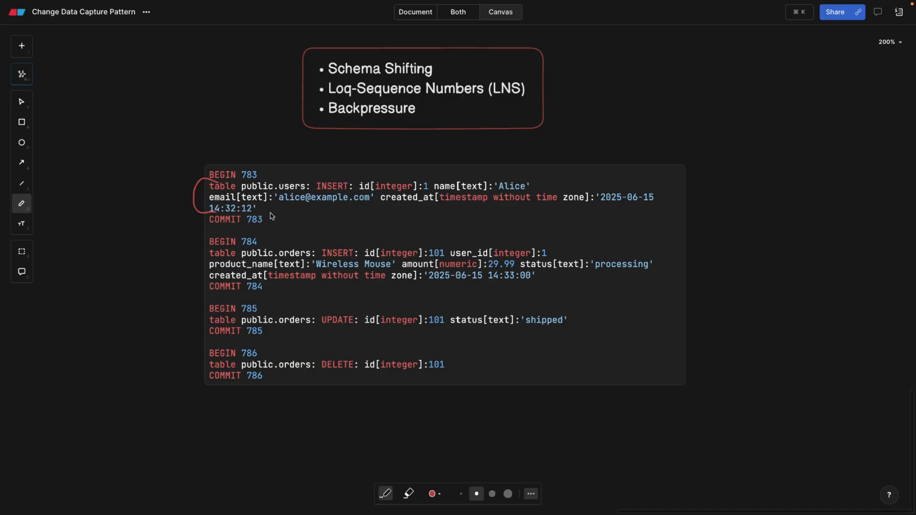
{"action": "scroll", "scroll_direction": "down", "scroll_amount": 3}
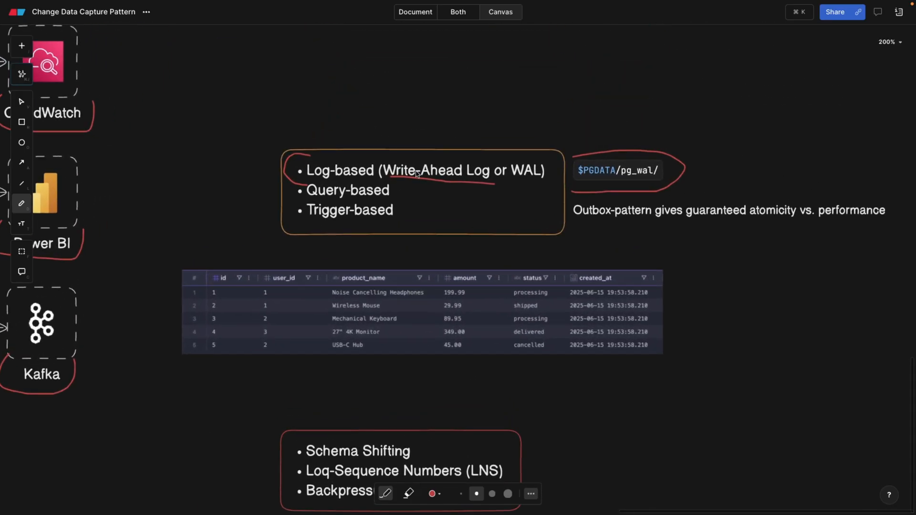
{"action": "mouse_move", "coordinate": [664, 172]}
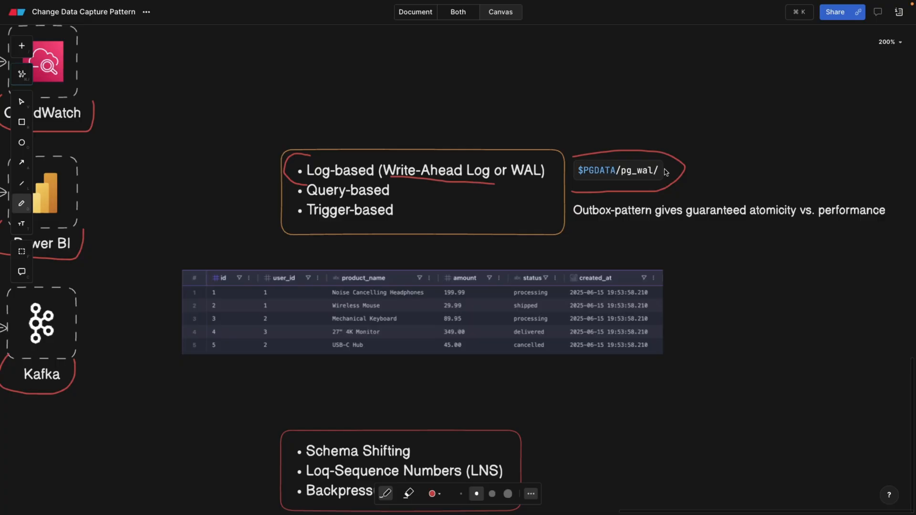
{"action": "mouse_move", "coordinate": [282, 166]}
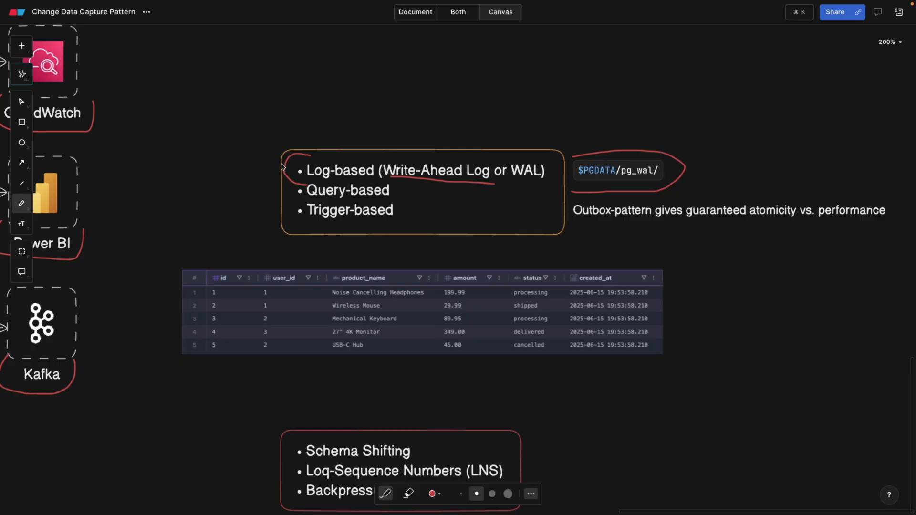
{"action": "mouse_move", "coordinate": [295, 163]}
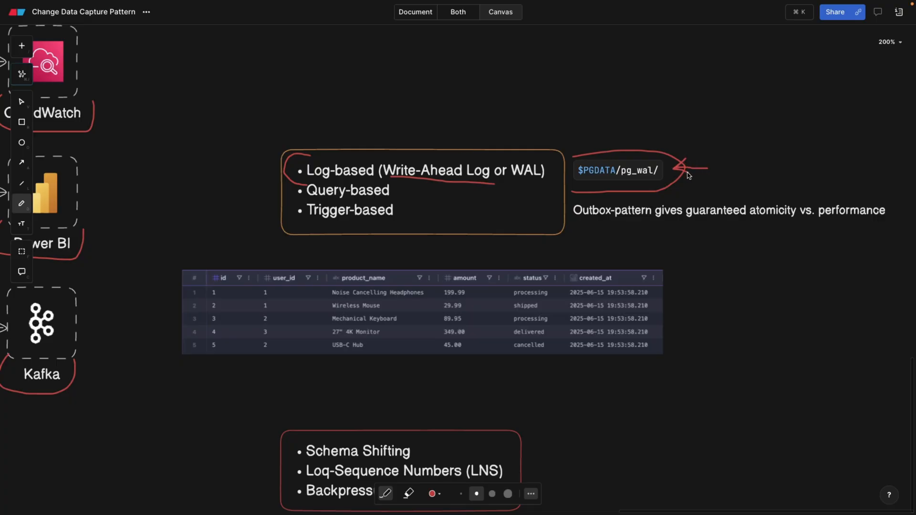
{"action": "mouse_move", "coordinate": [508, 206]}
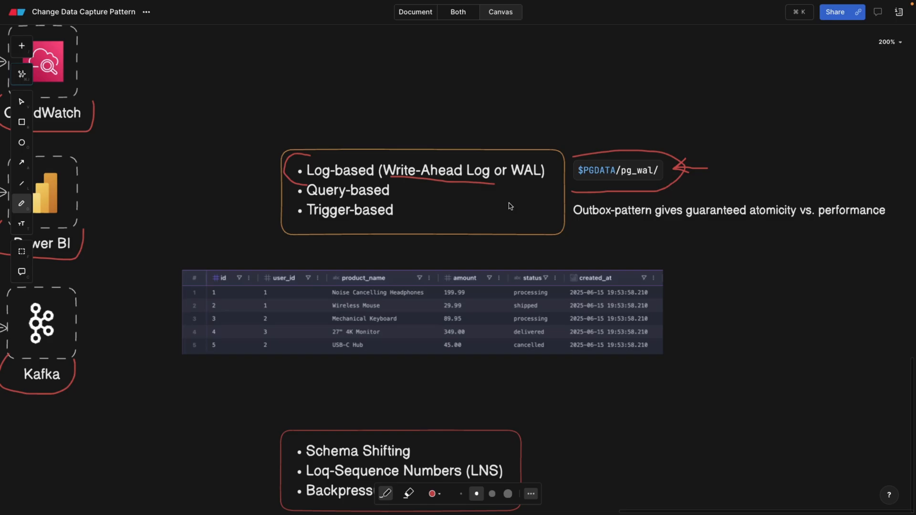
{"action": "mouse_move", "coordinate": [304, 193]}
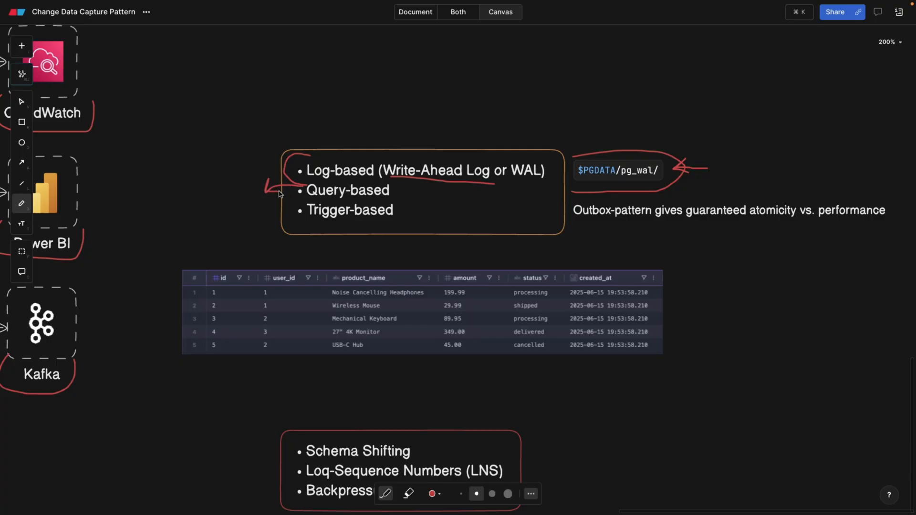
{"action": "mouse_move", "coordinate": [308, 216]}
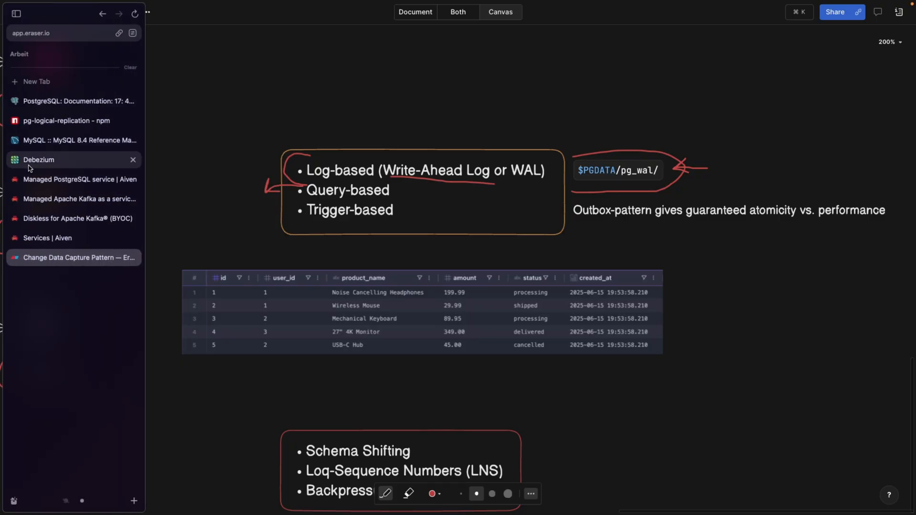
Read the MySQL Using Triggers page, then return to the Change Data Capture Pattern diagram
{"action": "left_click", "coordinate": [79, 140]}
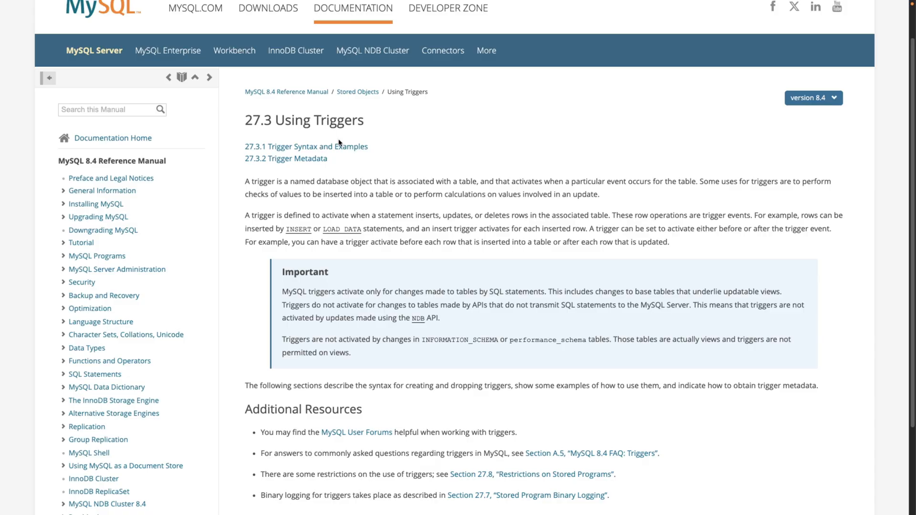
{"action": "mouse_move", "coordinate": [298, 137]}
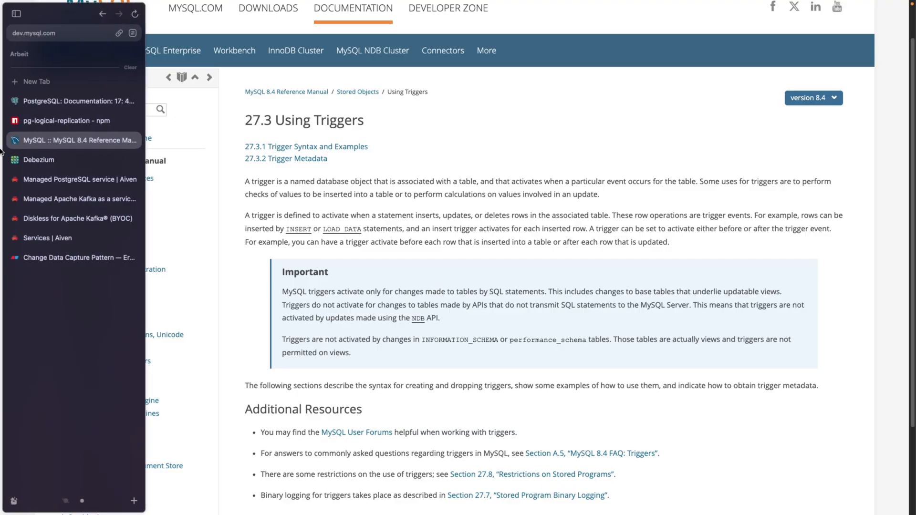
{"action": "left_click", "coordinate": [74, 258]}
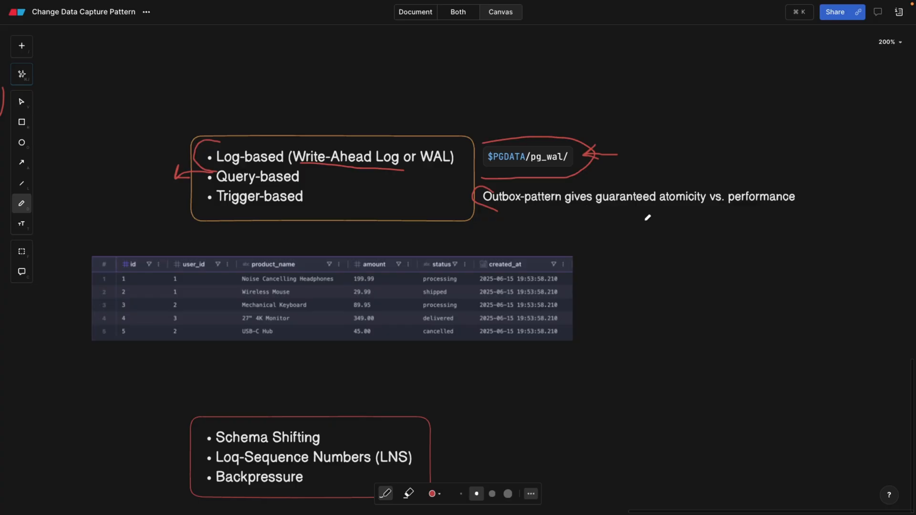
Underline guaranteed atomicity and performance in the outbox-pattern remark in red
{"action": "scroll", "scroll_direction": "down", "scroll_amount": 3}
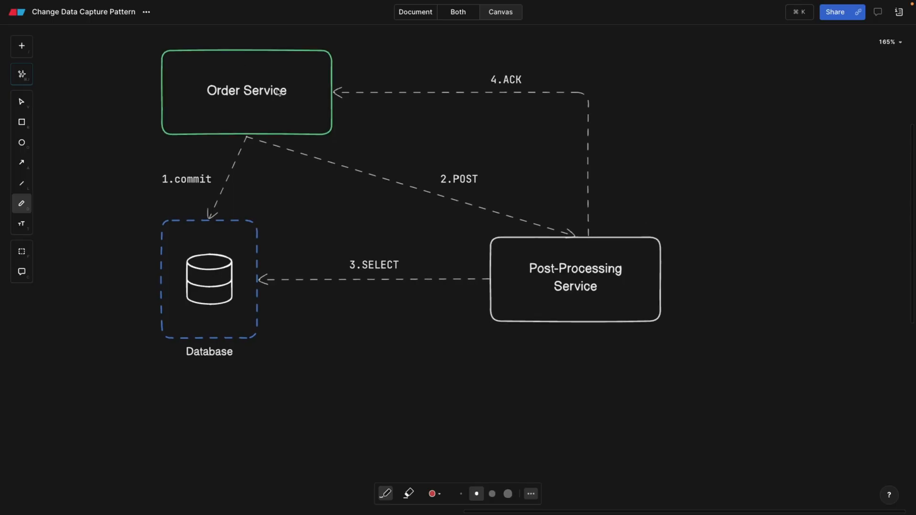
{"action": "mouse_move", "coordinate": [314, 157]}
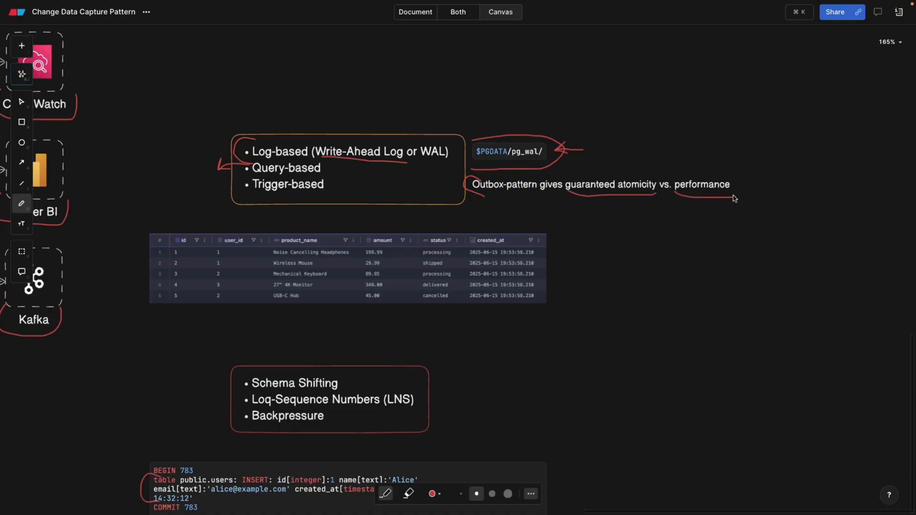
{"action": "mouse_move", "coordinate": [613, 185]}
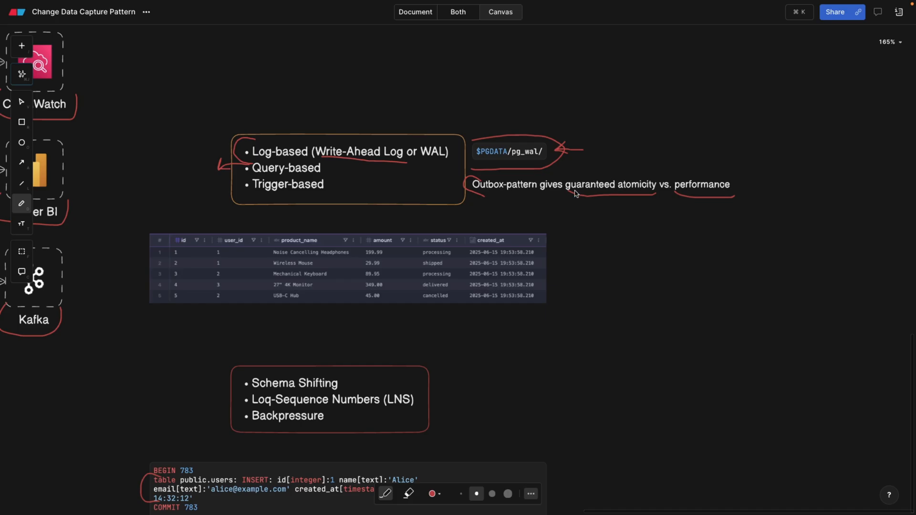
{"action": "mouse_move", "coordinate": [609, 199]}
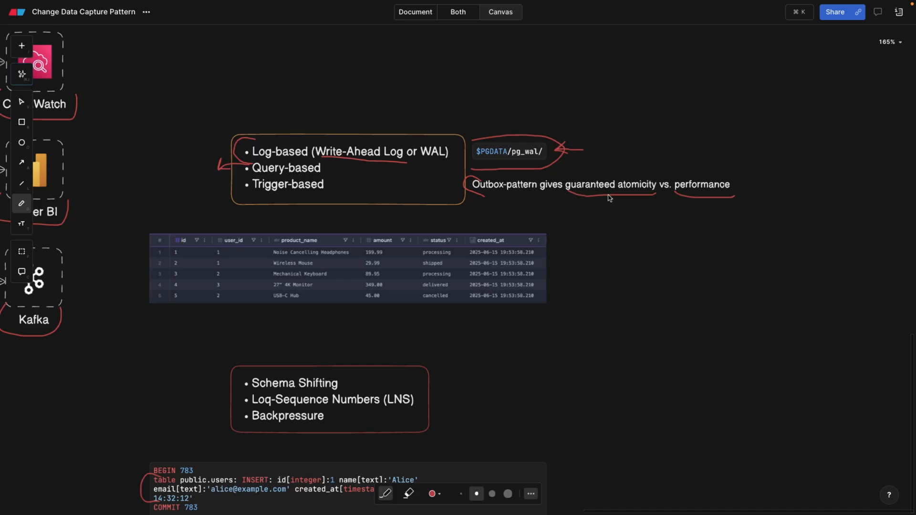
{"action": "mouse_move", "coordinate": [595, 179]}
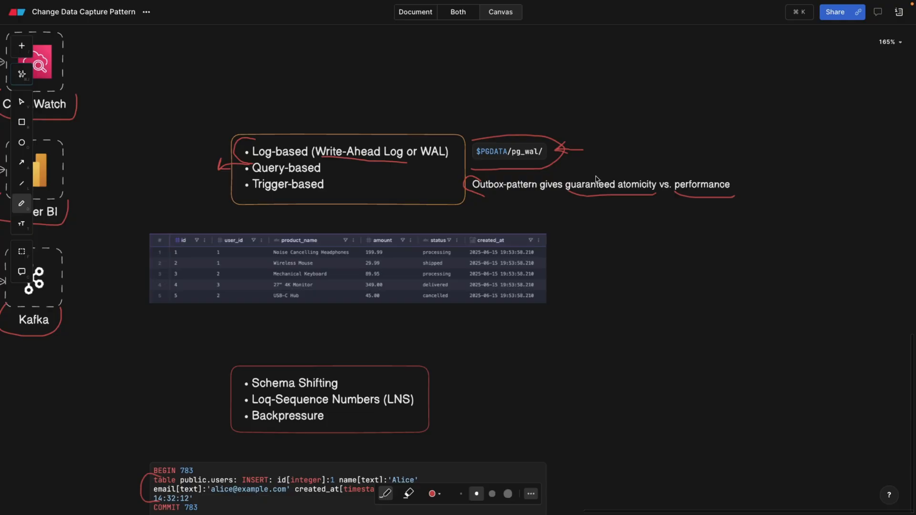
{"action": "mouse_move", "coordinate": [548, 188]}
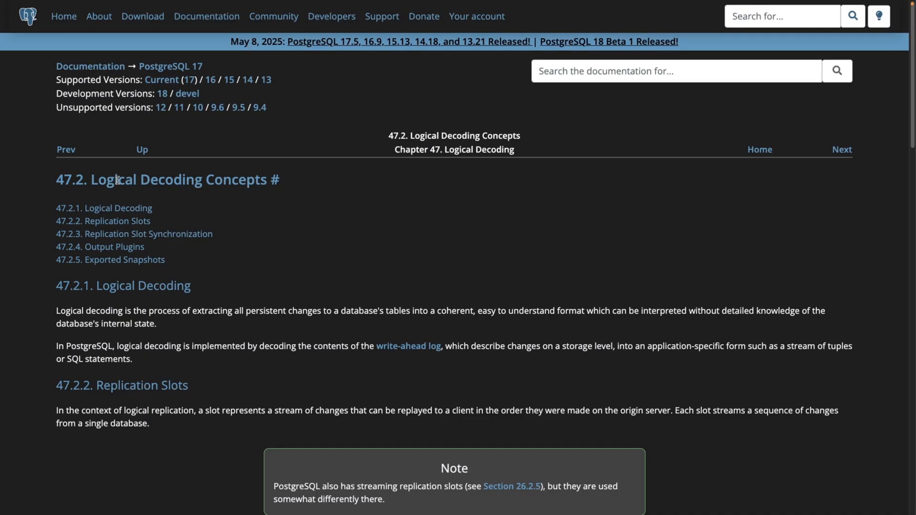
Read the logical decoding concepts and switch to the pg-logical-replication npm page
{"action": "scroll", "scroll_direction": "down", "scroll_amount": 3}
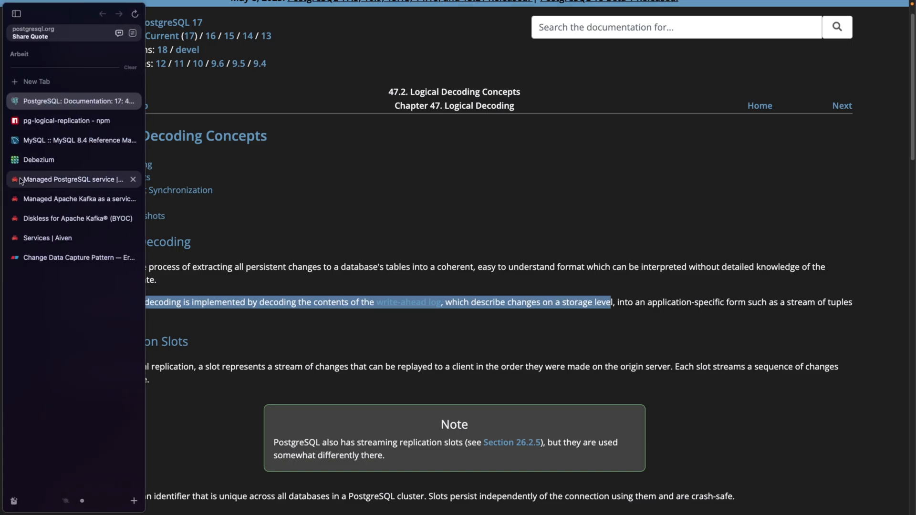
{"action": "left_click", "coordinate": [67, 121]}
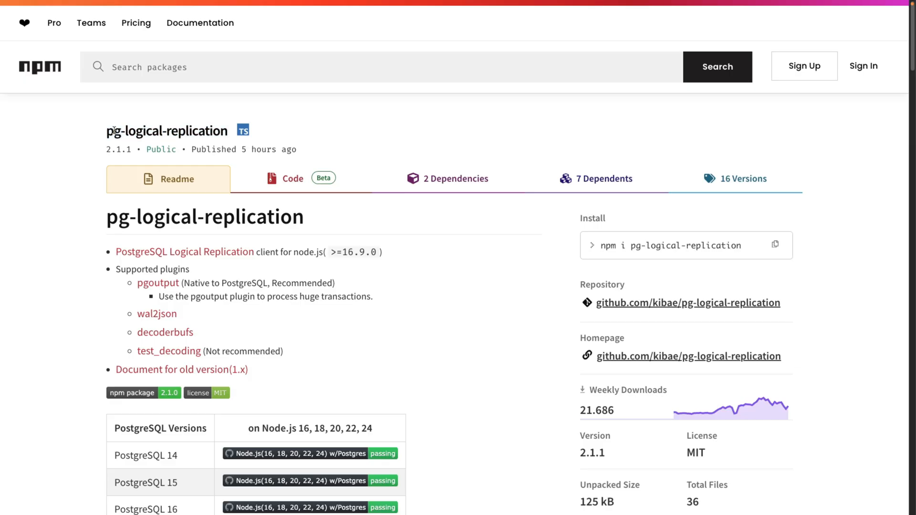
Select the pg-logical-replication package name, visit the Debezium site, then the Aiven services overview
{"action": "double_click", "coordinate": [166, 131]}
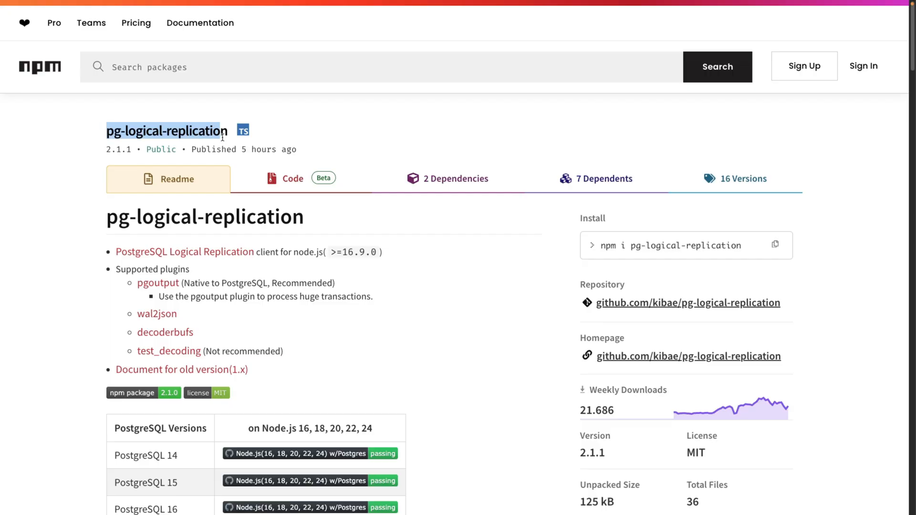
{"action": "left_click", "coordinate": [16, 12]}
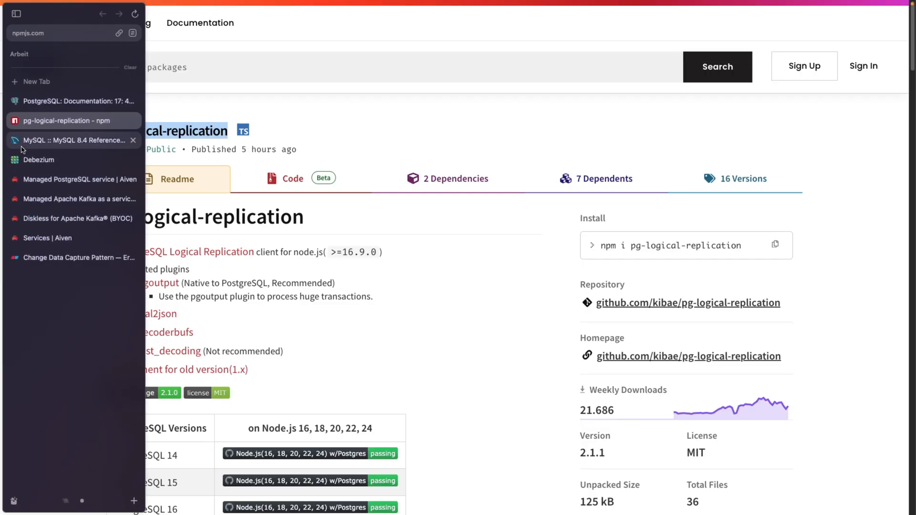
{"action": "left_click", "coordinate": [38, 160]}
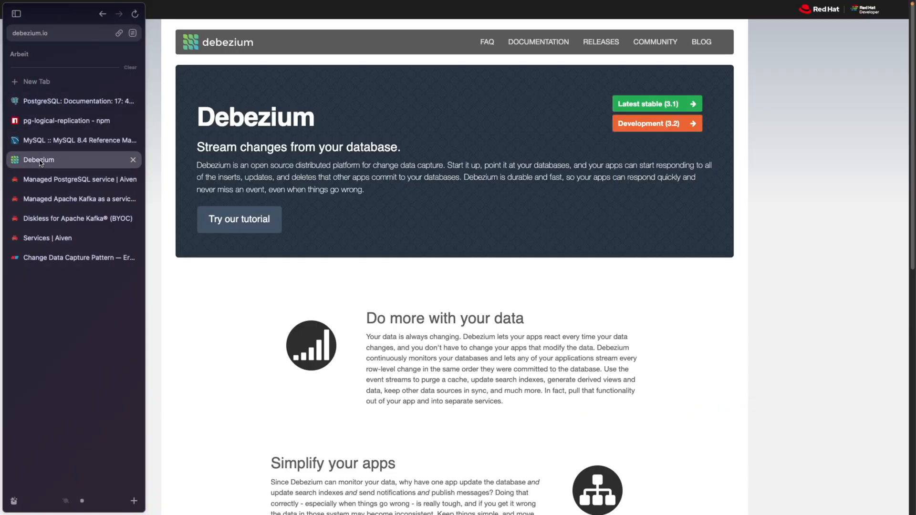
{"action": "left_click", "coordinate": [17, 13]}
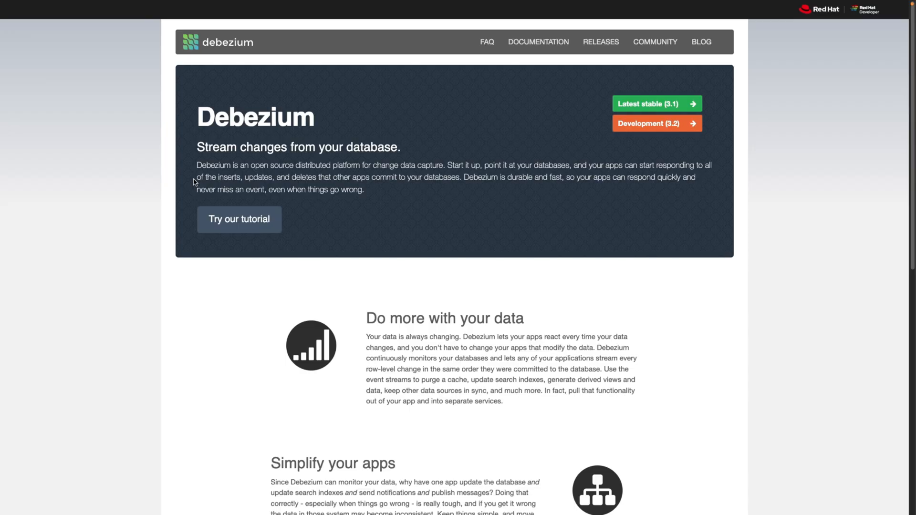
{"action": "left_click", "coordinate": [49, 238]}
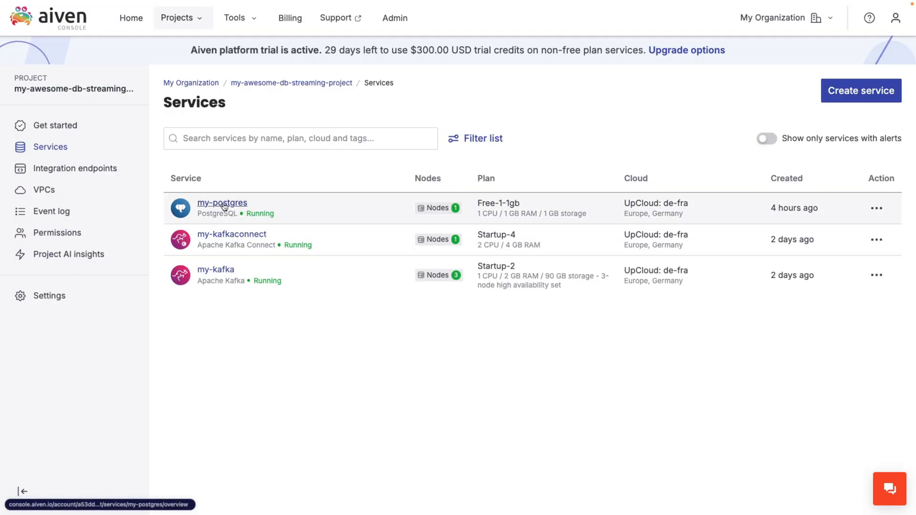
{"action": "mouse_move", "coordinate": [222, 202]}
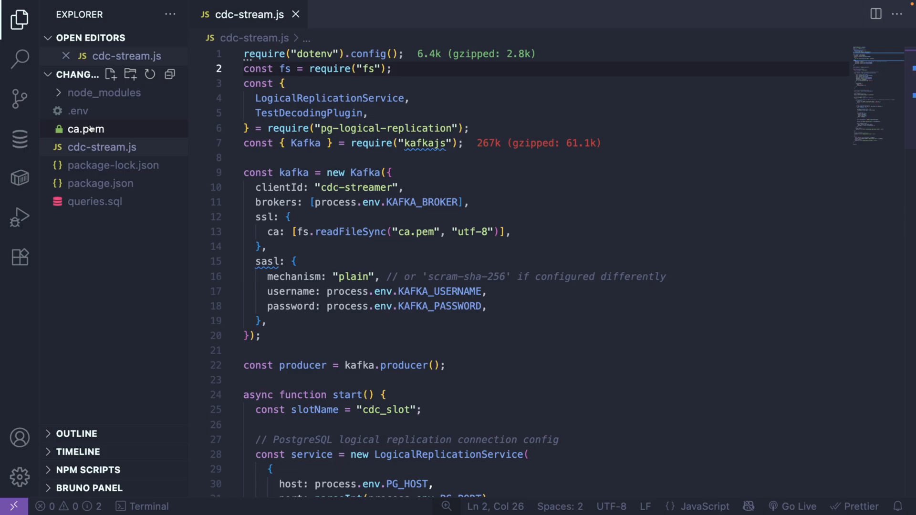
View the public.orders table's eight rows in DBCode, then return to cdc-stream.js
{"action": "left_click", "coordinate": [19, 139]}
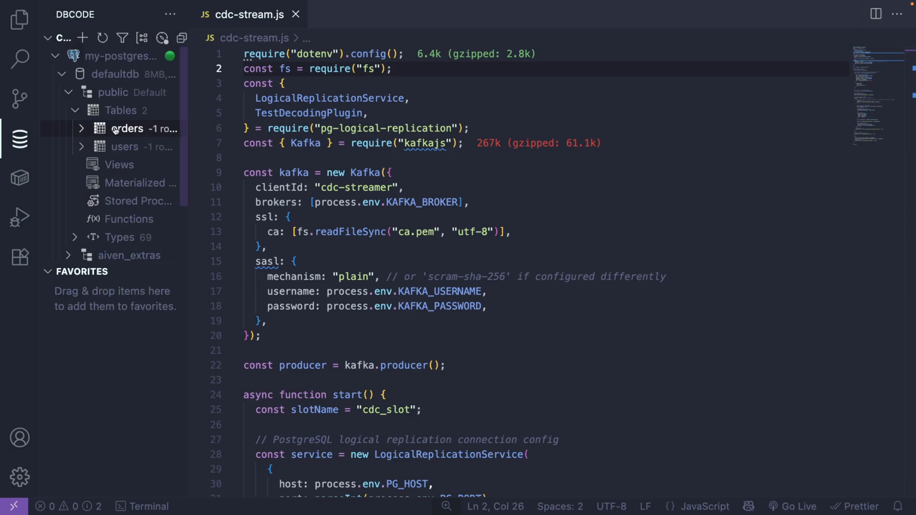
{"action": "right_click", "coordinate": [127, 129]}
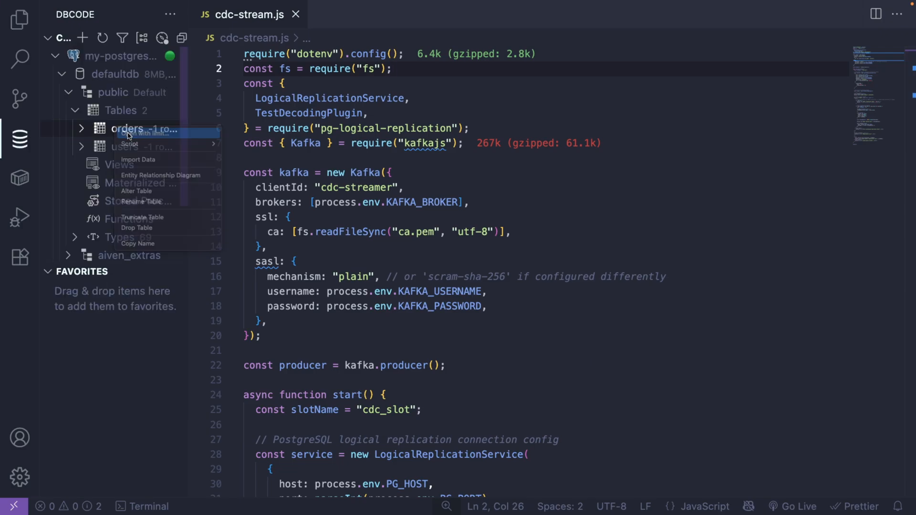
{"action": "left_click", "coordinate": [146, 133]}
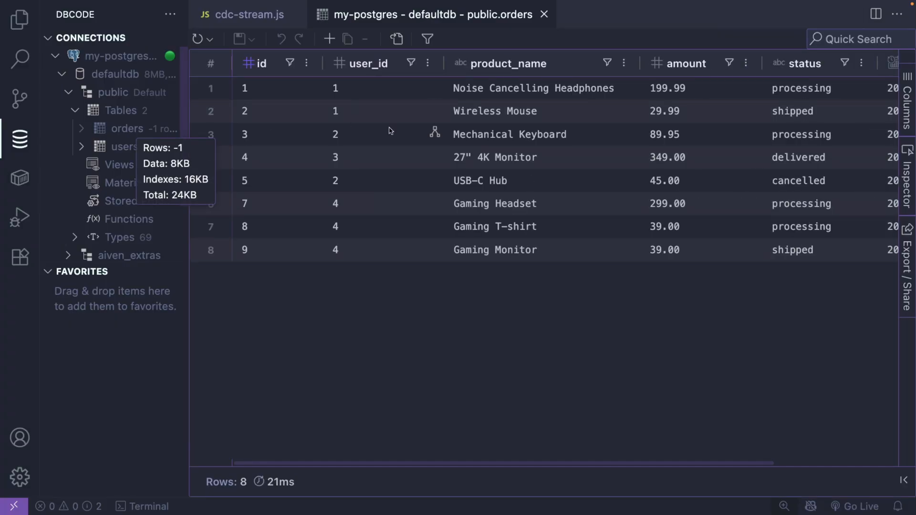
{"action": "mouse_move", "coordinate": [436, 180]}
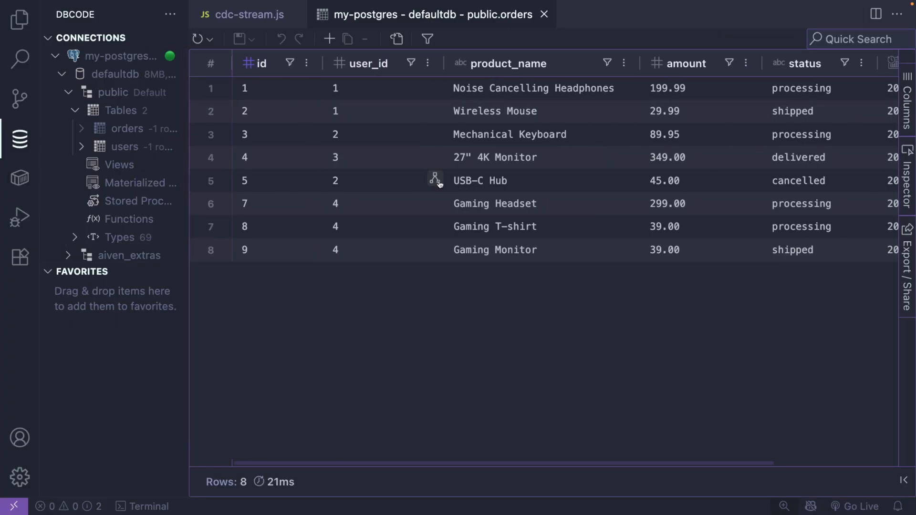
{"action": "left_click", "coordinate": [248, 15]}
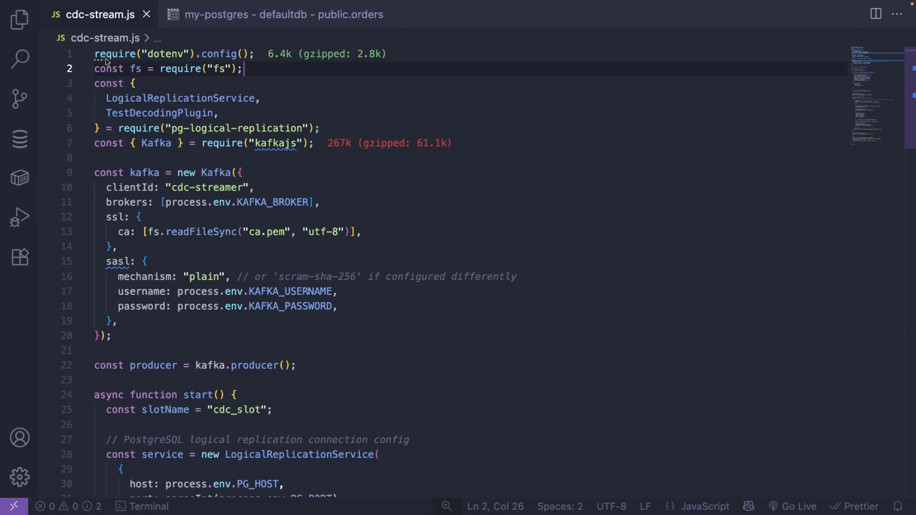
Scroll to the start function with its cdc_slot name, then reveal the project file list
{"action": "scroll", "scroll_direction": "down", "scroll_amount": 3}
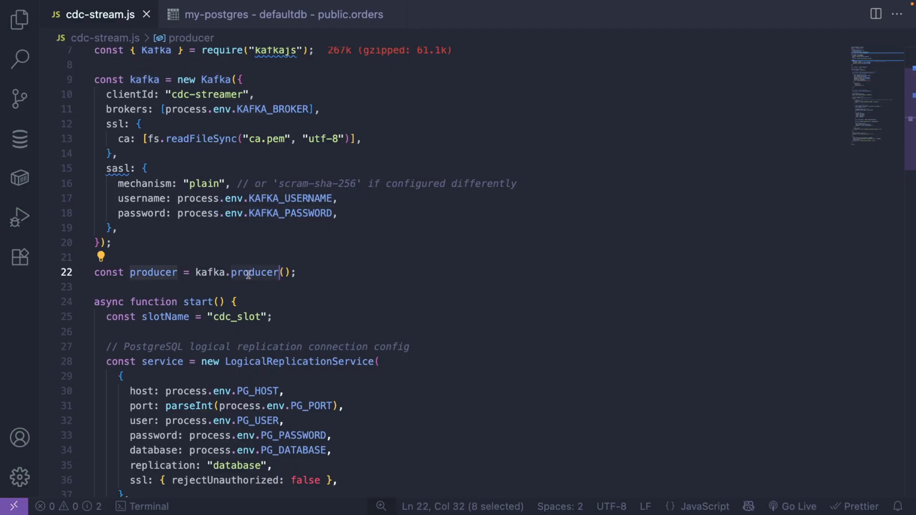
{"action": "scroll", "scroll_direction": "down", "scroll_amount": 3}
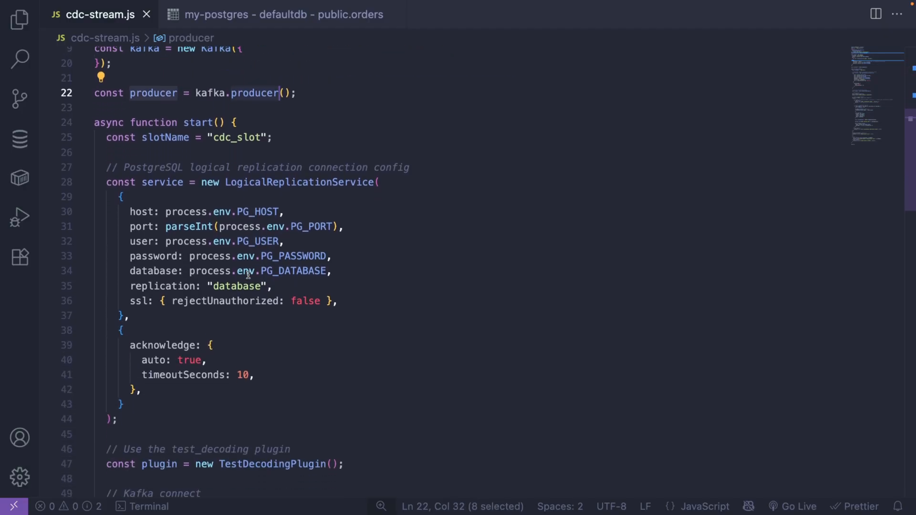
{"action": "double_click", "coordinate": [198, 123]}
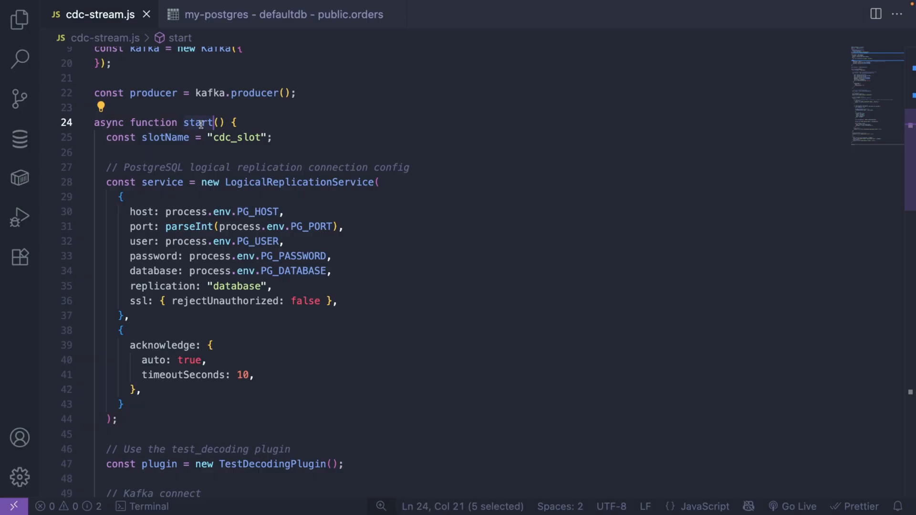
{"action": "mouse_move", "coordinate": [206, 230]}
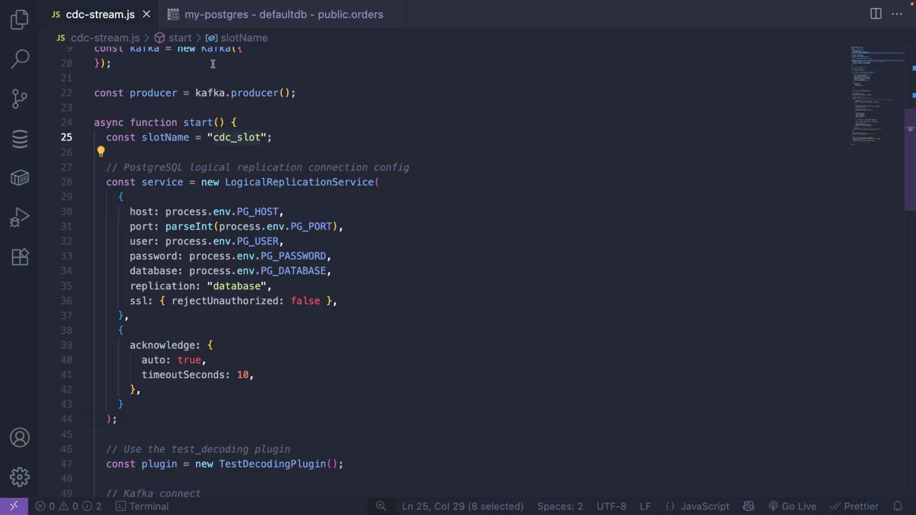
{"action": "left_click", "coordinate": [20, 19]}
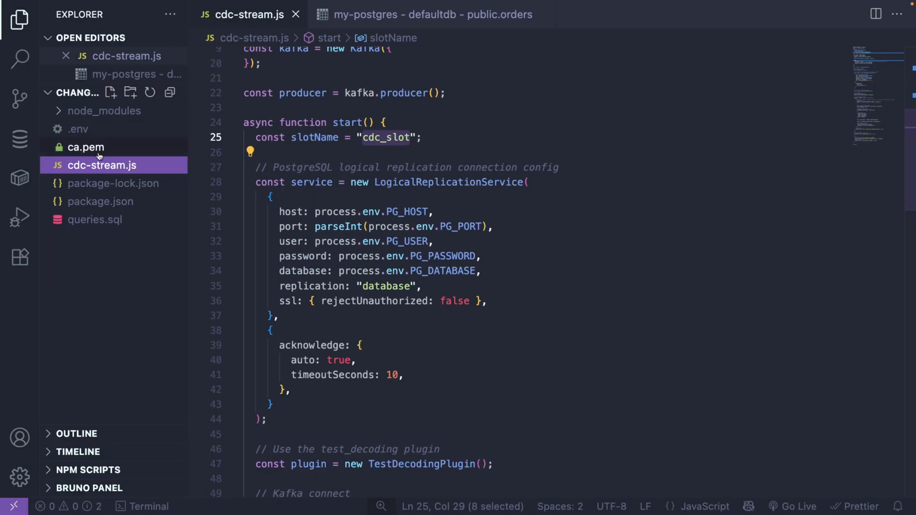
Review the pg_create_logical_replication_slot('cdc_slot', 'test_decoding') query in queries.sql, then return to cdc-stream.js
{"action": "left_click", "coordinate": [95, 220]}
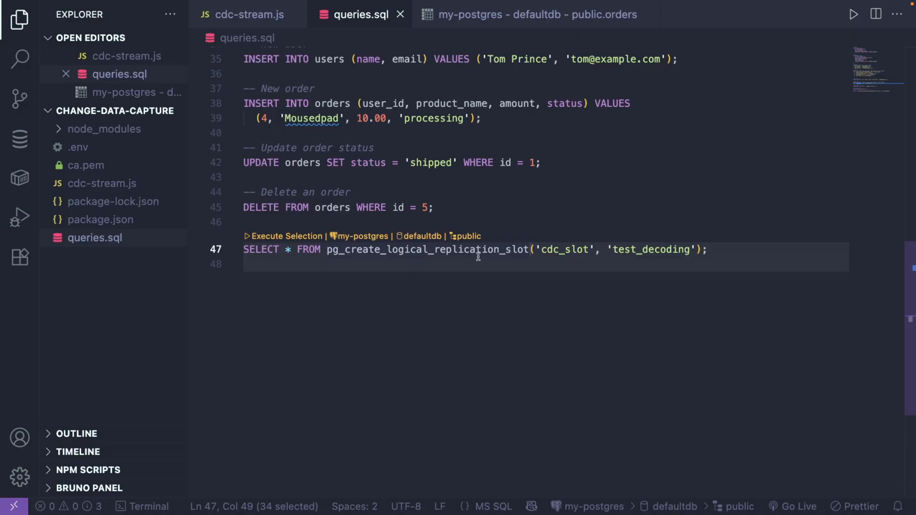
{"action": "double_click", "coordinate": [563, 249]}
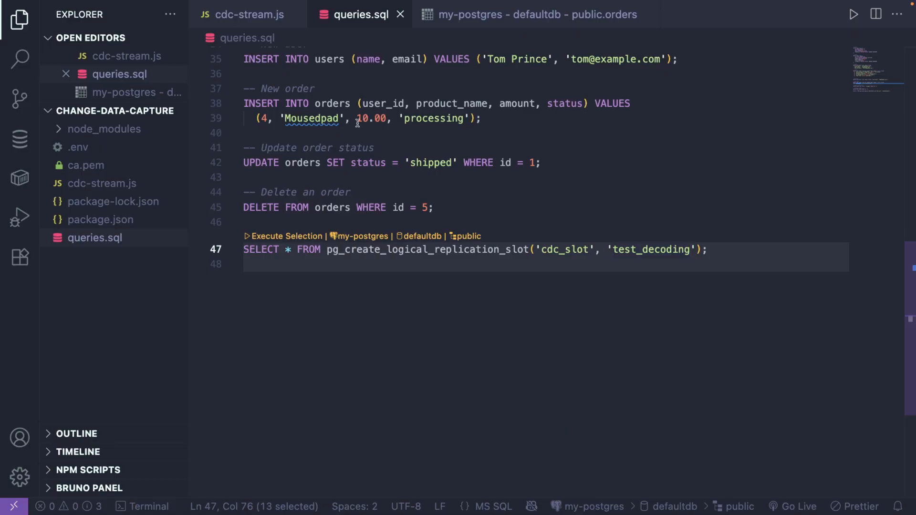
{"action": "left_click", "coordinate": [249, 14]}
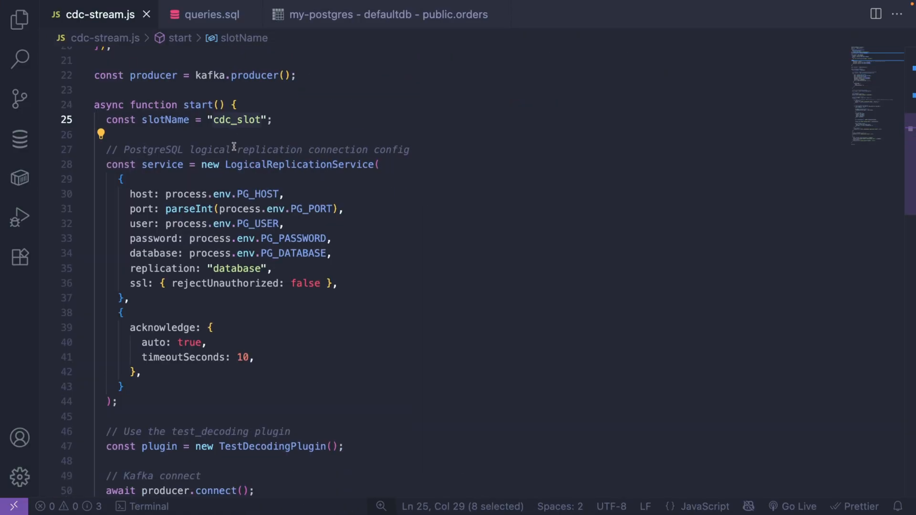
{"action": "scroll", "scroll_direction": "up", "scroll_amount": 3}
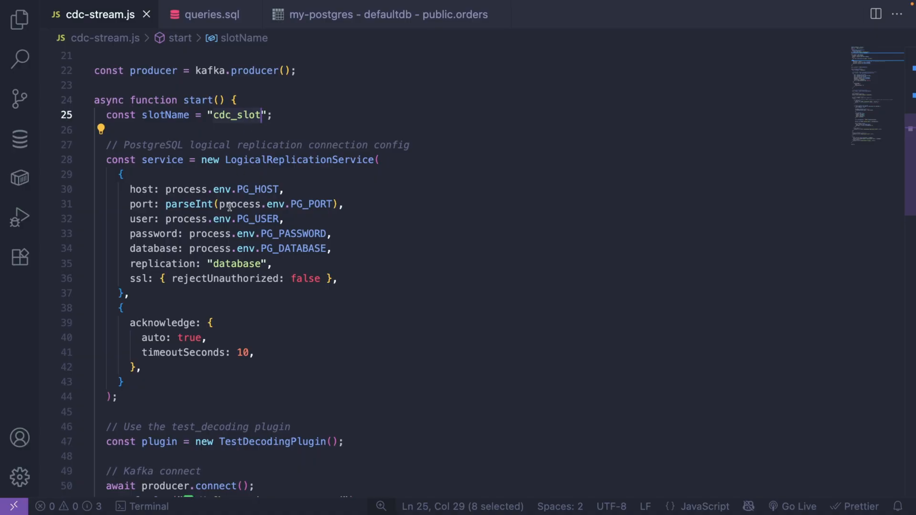
{"action": "left_click", "coordinate": [256, 160]}
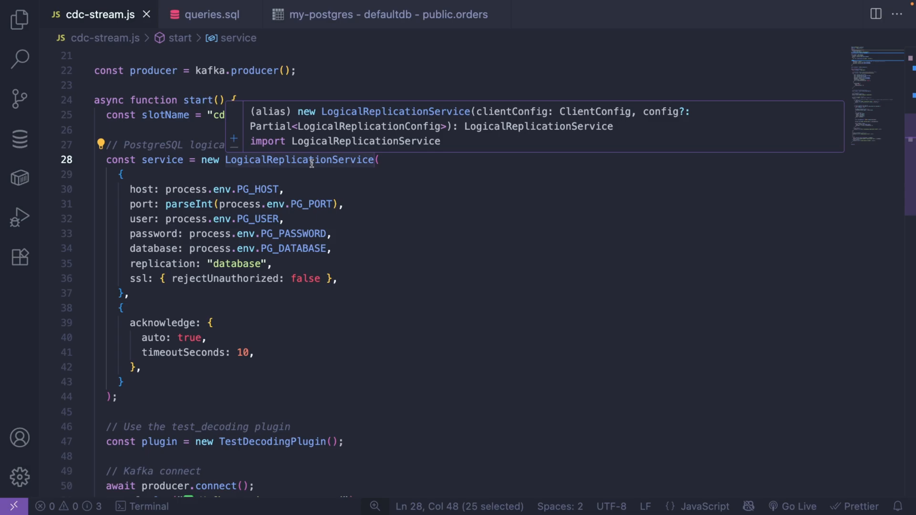
{"action": "scroll", "scroll_direction": "down", "scroll_amount": 3}
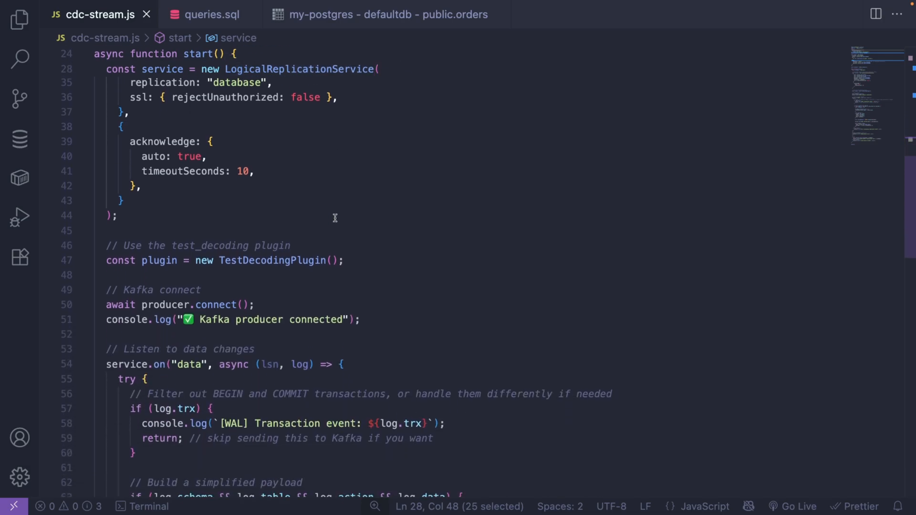
{"action": "left_click", "coordinate": [184, 286]}
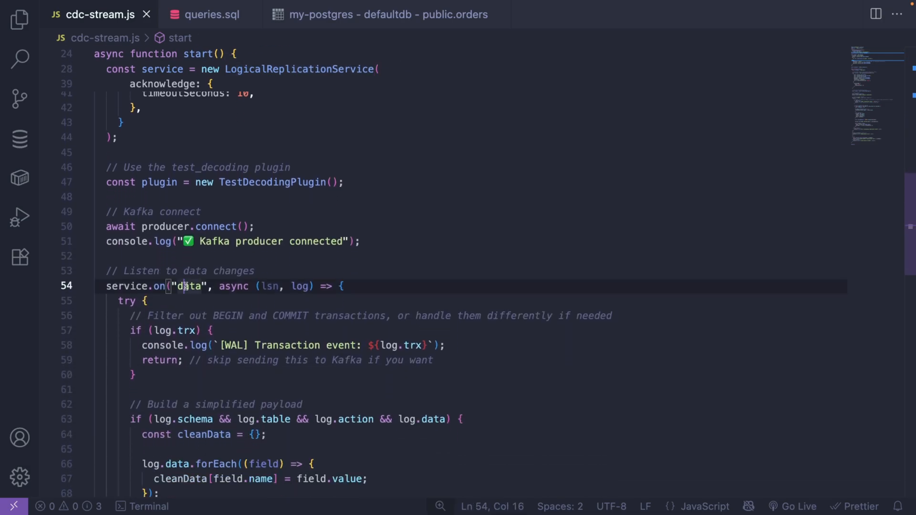
{"action": "double_click", "coordinate": [187, 286]}
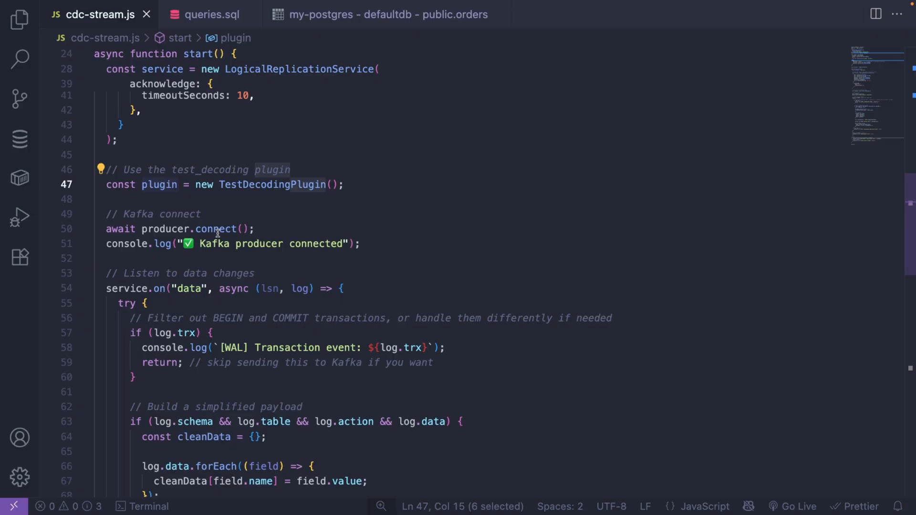
{"action": "left_click", "coordinate": [256, 228]}
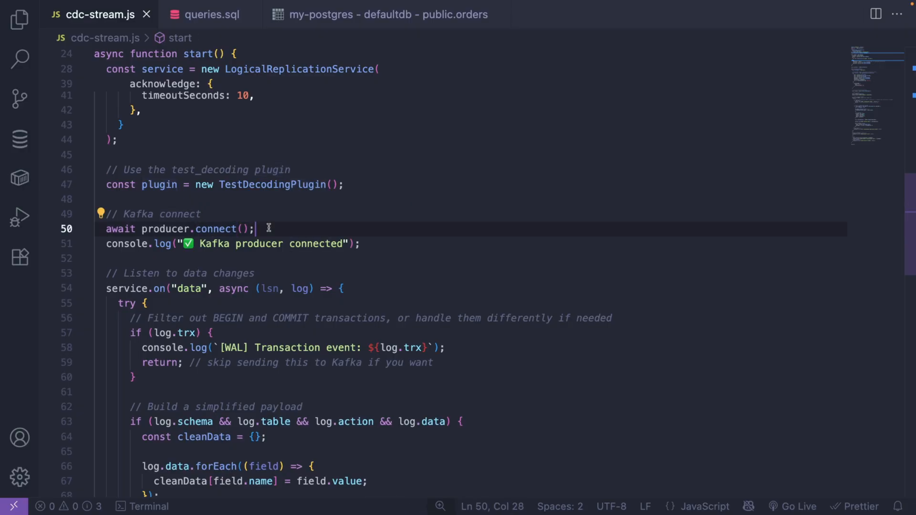
{"action": "scroll", "scroll_direction": "down", "scroll_amount": 3}
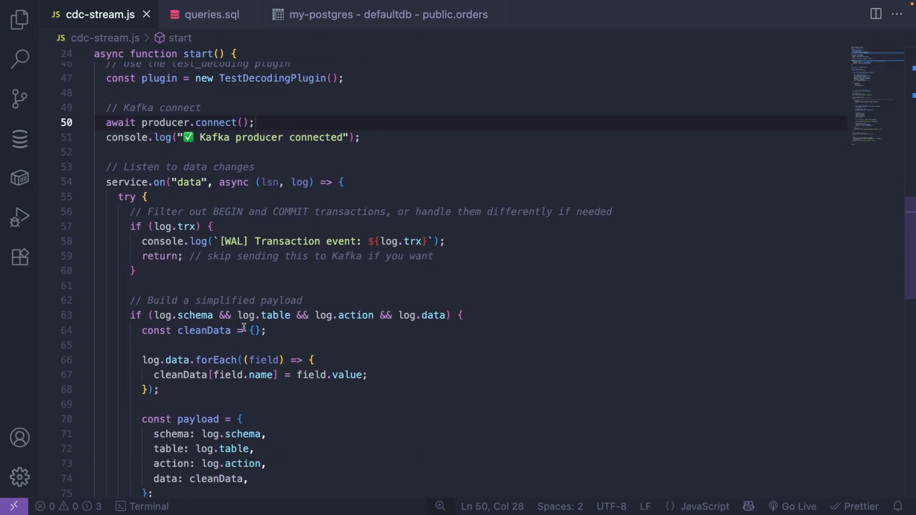
{"action": "scroll", "scroll_direction": "down", "scroll_amount": 3}
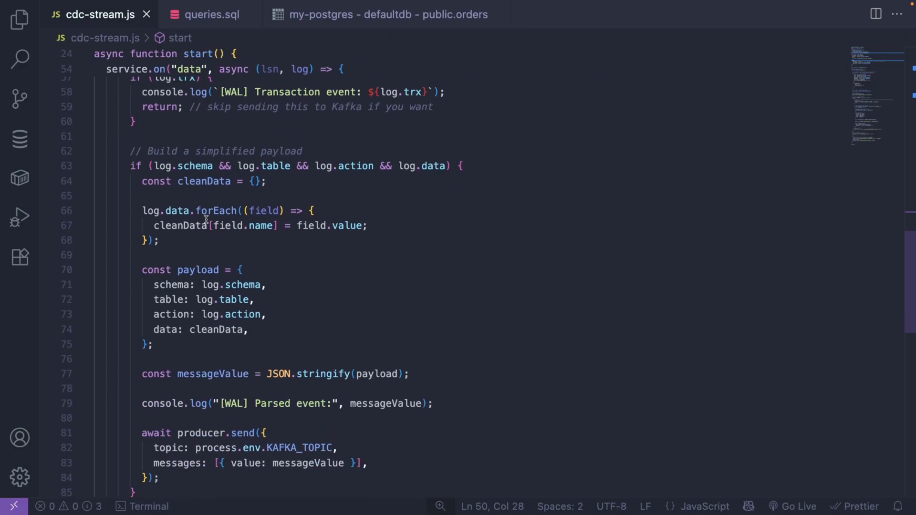
{"action": "scroll", "scroll_direction": "down", "scroll_amount": 3}
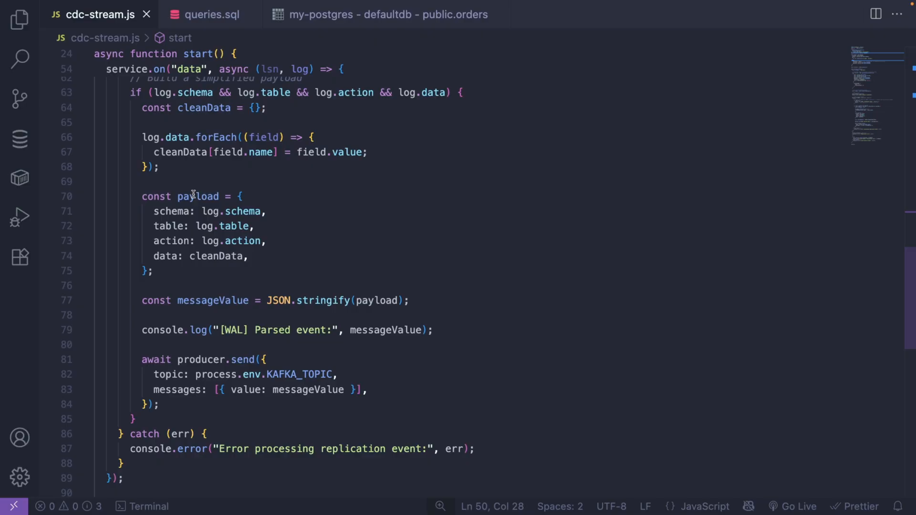
{"action": "double_click", "coordinate": [200, 197]}
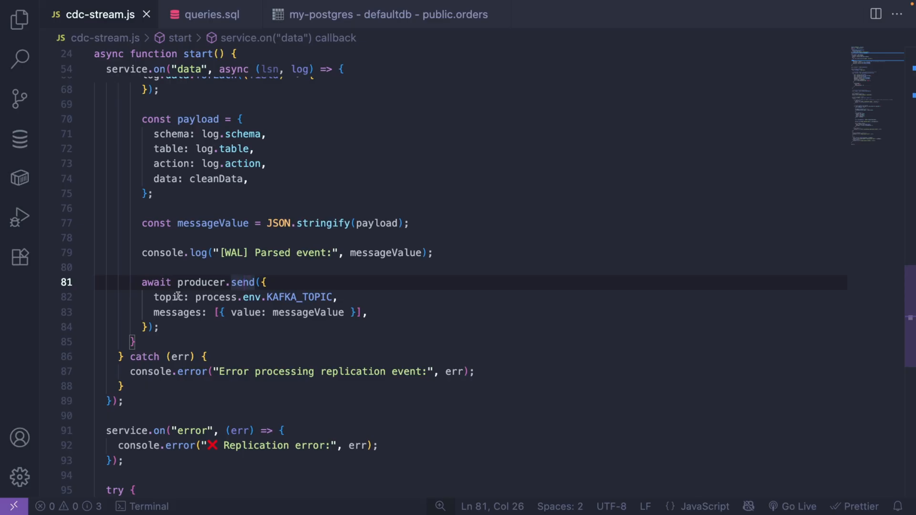
{"action": "double_click", "coordinate": [299, 297]}
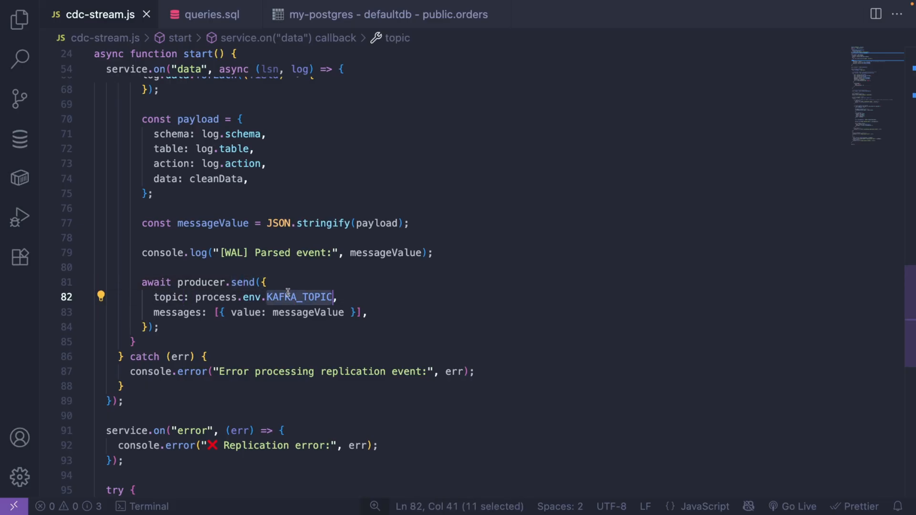
{"action": "double_click", "coordinate": [179, 312]}
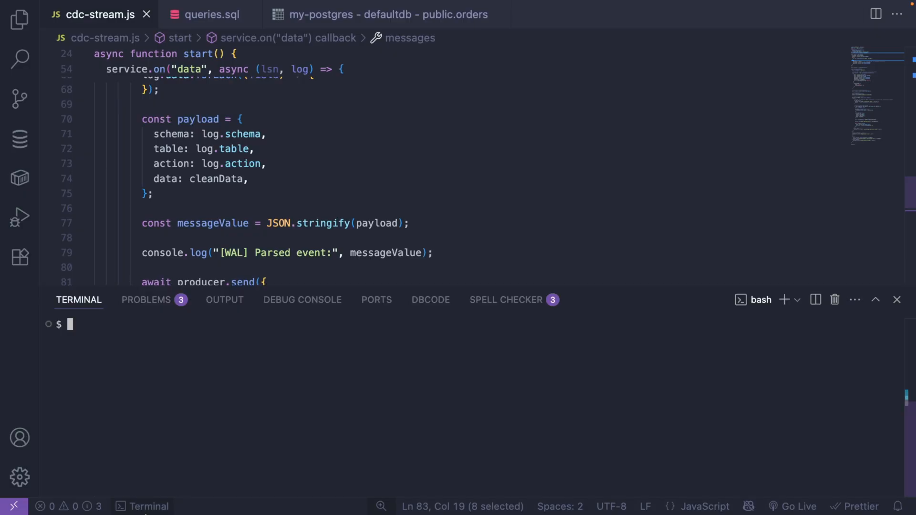
Run node cdc-stream.js so the Kafka producer connects and starts streaming
{"action": "type", "text": "node cdc-stream.js"}
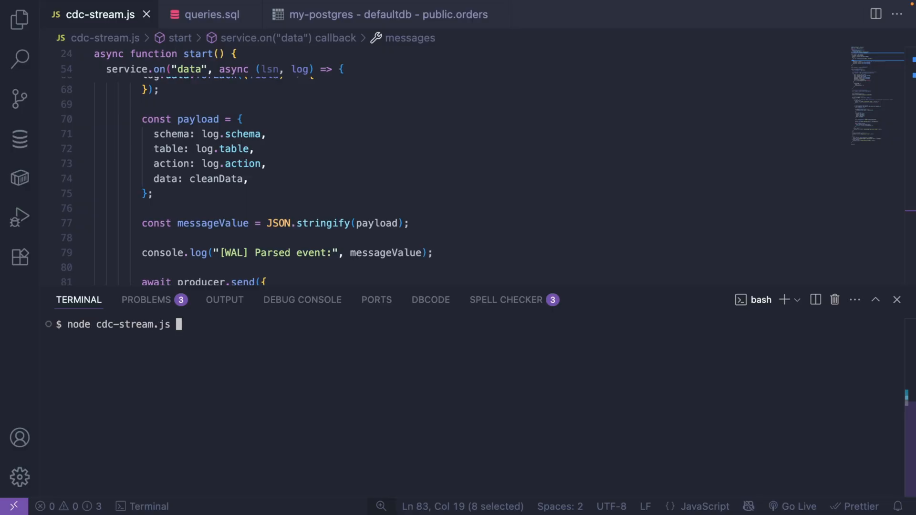
{"action": "key", "text": "Return"}
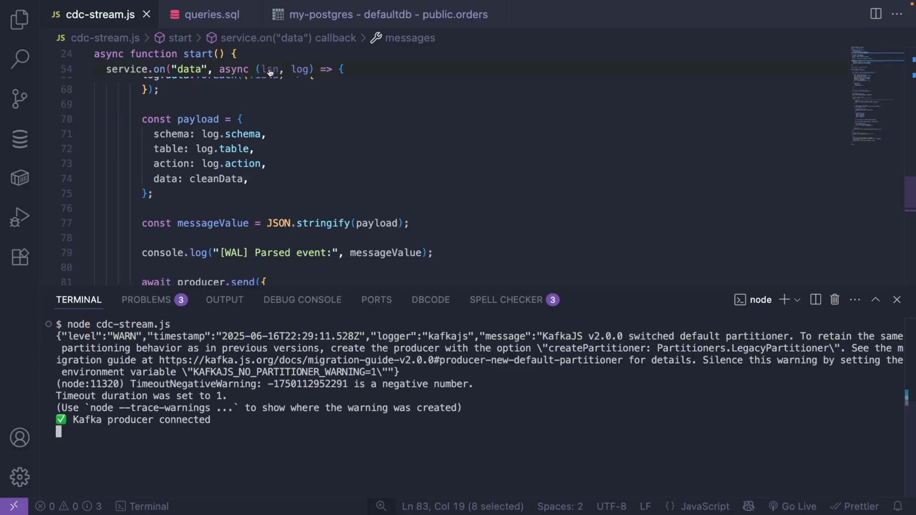
Insert a 'shipped' Mousepad order for 20.00 from queries.sql and check its INSERT event in the terminal
{"action": "left_click", "coordinate": [211, 15]}
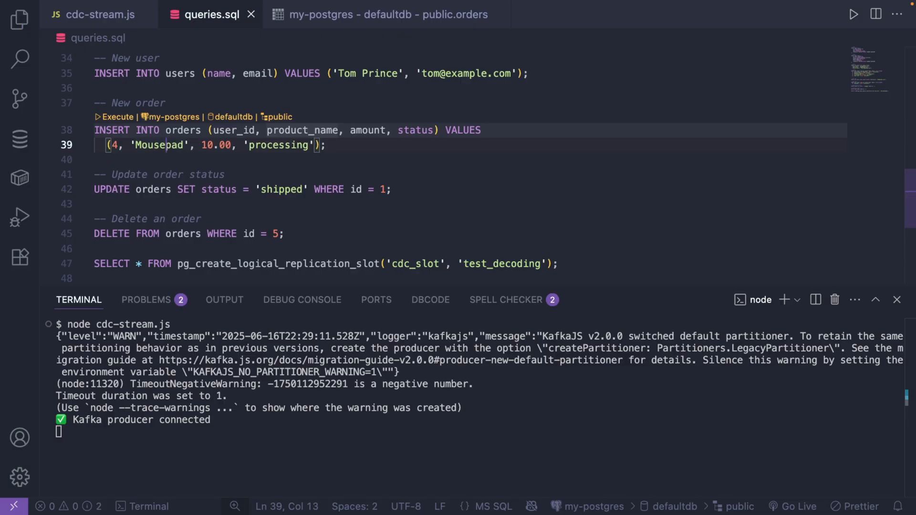
{"action": "type", "text": "2"}
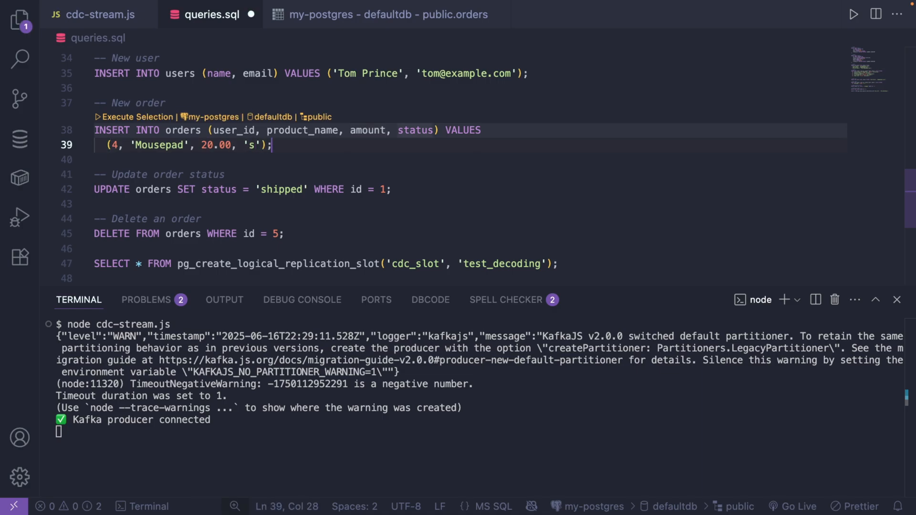
{"action": "type", "text": "hipped"}
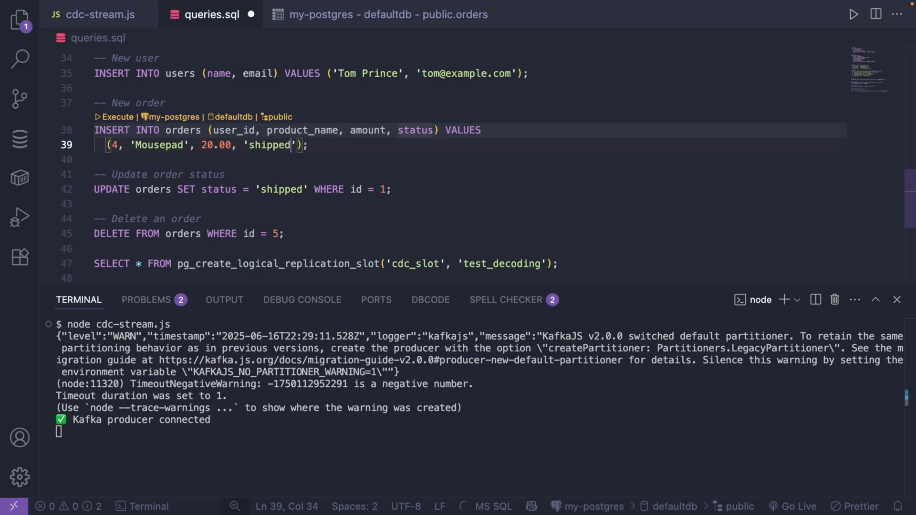
{"action": "left_click", "coordinate": [117, 117]}
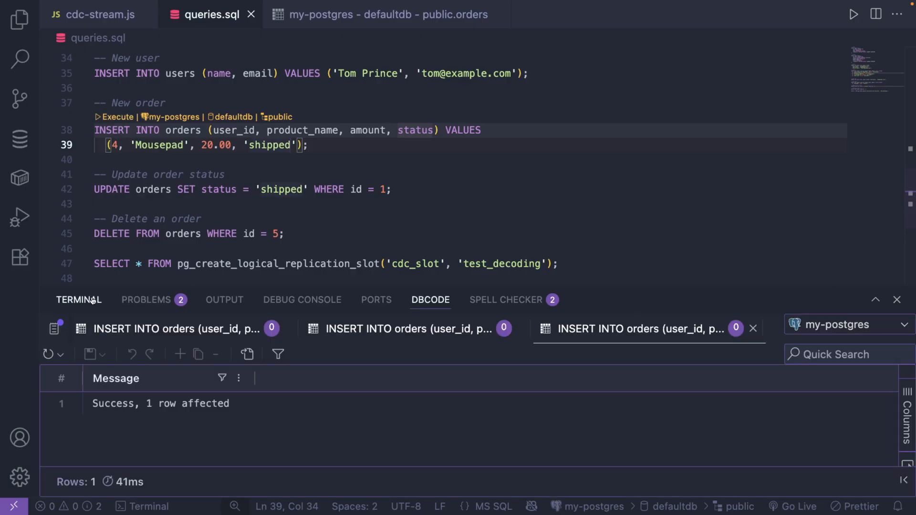
{"action": "left_click", "coordinate": [79, 300]}
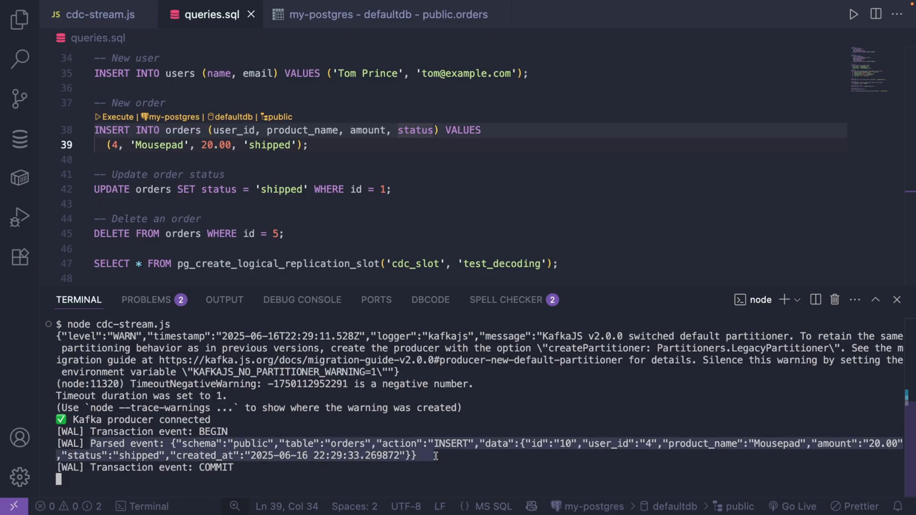
{"action": "mouse_move", "coordinate": [362, 456]}
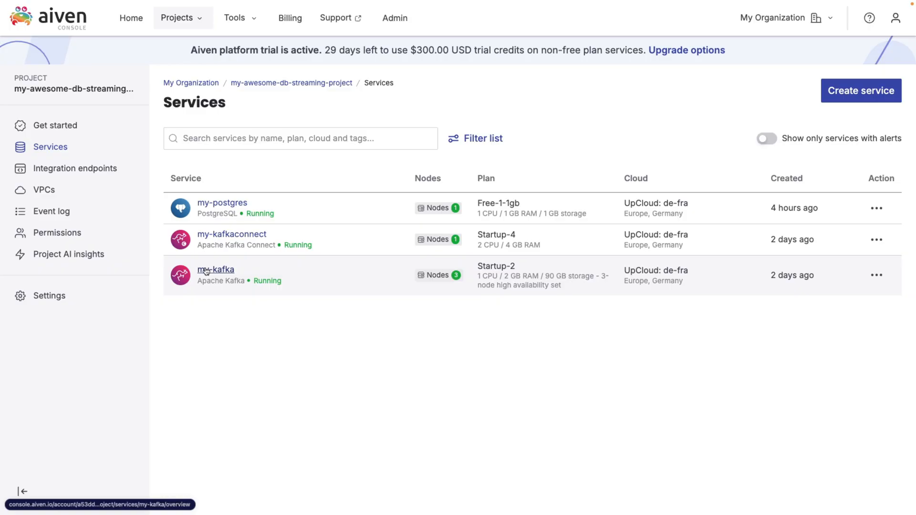
Navigate to the order-status topic's Messages view in the my-kafka service
{"action": "left_click", "coordinate": [216, 269]}
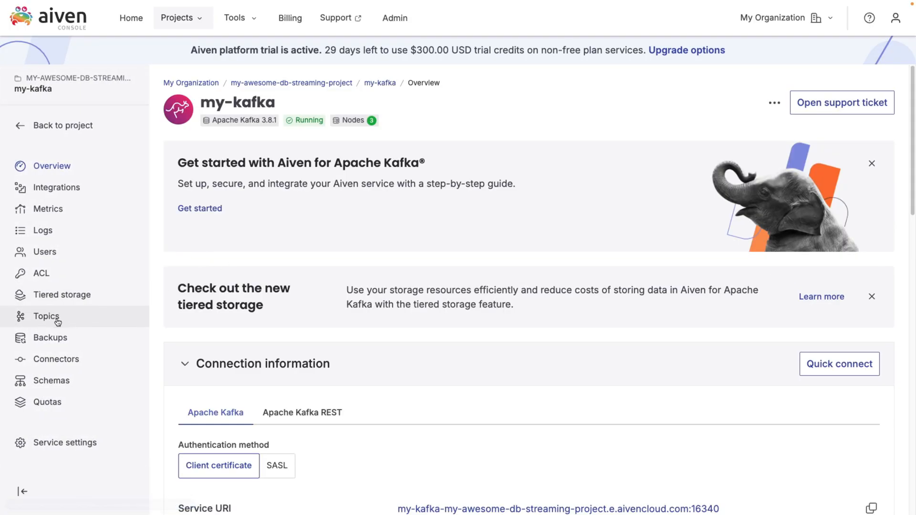
{"action": "left_click", "coordinate": [46, 316]}
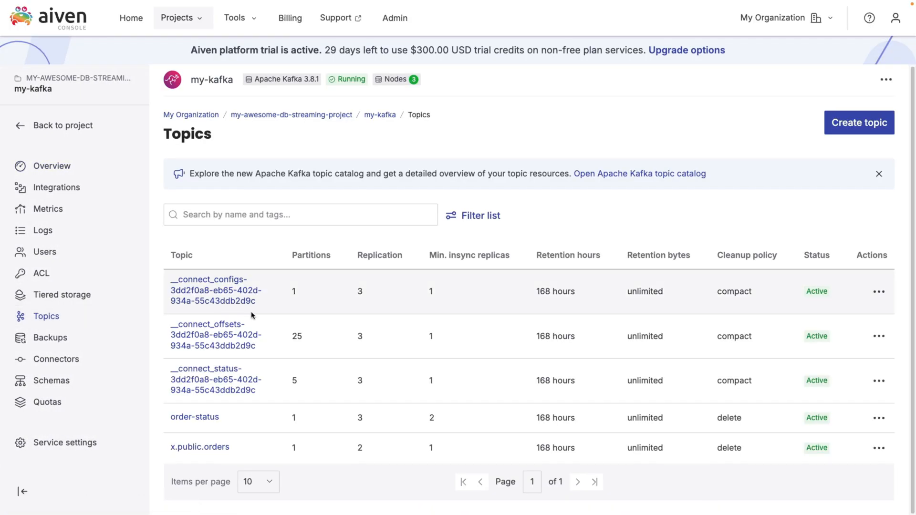
{"action": "mouse_move", "coordinate": [194, 417]}
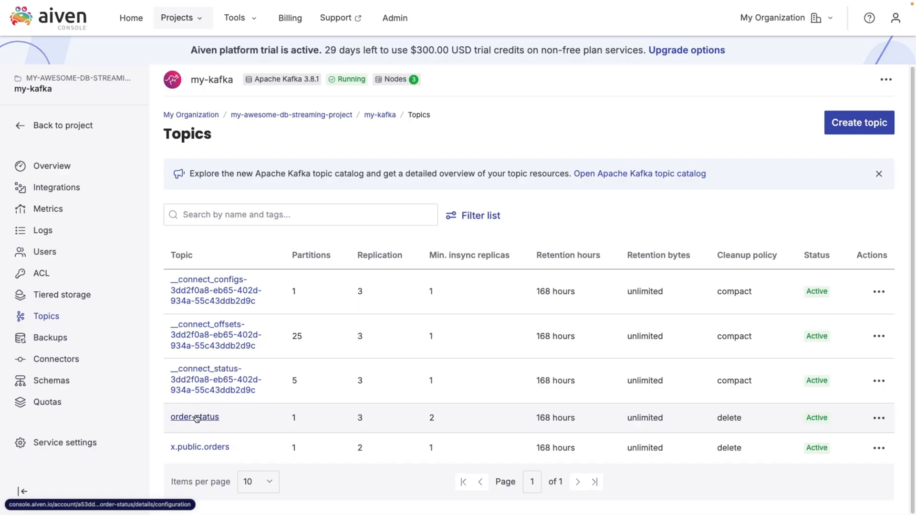
{"action": "left_click", "coordinate": [195, 416]}
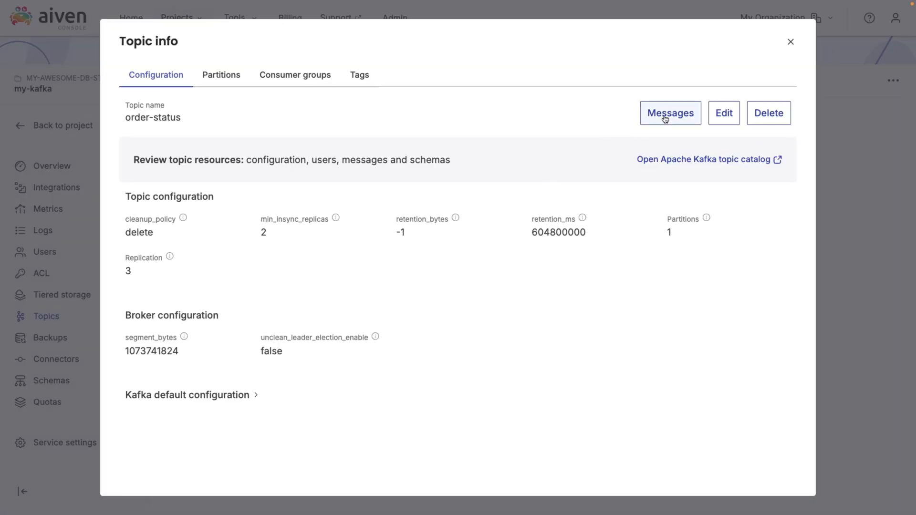
{"action": "left_click", "coordinate": [669, 113]}
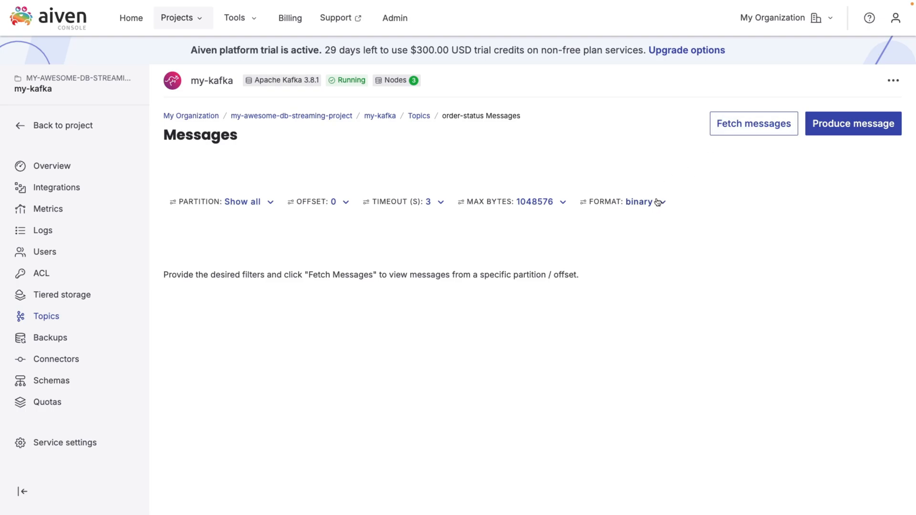
Fetch the messages as json and expand the newest Mousepad INSERT event with its order data
{"action": "left_click", "coordinate": [641, 201]}
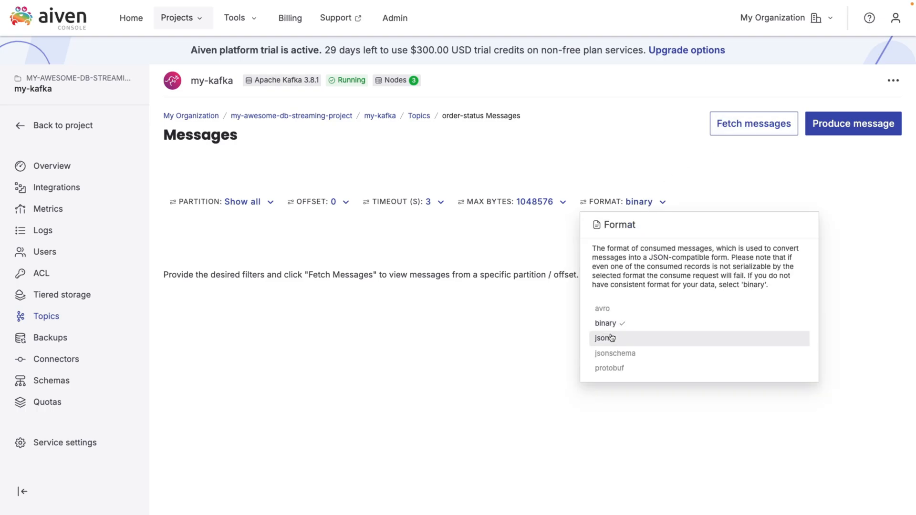
{"action": "left_click", "coordinate": [604, 338]}
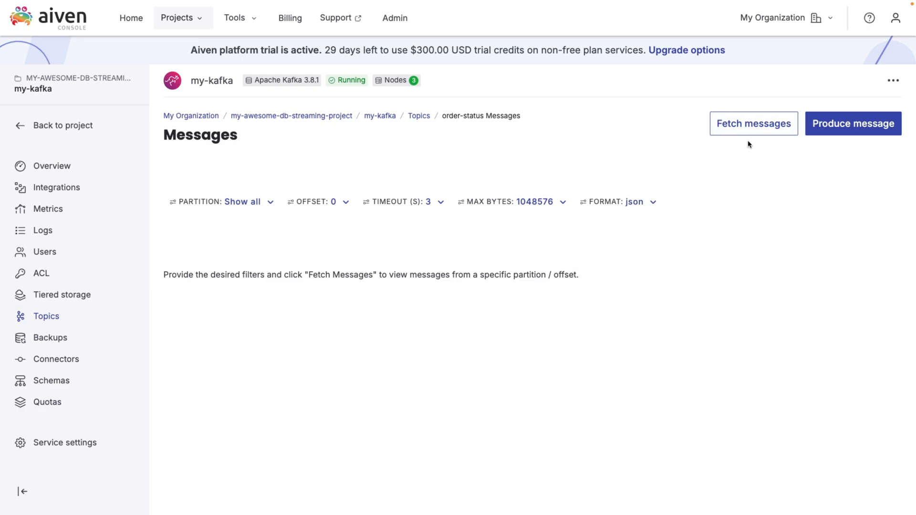
{"action": "left_click", "coordinate": [752, 123]}
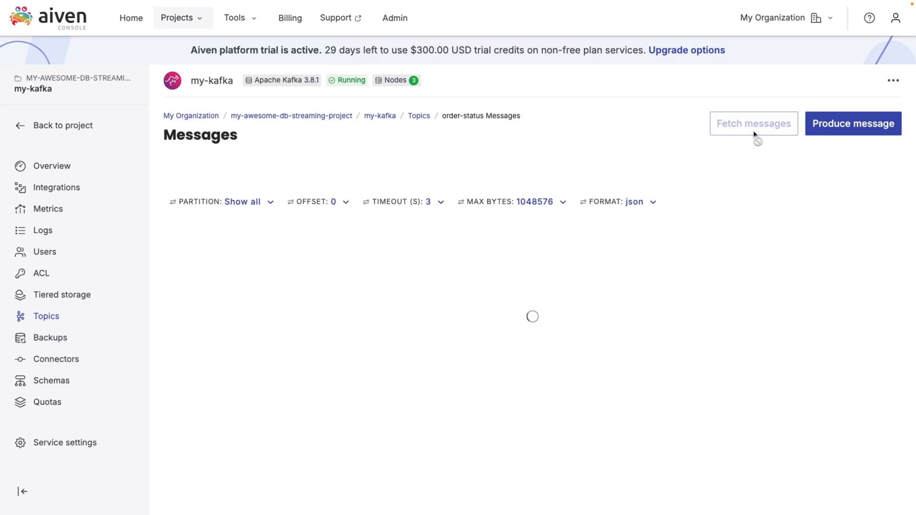
{"action": "left_click", "coordinate": [754, 123]}
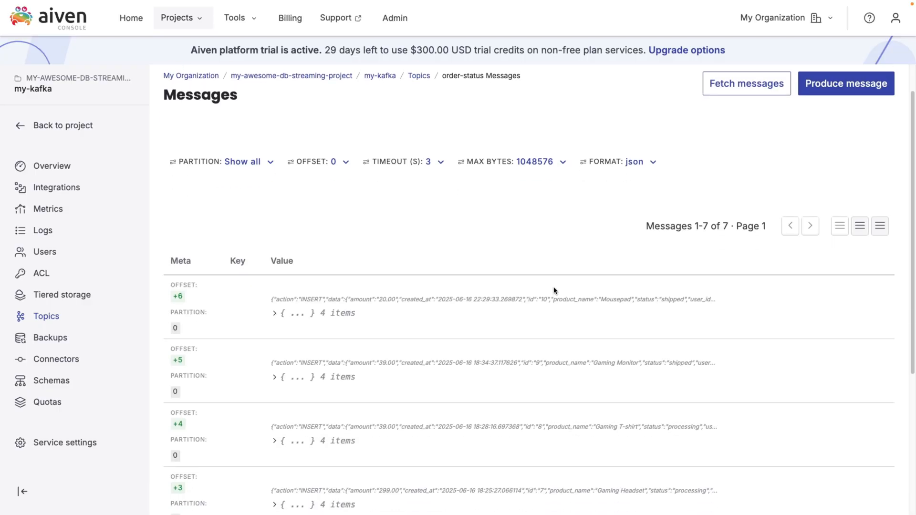
{"action": "left_click", "coordinate": [275, 313]}
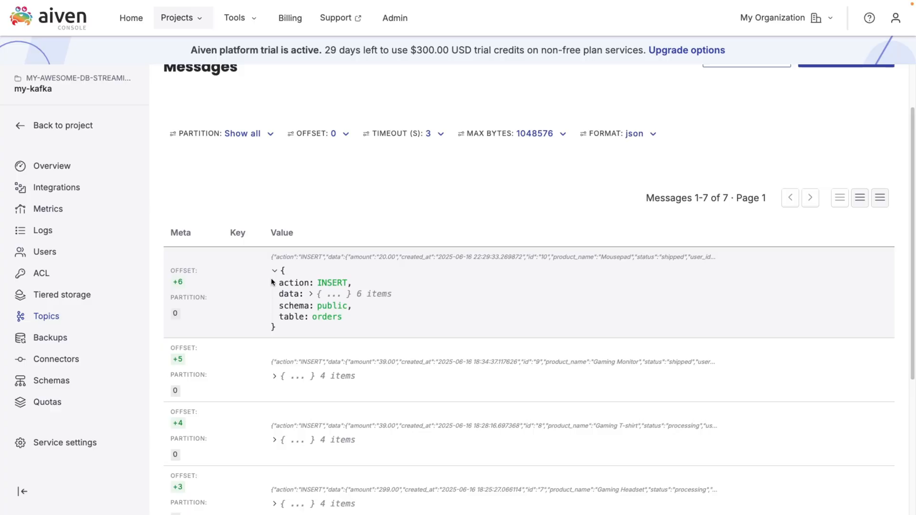
{"action": "left_click", "coordinate": [297, 294]}
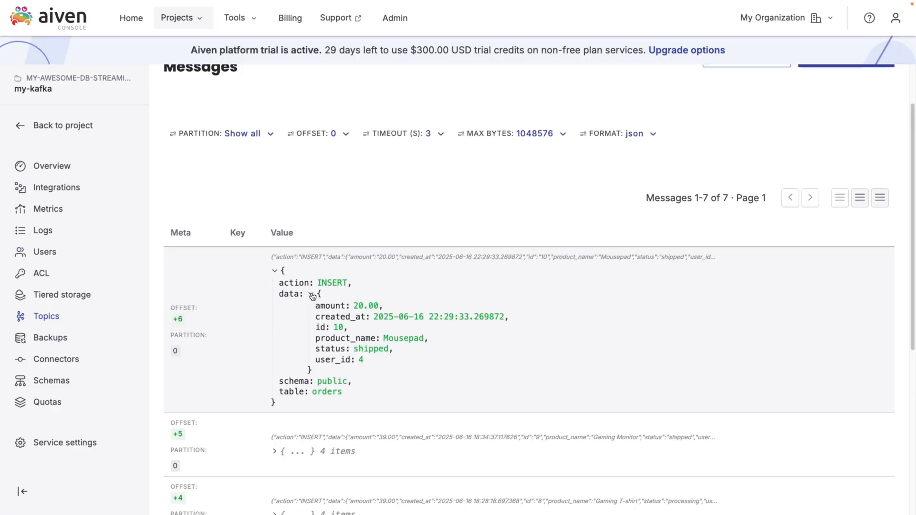
{"action": "mouse_move", "coordinate": [391, 347]}
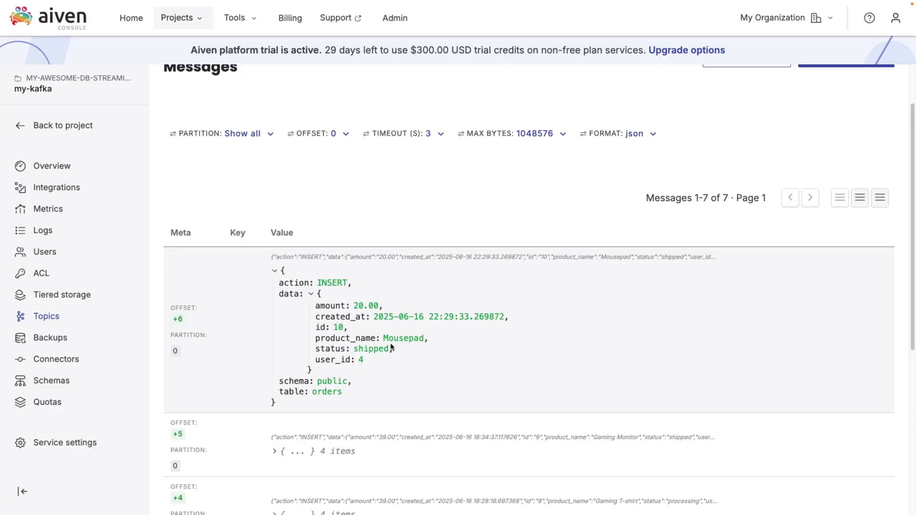
{"action": "mouse_move", "coordinate": [244, 310]}
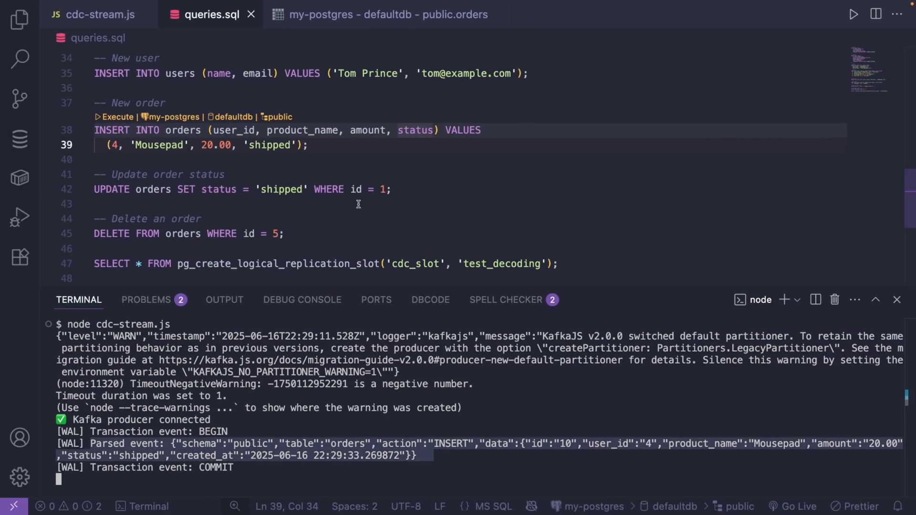
{"action": "mouse_move", "coordinate": [546, 400]}
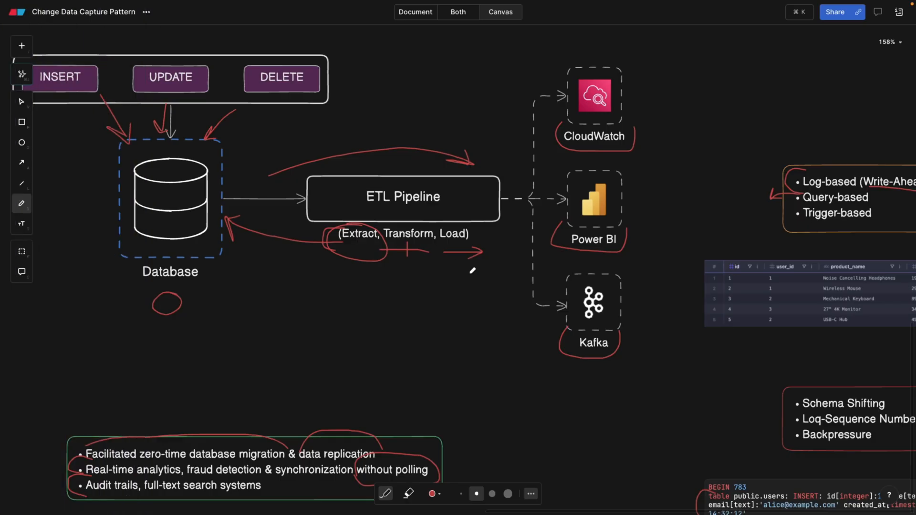
Scroll the Eraser canvas down to the orders table screenshot
{"action": "scroll", "scroll_direction": "down", "scroll_amount": 3}
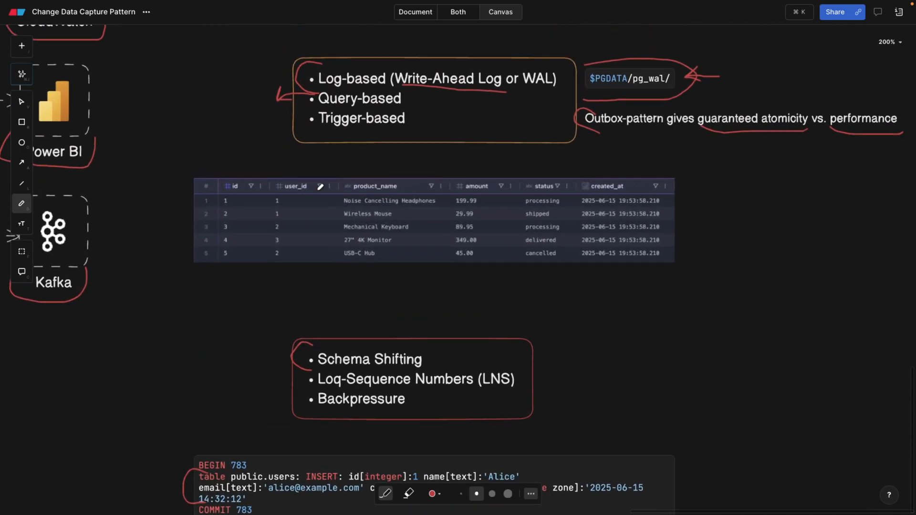
{"action": "mouse_move", "coordinate": [366, 172]}
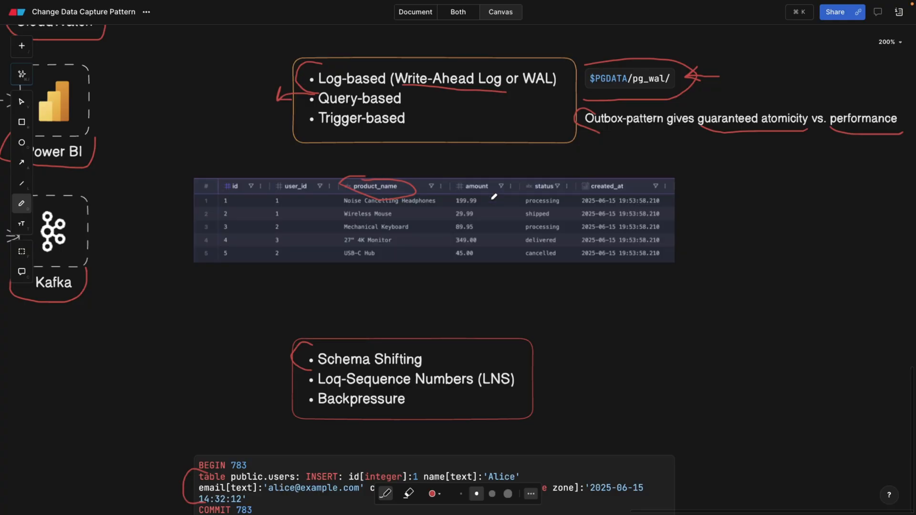
{"action": "mouse_move", "coordinate": [558, 175]}
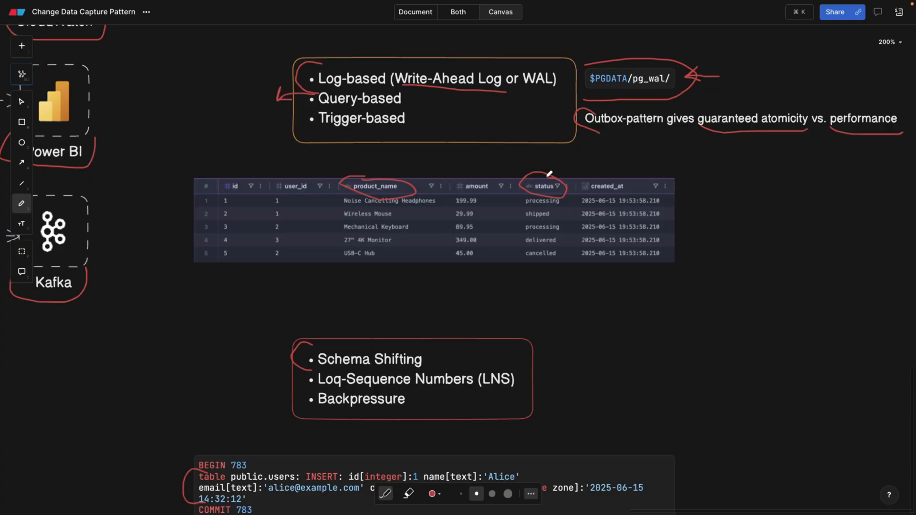
{"action": "scroll", "scroll_direction": "down", "scroll_amount": 3}
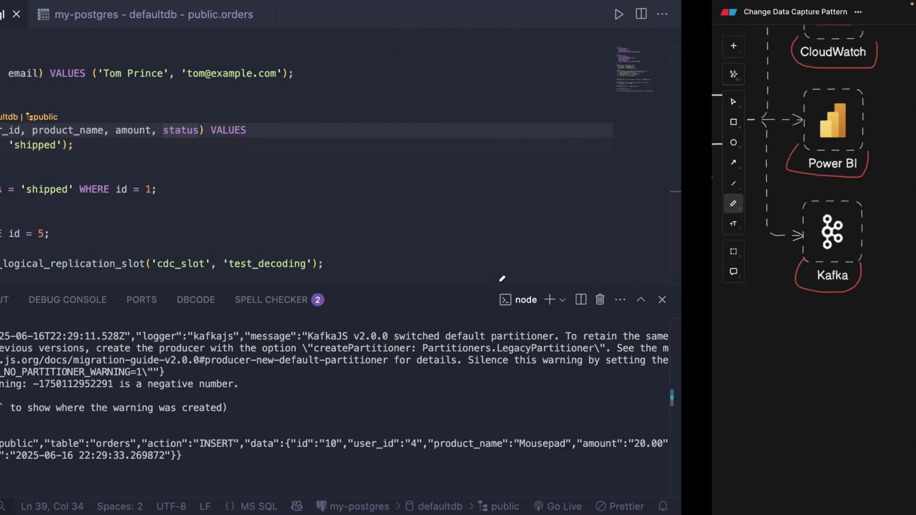
Review the service.on("data") handler in cdc-stream.js above the terminal's parsed INSERT output
{"action": "left_click", "coordinate": [99, 15]}
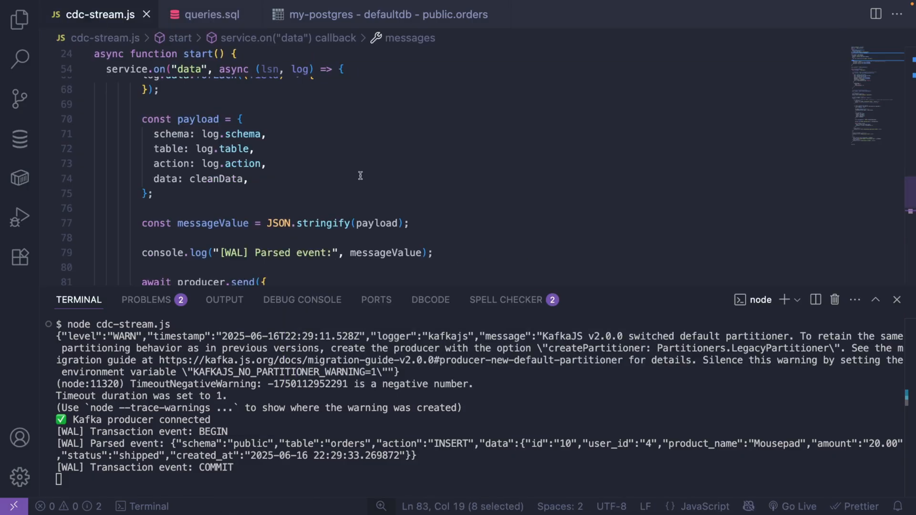
{"action": "scroll", "scroll_direction": "down", "scroll_amount": 3}
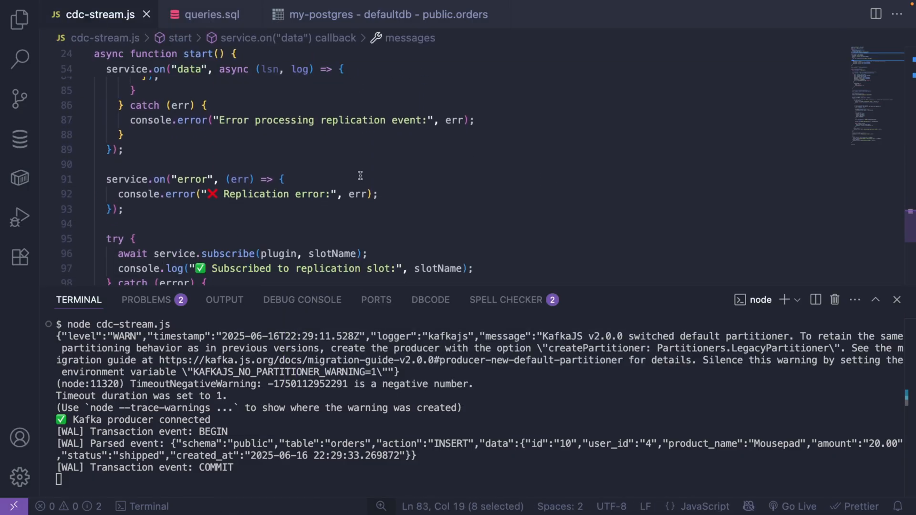
{"action": "scroll", "scroll_direction": "up", "scroll_amount": 3}
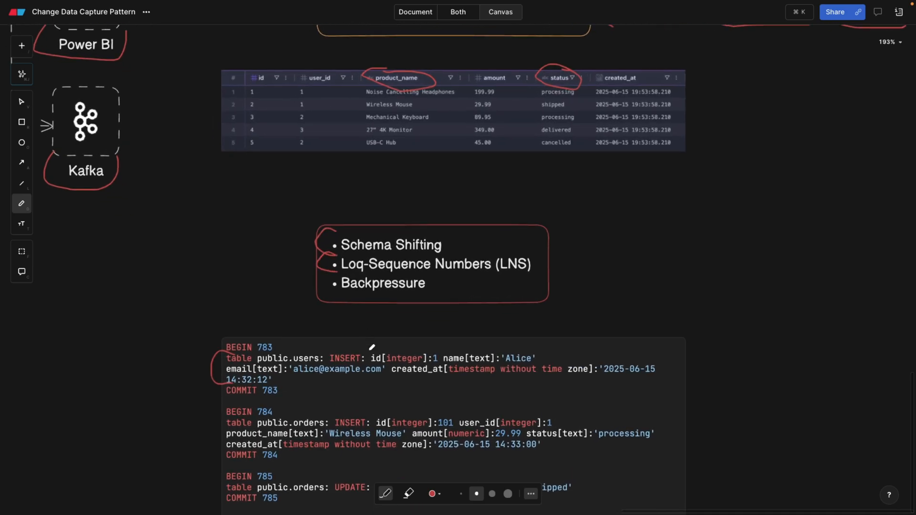
Scroll the canvas down to the BEGIN 786 DELETE transaction block, then bring up the browser tab list
{"action": "scroll", "scroll_direction": "down", "scroll_amount": 3}
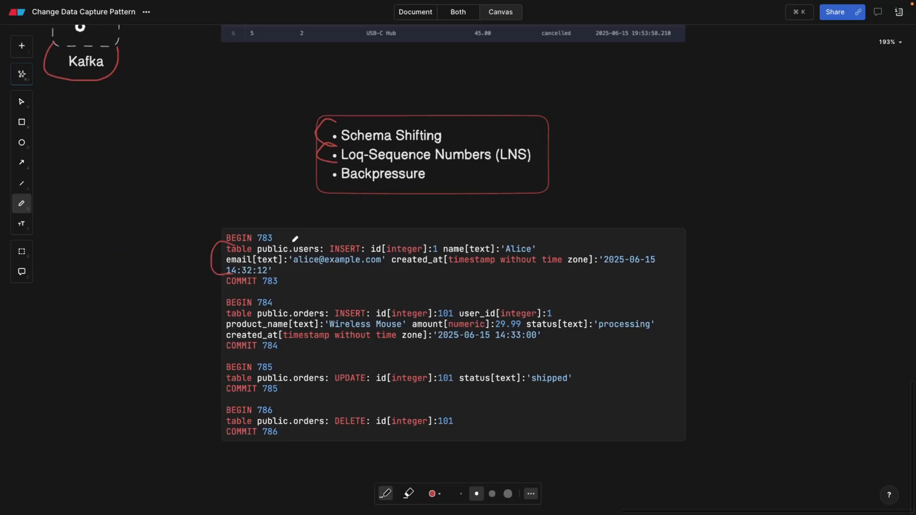
{"action": "scroll", "scroll_direction": "down", "scroll_amount": 3}
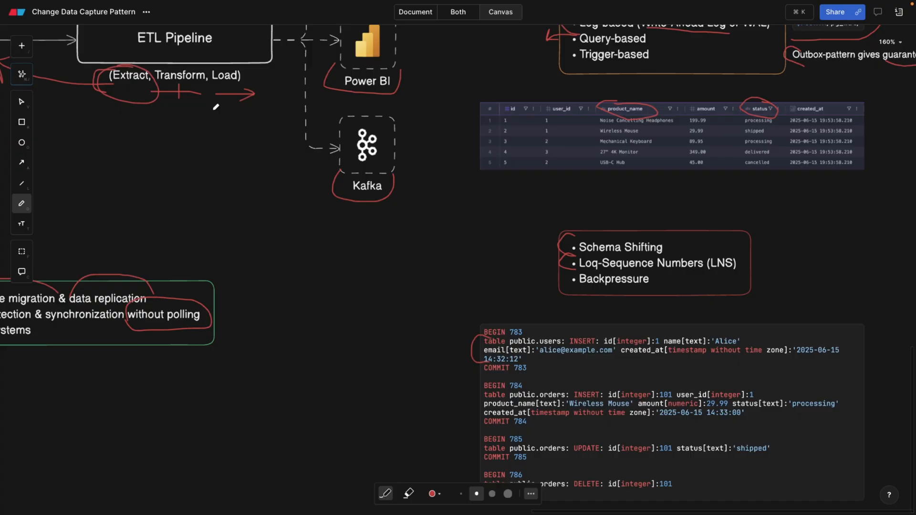
{"action": "scroll", "scroll_direction": "down", "scroll_amount": 3}
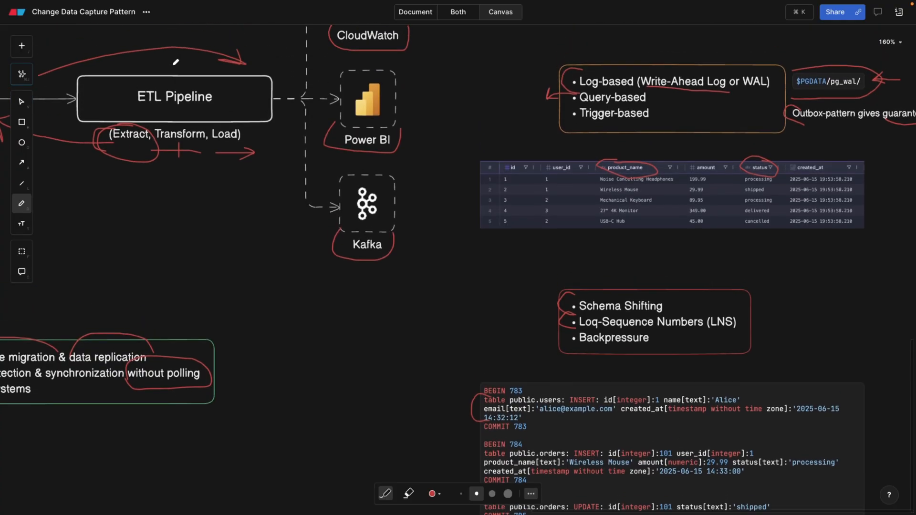
{"action": "scroll", "scroll_direction": "down", "scroll_amount": 3}
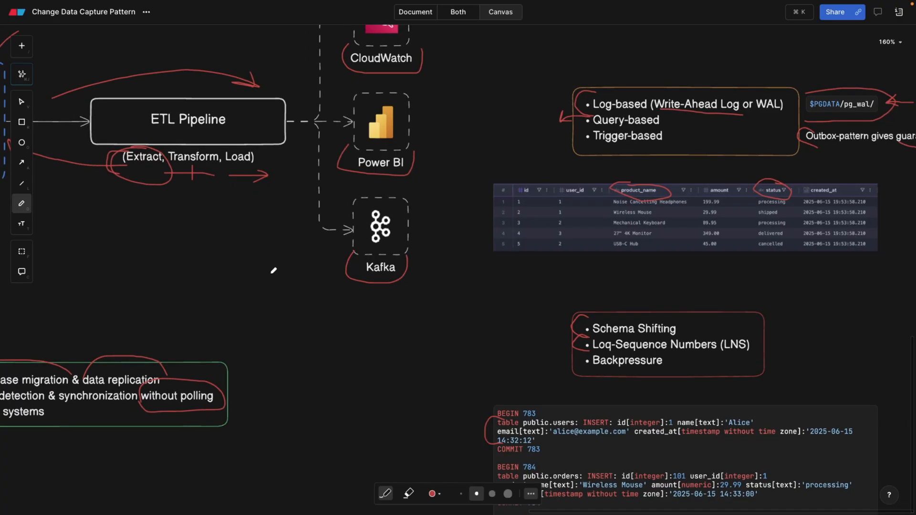
{"action": "mouse_move", "coordinate": [280, 200]}
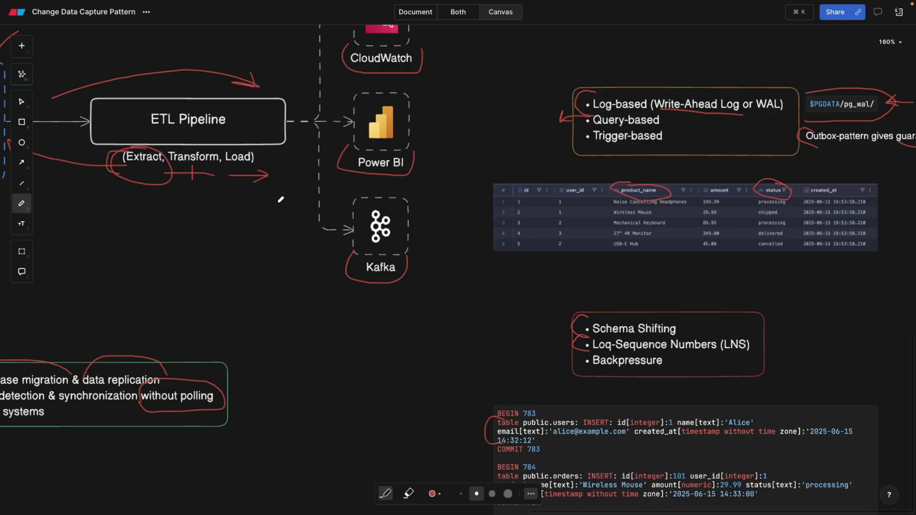
{"action": "scroll", "scroll_direction": "down", "scroll_amount": 3}
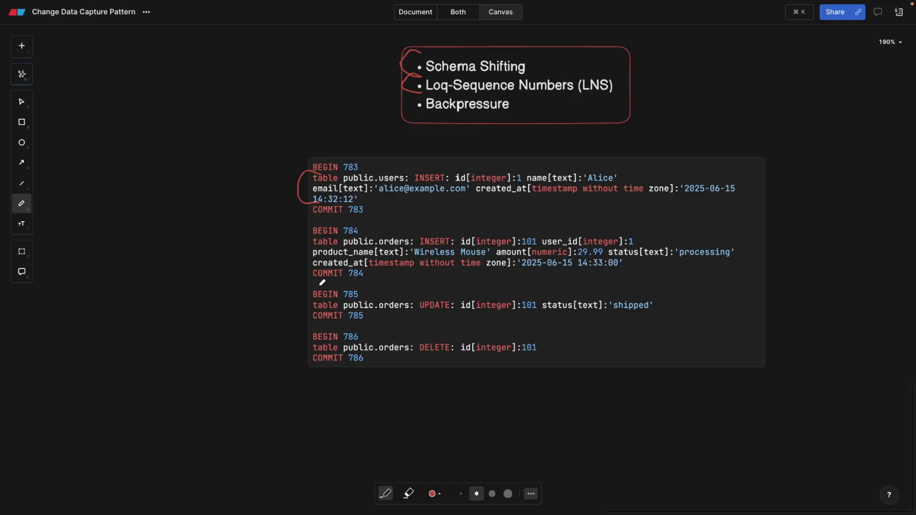
{"action": "mouse_move", "coordinate": [309, 209]}
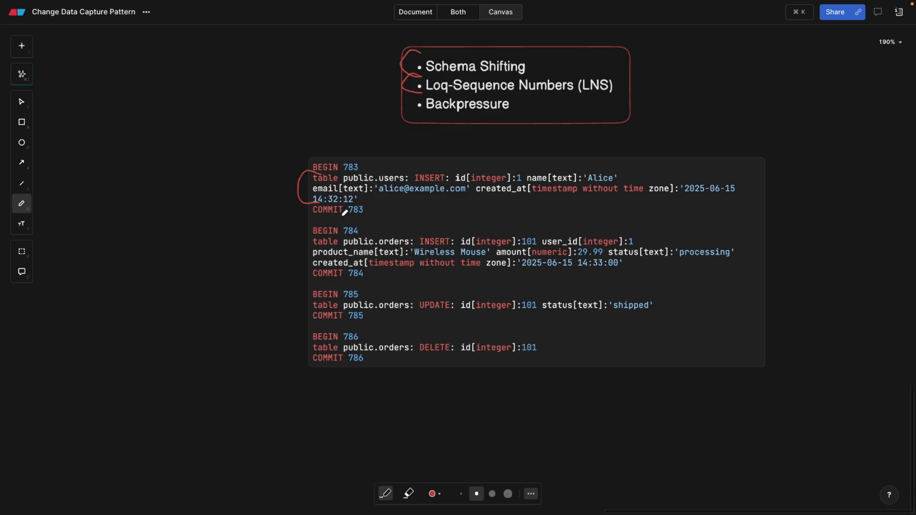
{"action": "mouse_move", "coordinate": [338, 270]}
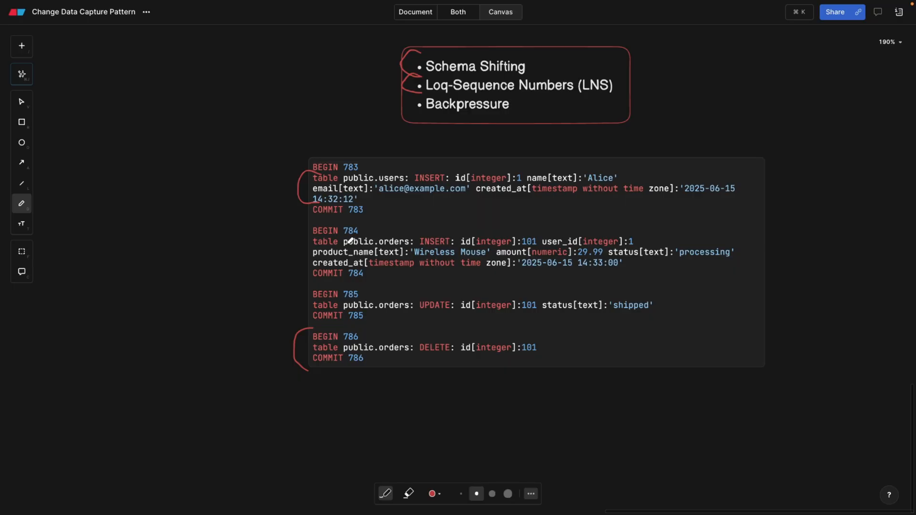
{"action": "left_click", "coordinate": [17, 13]}
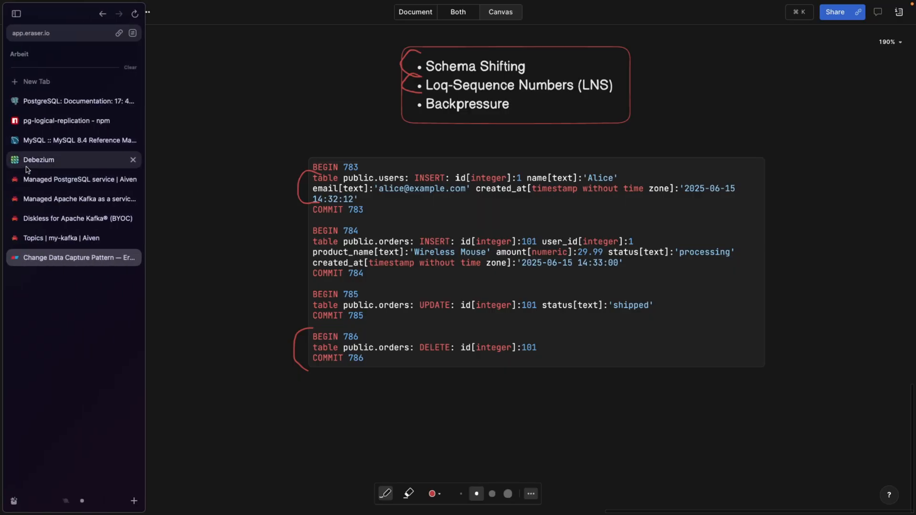
Scroll the Debezium homepage to its React quickly section, then return to the Change Data Capture diagram
{"action": "left_click", "coordinate": [39, 159]}
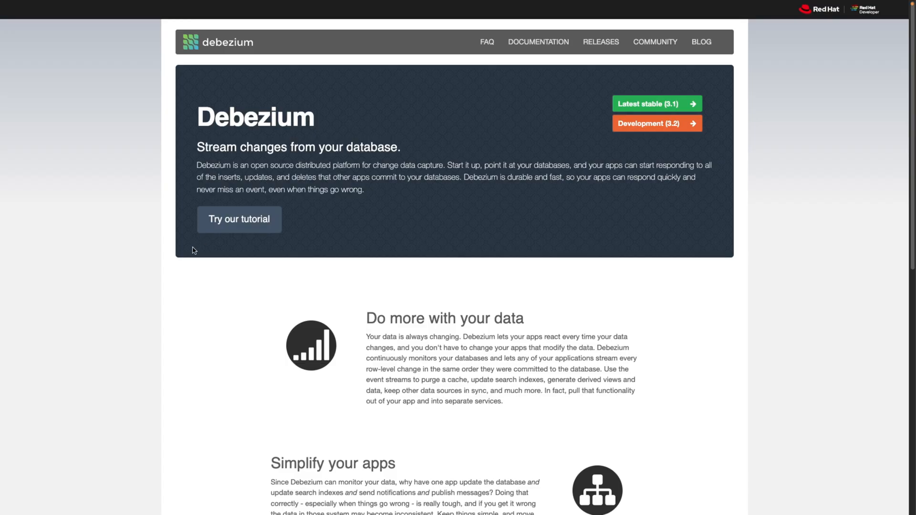
{"action": "scroll", "scroll_direction": "down", "scroll_amount": 3}
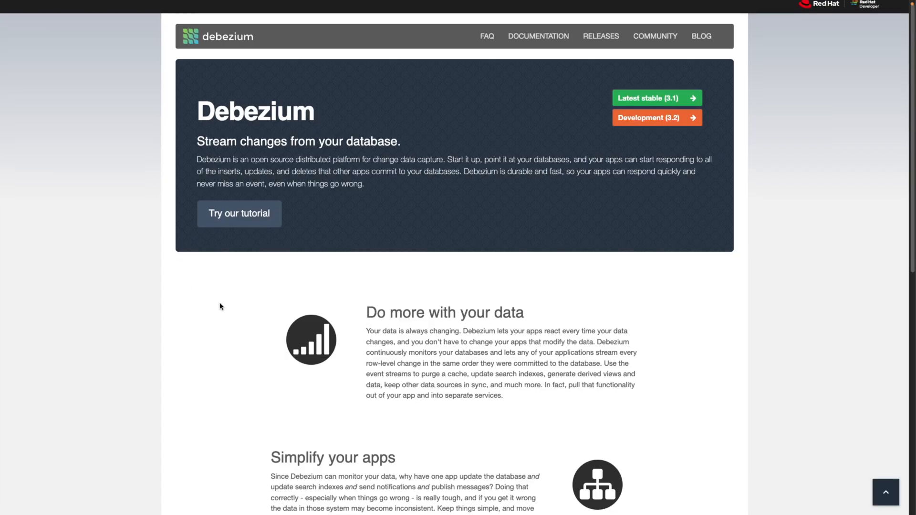
{"action": "scroll", "scroll_direction": "down", "scroll_amount": 3}
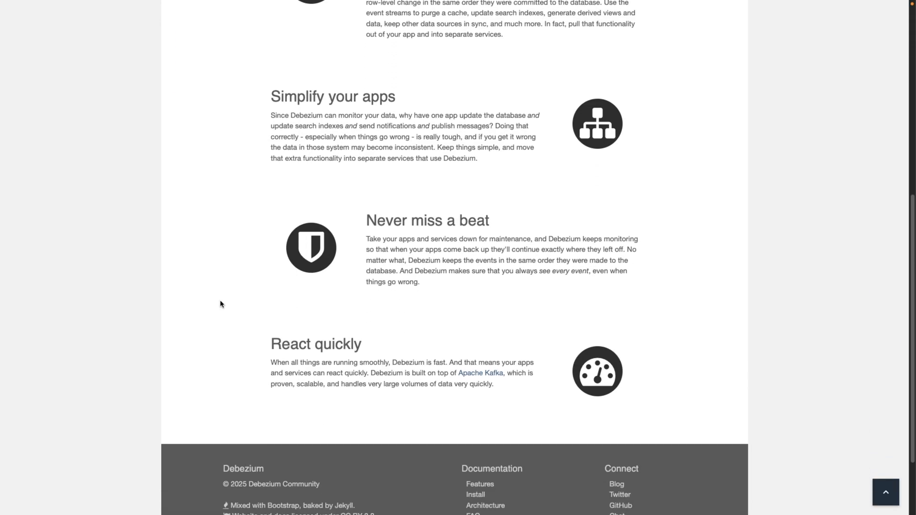
{"action": "mouse_move", "coordinate": [373, 220]}
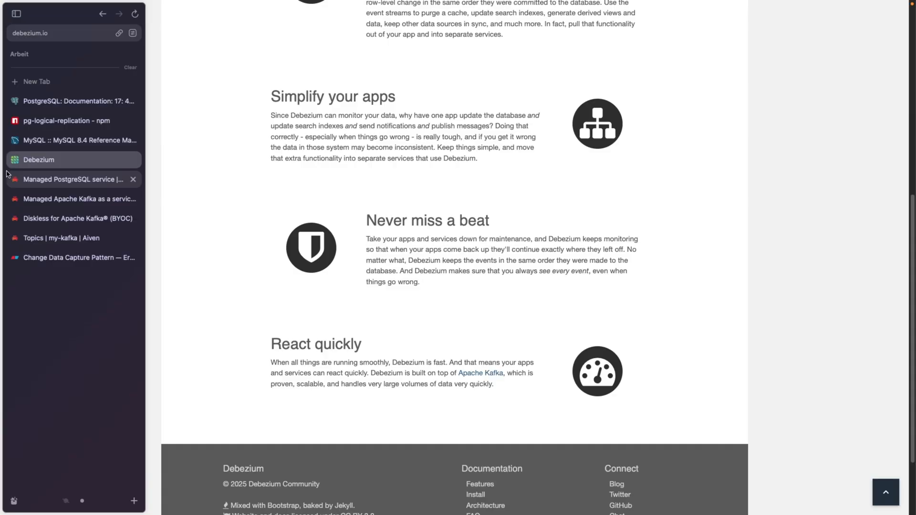
{"action": "left_click", "coordinate": [79, 258]}
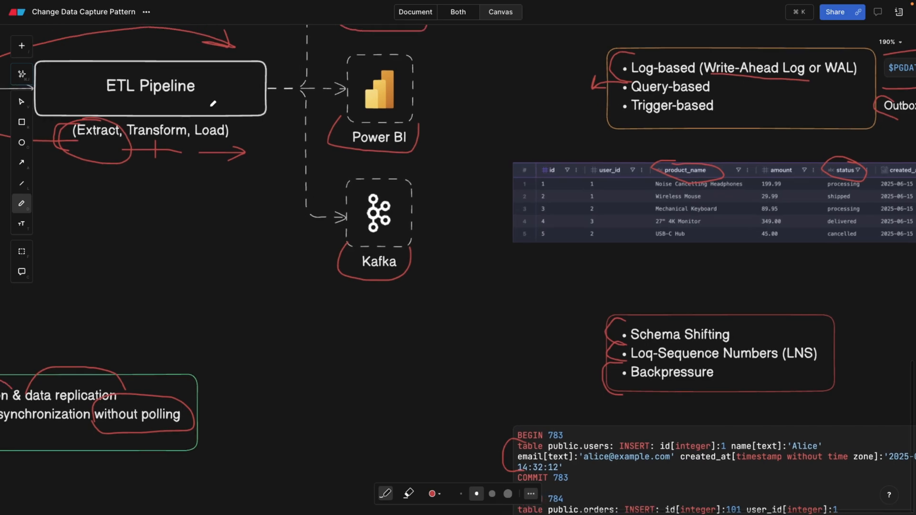
Switch from the Eraser canvas to the 'Topics | my-kafka | Aiven' browser tab
{"action": "scroll", "scroll_direction": "down", "scroll_amount": 3}
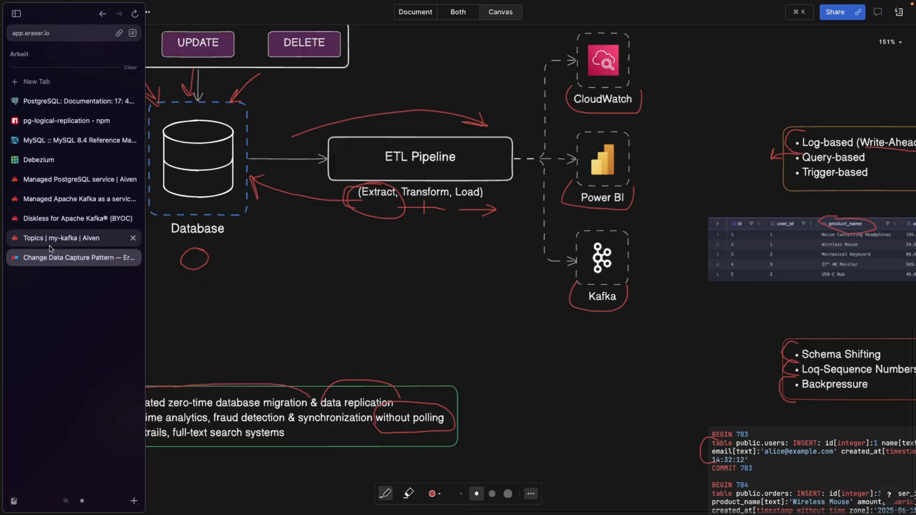
{"action": "left_click", "coordinate": [60, 237]}
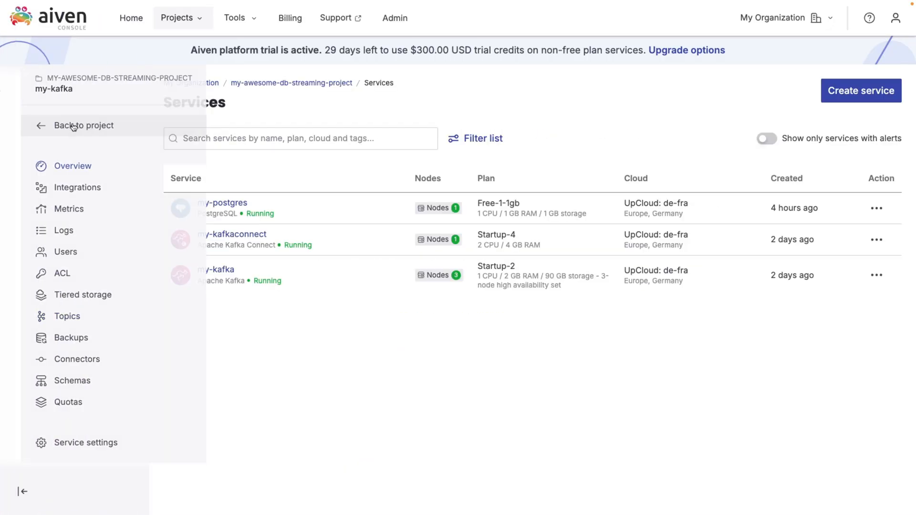
Browse the my-kafkaconnect service's Connectors list from the project's services
{"action": "left_click", "coordinate": [84, 126]}
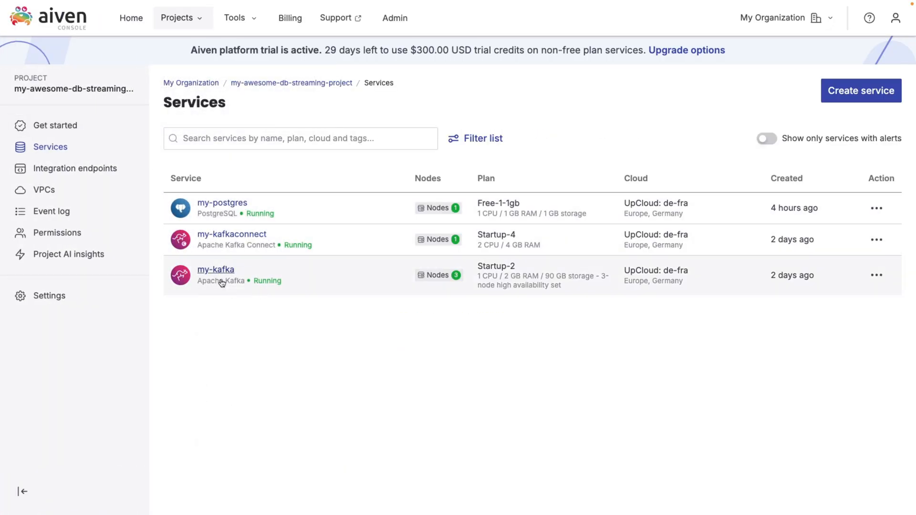
{"action": "mouse_move", "coordinate": [256, 165]}
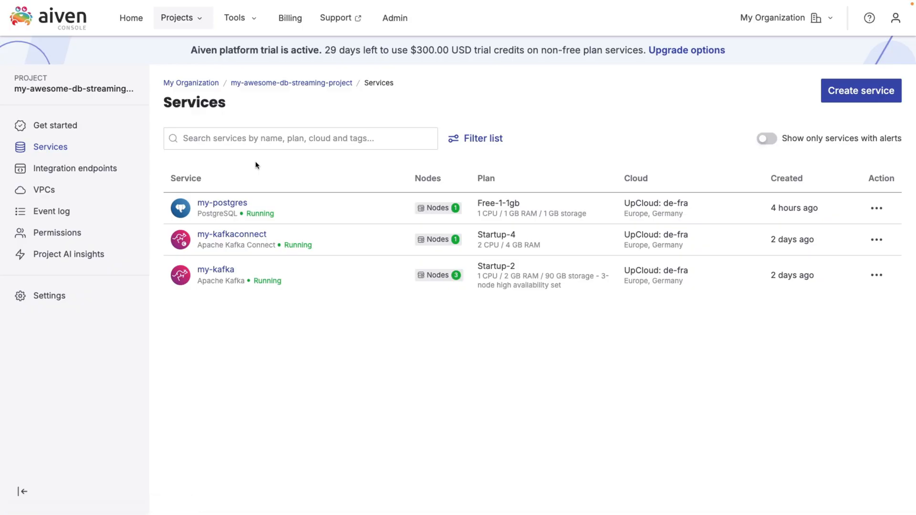
{"action": "mouse_move", "coordinate": [239, 228]}
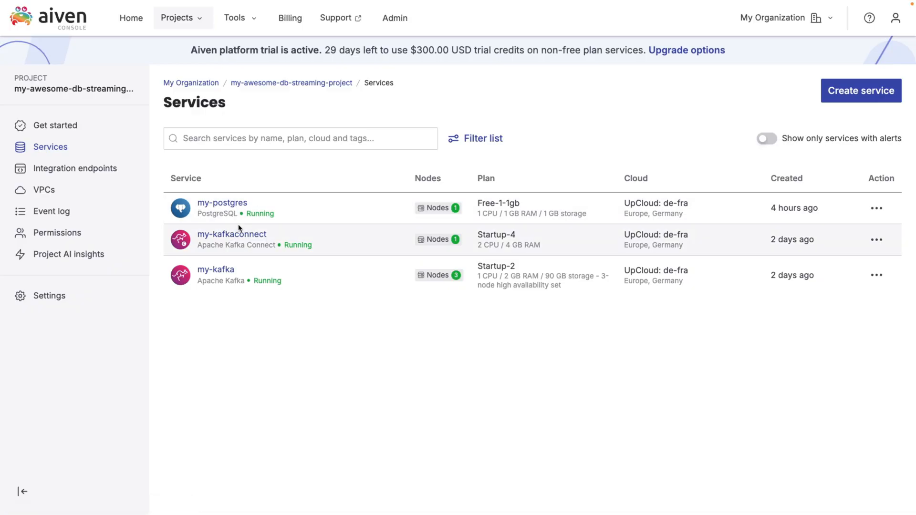
{"action": "left_click", "coordinate": [232, 235]}
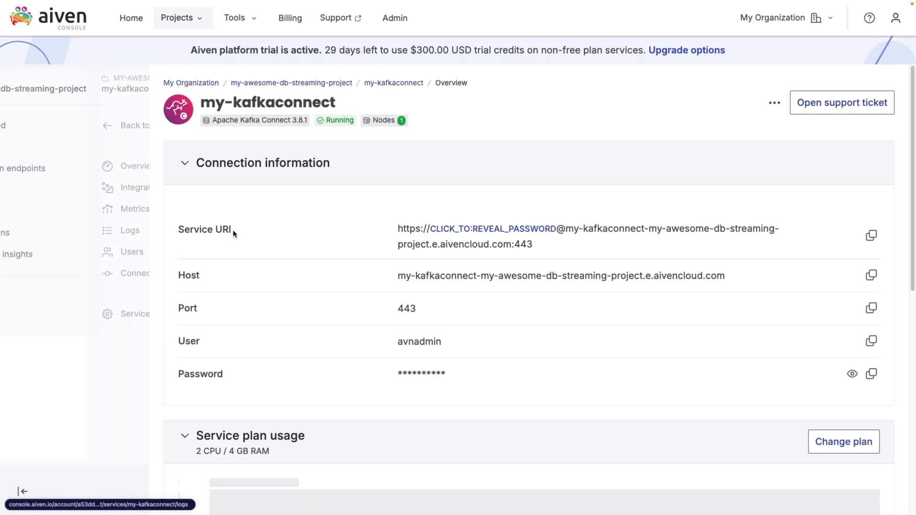
{"action": "left_click", "coordinate": [56, 273]}
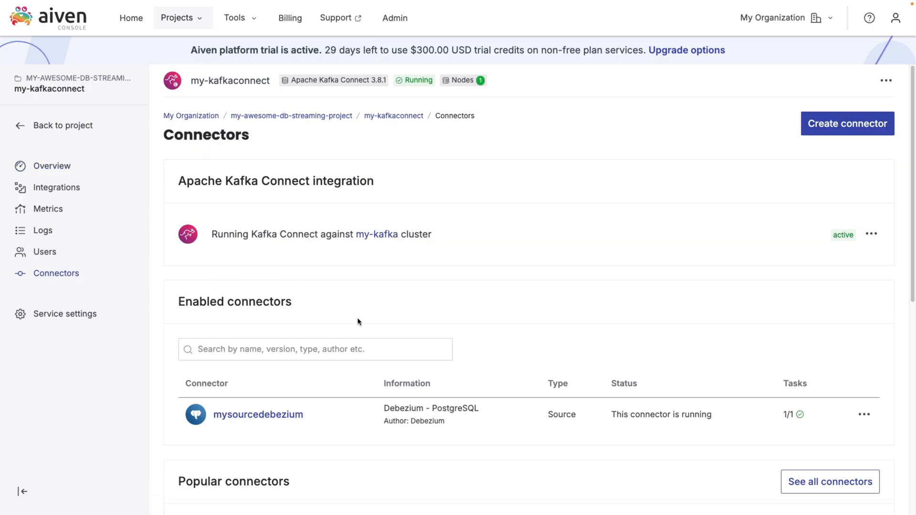
{"action": "scroll", "scroll_direction": "down", "scroll_amount": 3}
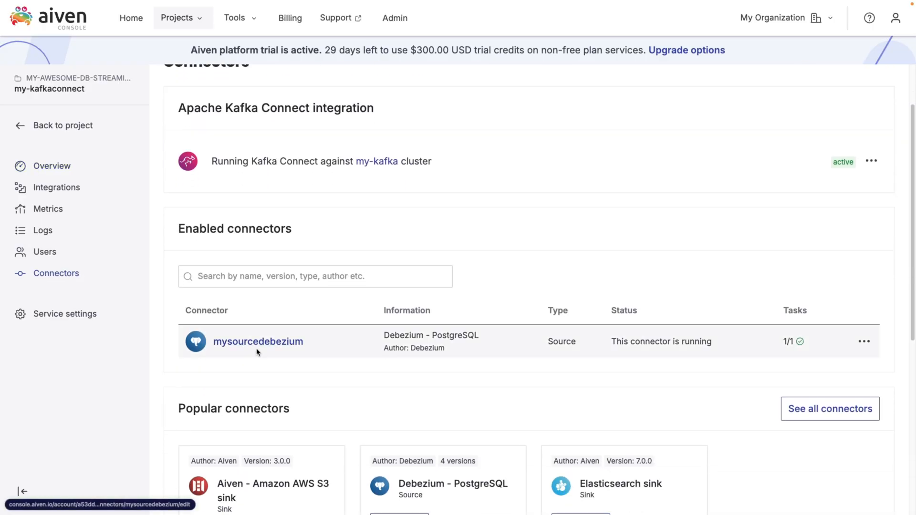
{"action": "mouse_move", "coordinate": [304, 349]}
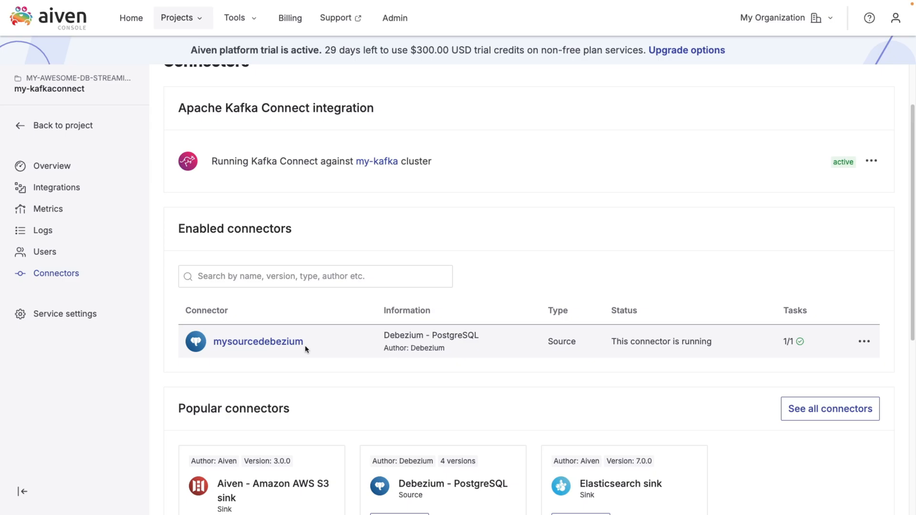
{"action": "scroll", "scroll_direction": "up", "scroll_amount": 3}
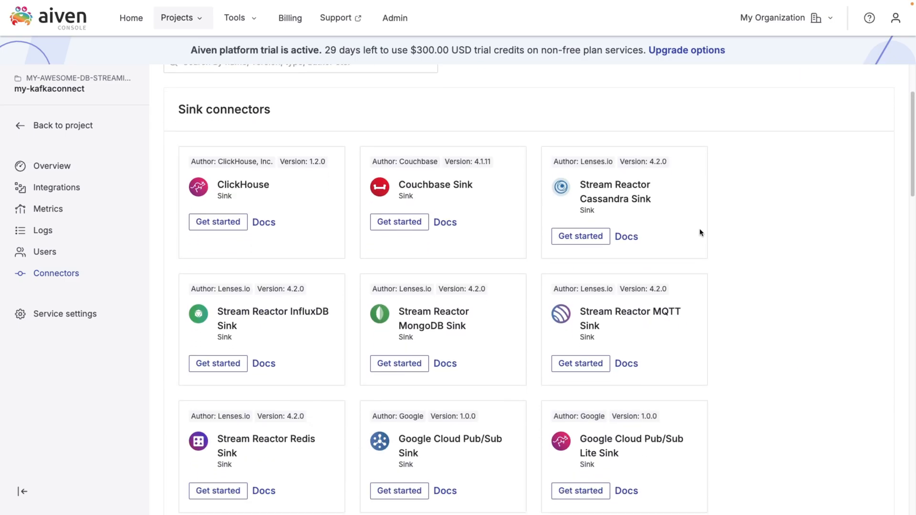
{"action": "scroll", "scroll_direction": "down", "scroll_amount": 3}
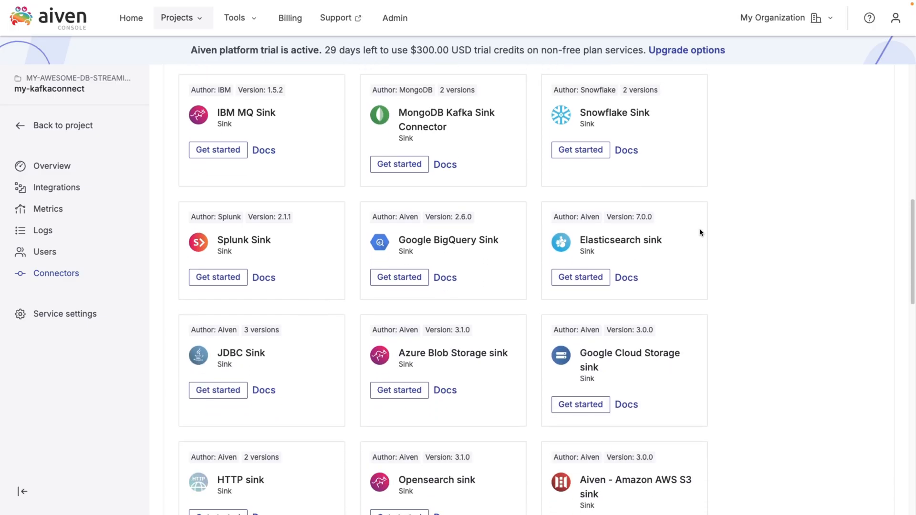
{"action": "scroll", "scroll_direction": "down", "scroll_amount": 3}
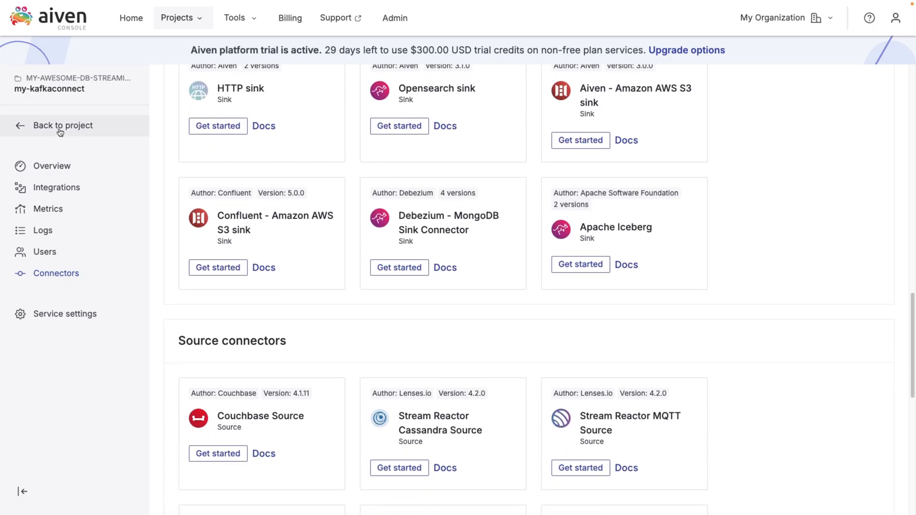
Reopen my-kafkaconnect's connectors and bring up the mysourcedebezium connector's configuration
{"action": "left_click", "coordinate": [63, 126]}
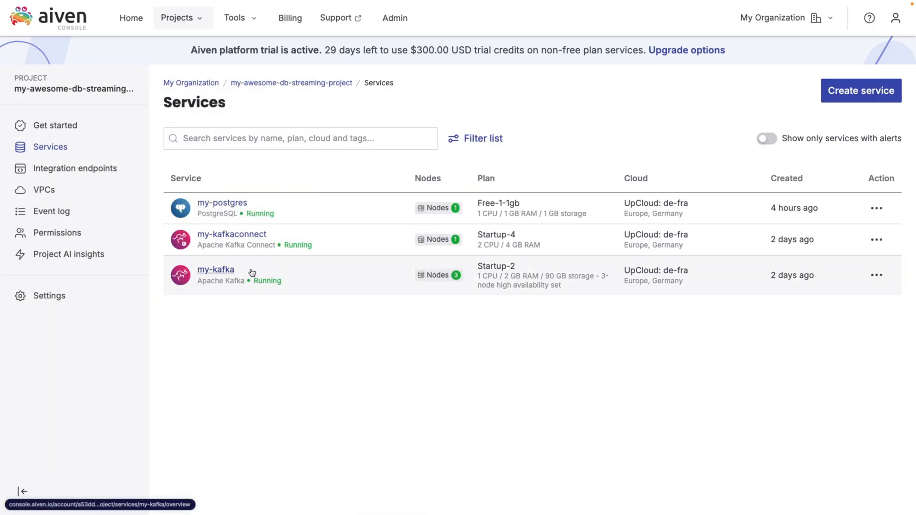
{"action": "mouse_move", "coordinate": [232, 239]}
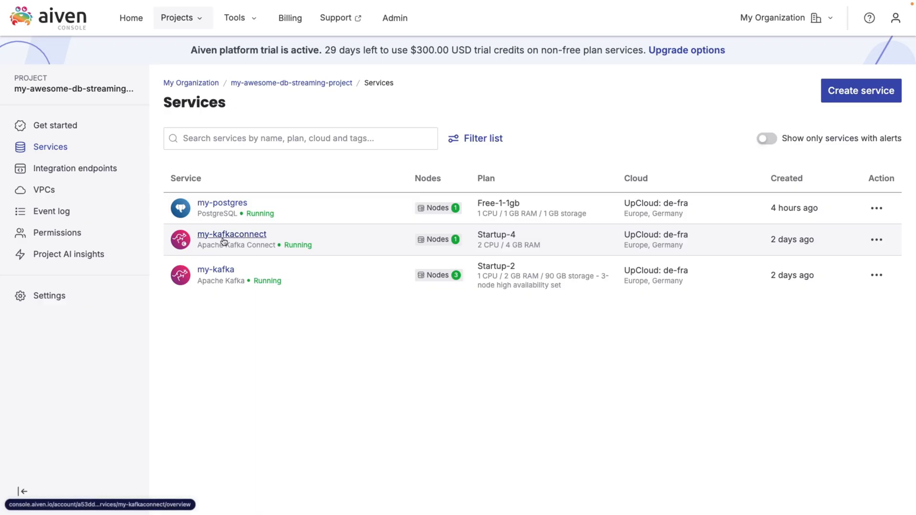
{"action": "left_click", "coordinate": [232, 234]}
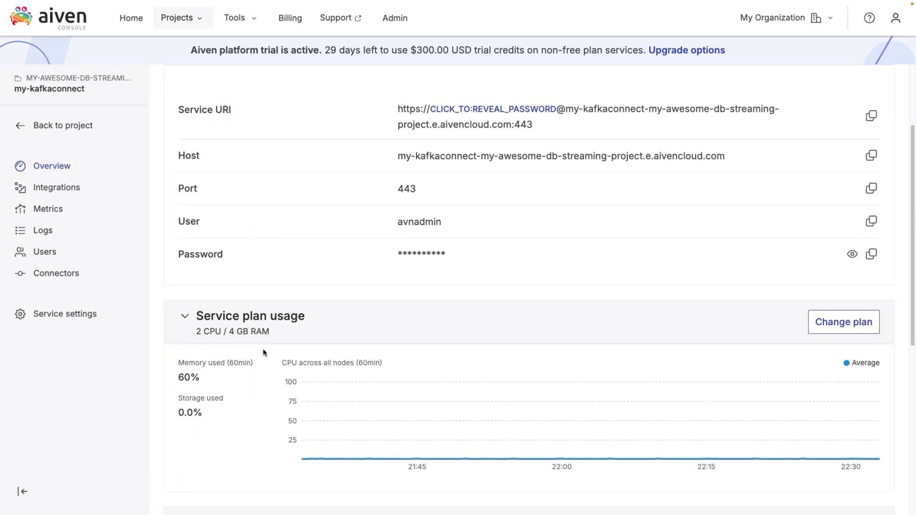
{"action": "left_click", "coordinate": [56, 273]}
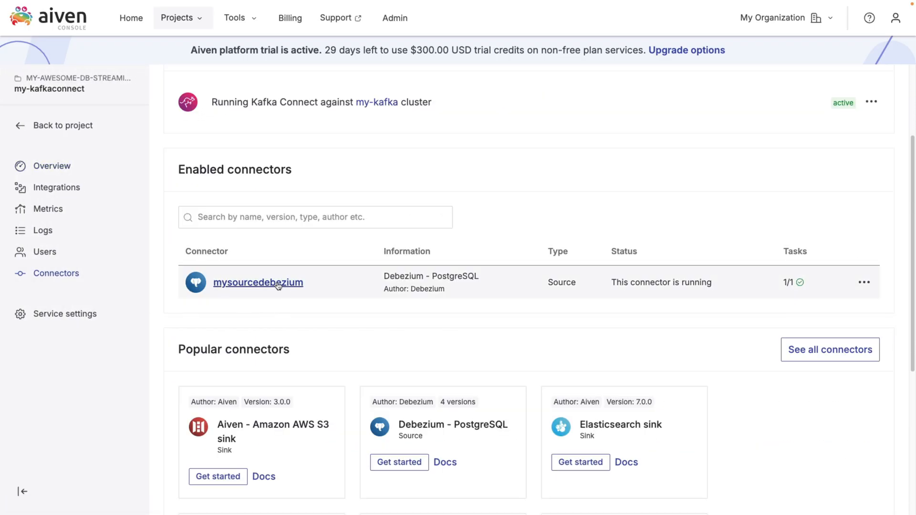
{"action": "left_click", "coordinate": [257, 282]}
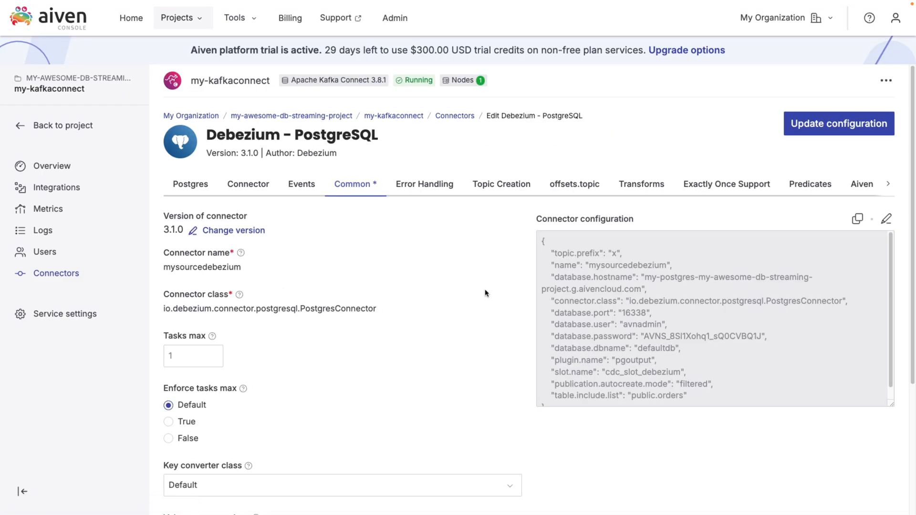
Go back to the project's Services list and switch to the change data capture diagram
{"action": "scroll", "scroll_direction": "down", "scroll_amount": 3}
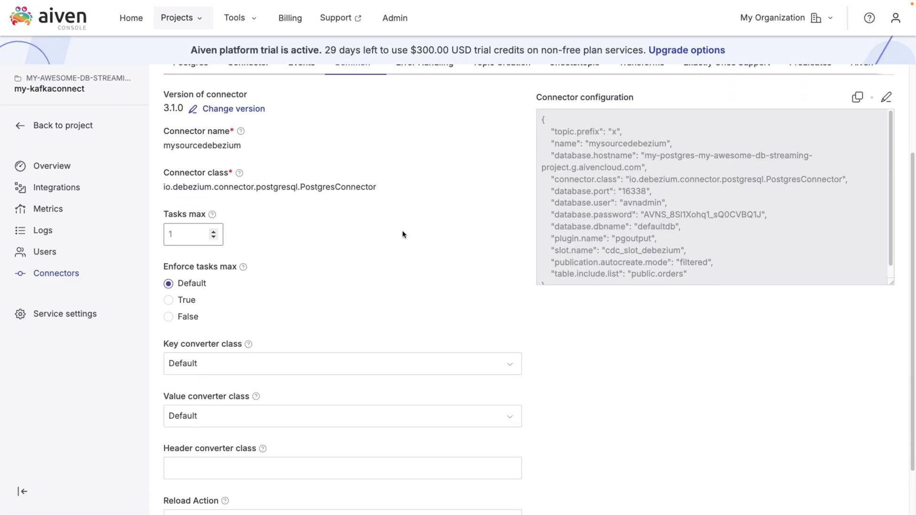
{"action": "scroll", "scroll_direction": "up", "scroll_amount": 3}
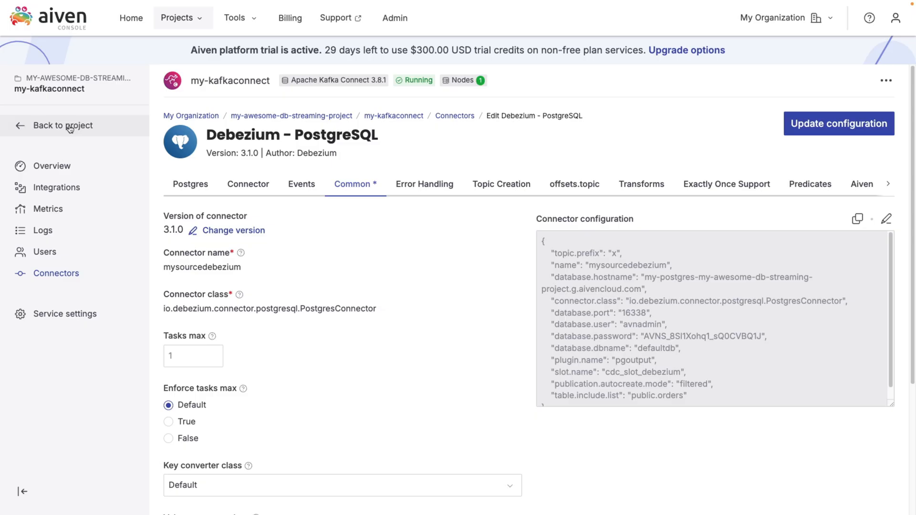
{"action": "left_click", "coordinate": [63, 126]}
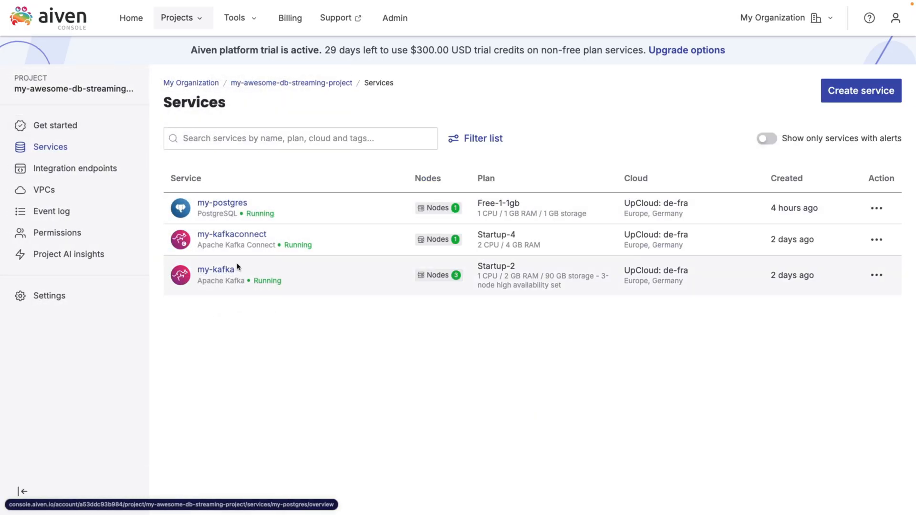
{"action": "mouse_move", "coordinate": [251, 297]}
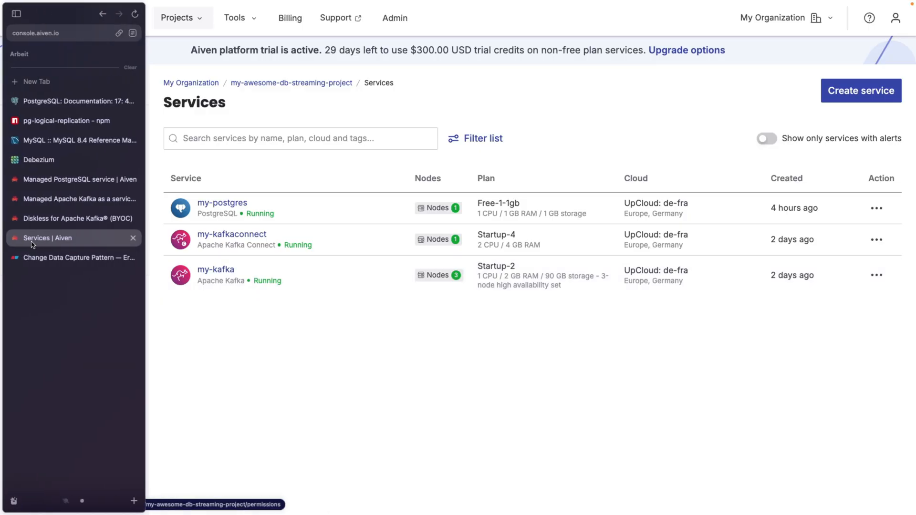
{"action": "left_click", "coordinate": [80, 258]}
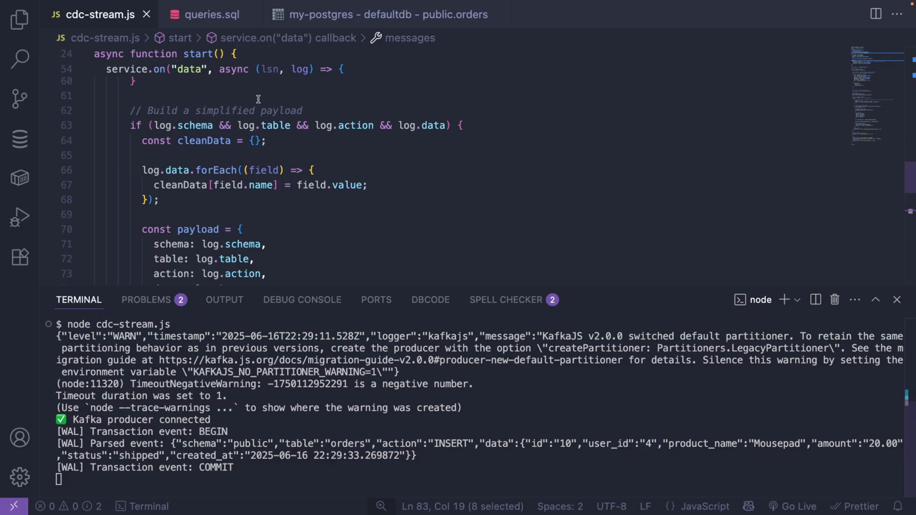
In queries.sql, make the order UPDATE set status to 'cancelled' instead of 'shipped'
{"action": "left_click", "coordinate": [210, 15]}
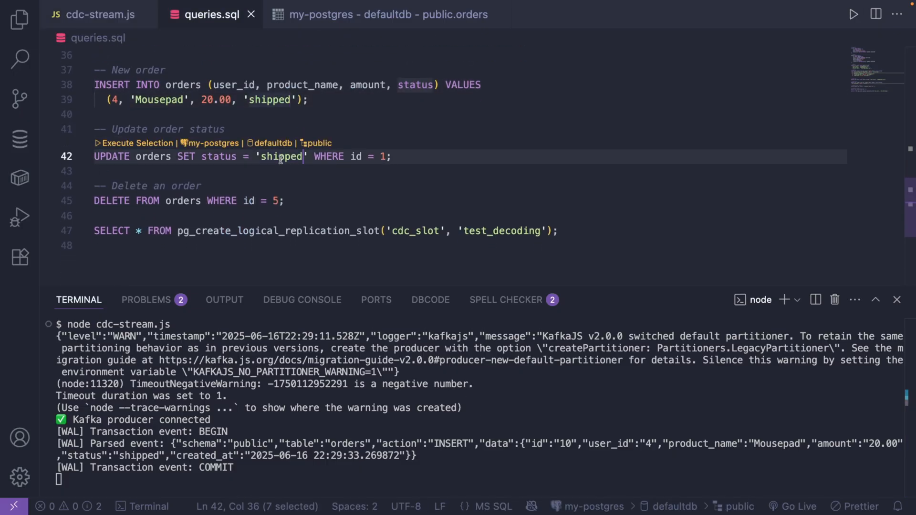
{"action": "type", "text": "cancelled"}
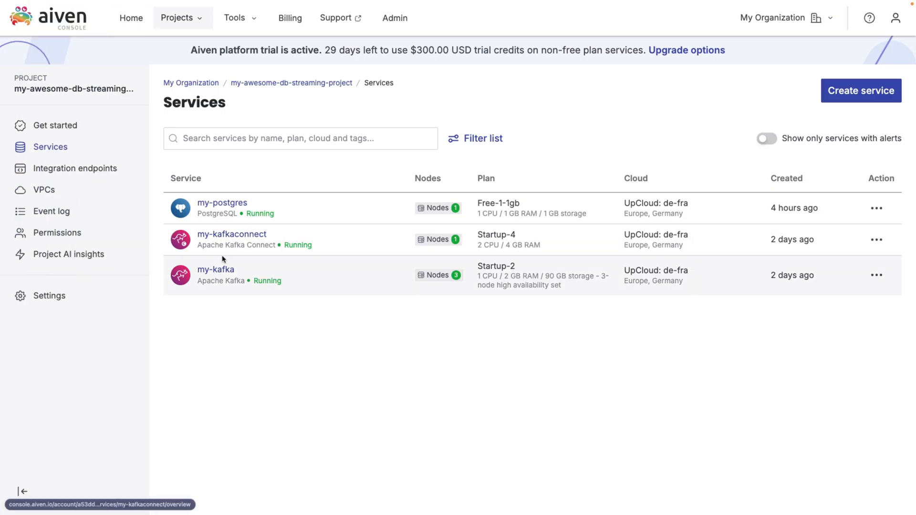
Open my-kafka's Topics and go into the x.public.orders topic
{"action": "left_click", "coordinate": [215, 269]}
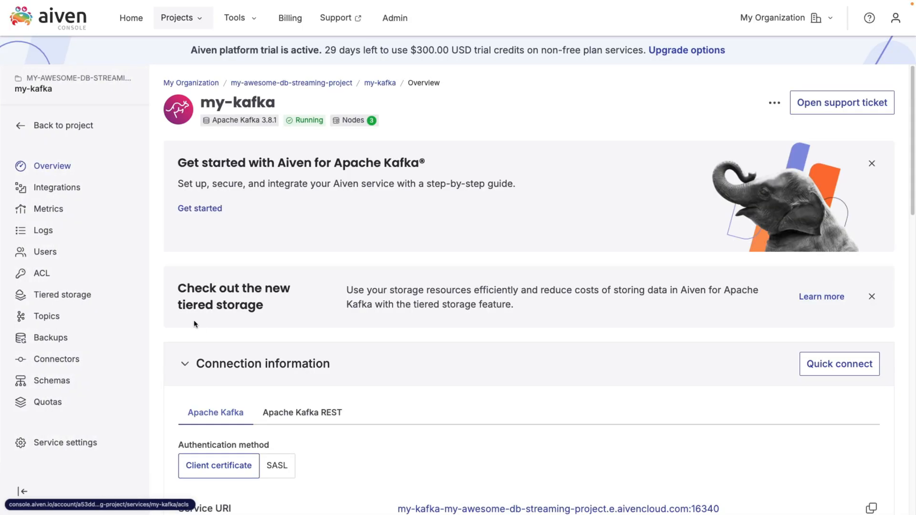
{"action": "left_click", "coordinate": [45, 316]}
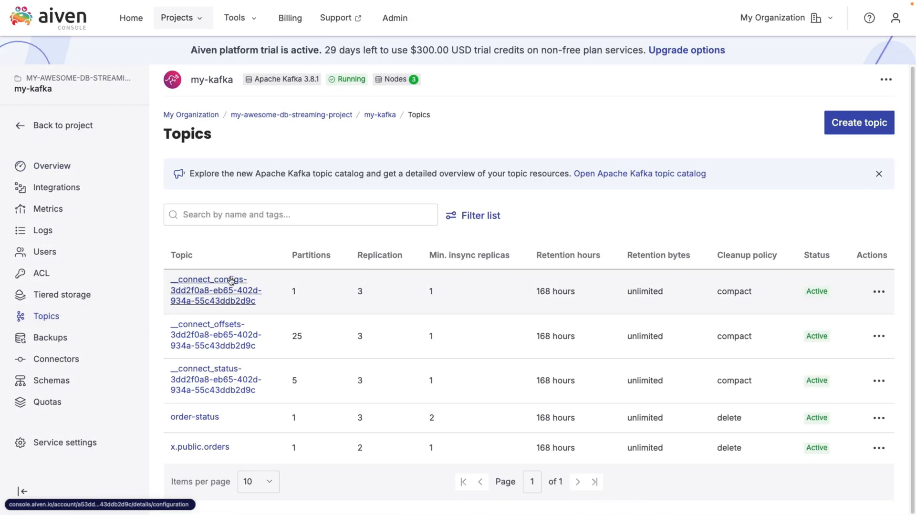
{"action": "mouse_move", "coordinate": [200, 446]}
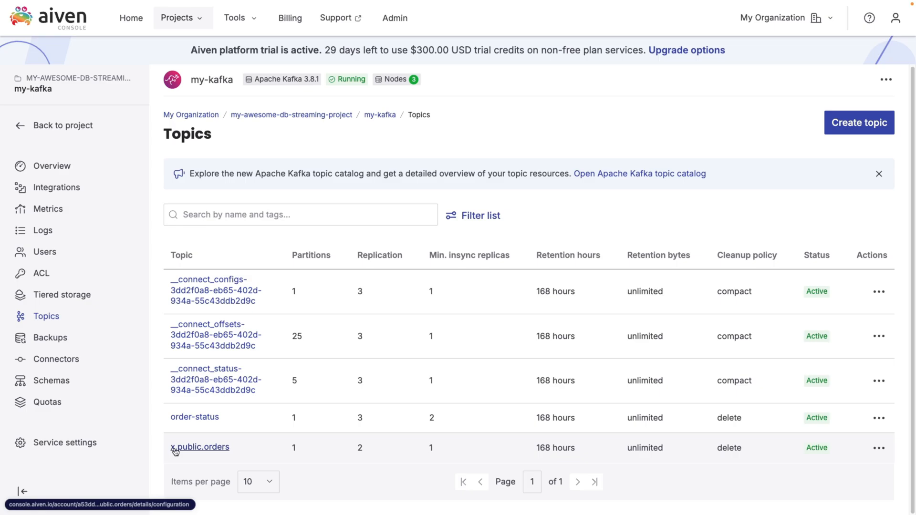
{"action": "mouse_move", "coordinate": [200, 449]}
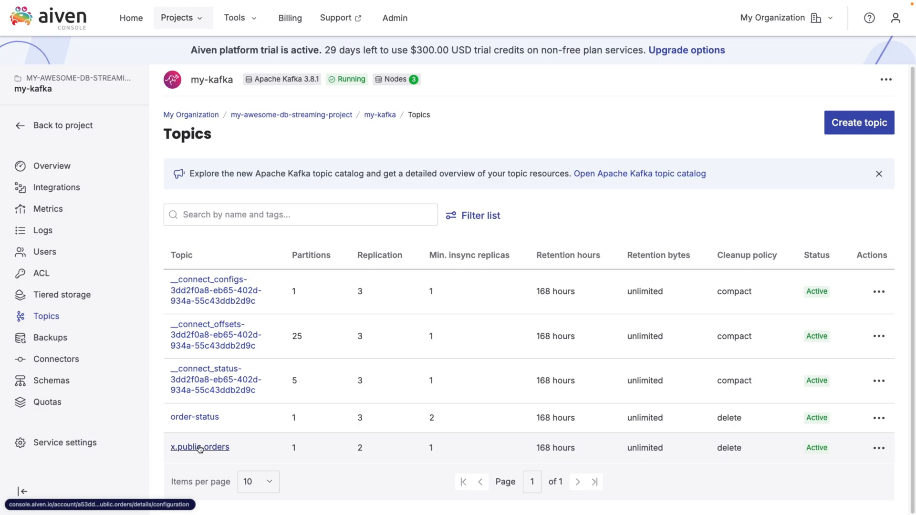
{"action": "mouse_move", "coordinate": [200, 447]}
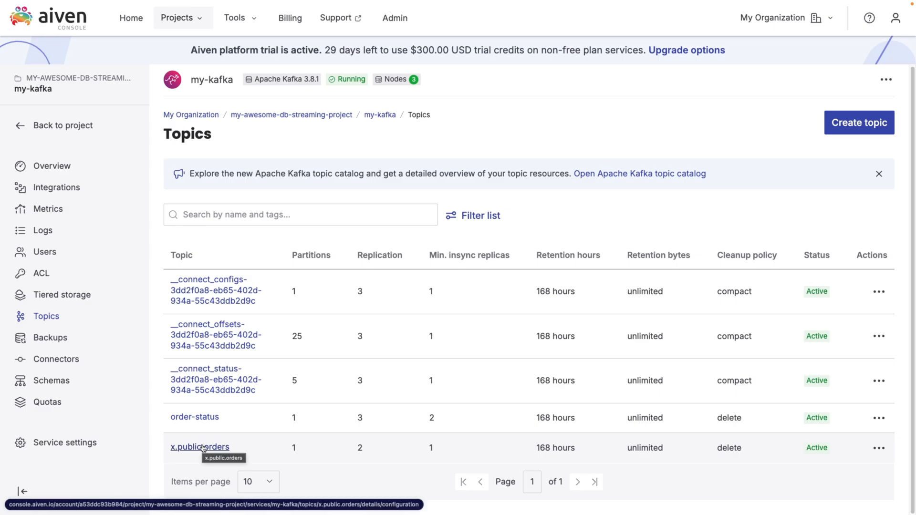
{"action": "left_click", "coordinate": [199, 446]}
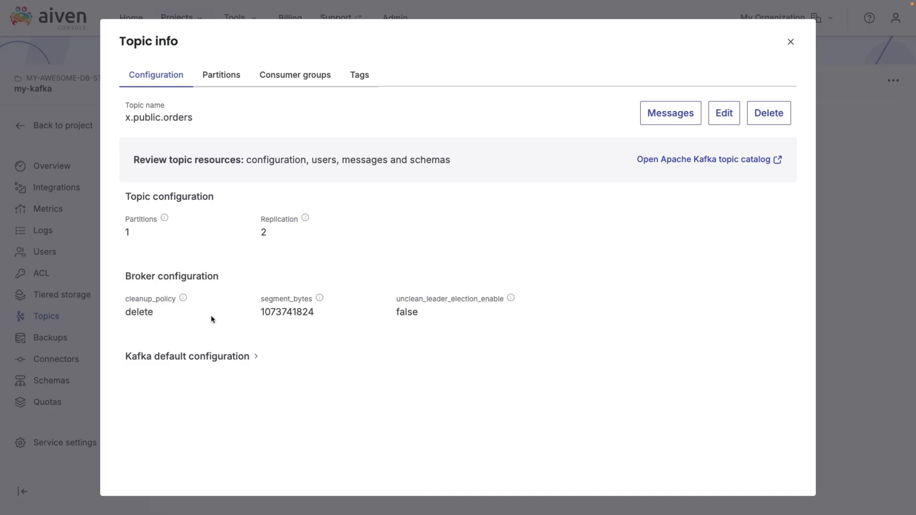
Fetch the topic's messages and review the nine binary-encoded order records
{"action": "left_click", "coordinate": [670, 113]}
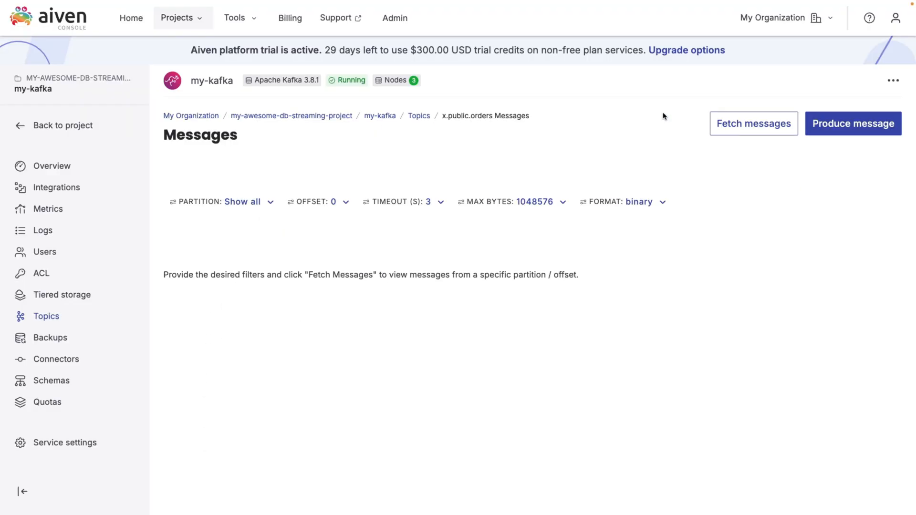
{"action": "mouse_move", "coordinate": [633, 202]}
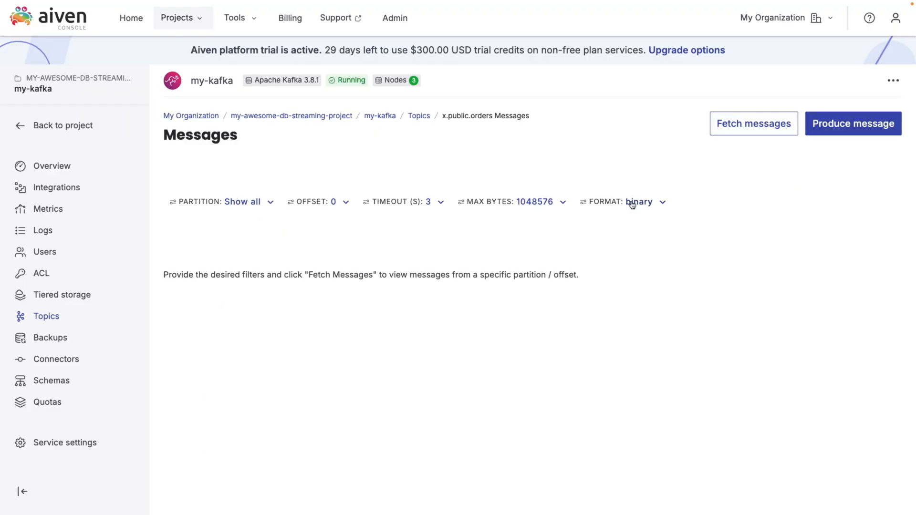
{"action": "left_click", "coordinate": [752, 123]}
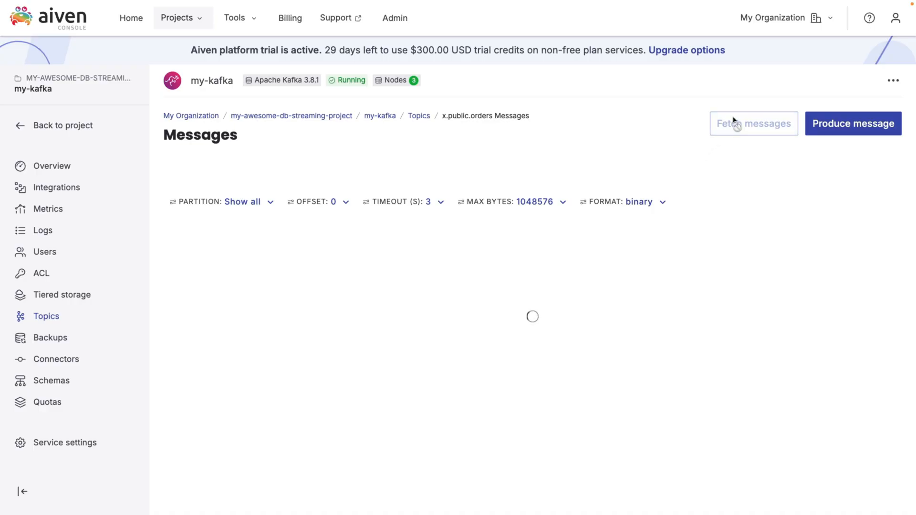
{"action": "mouse_move", "coordinate": [648, 140]}
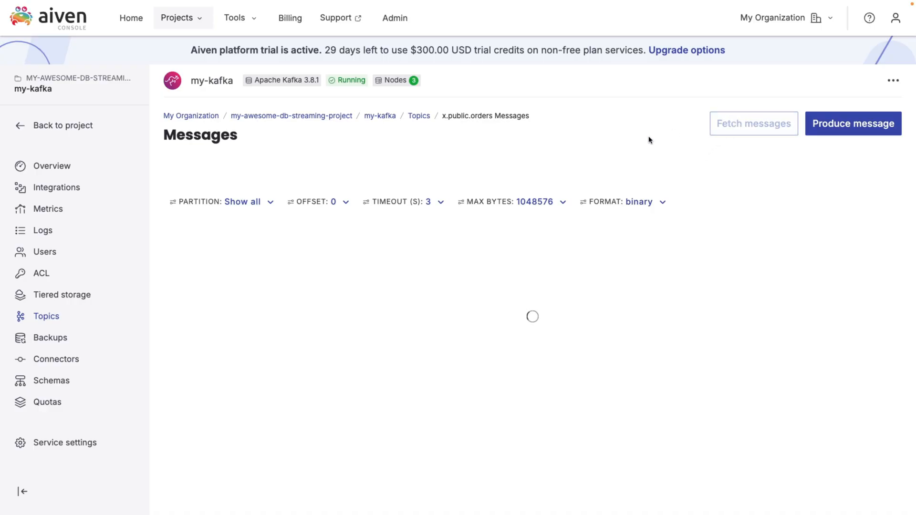
{"action": "left_click", "coordinate": [753, 123]}
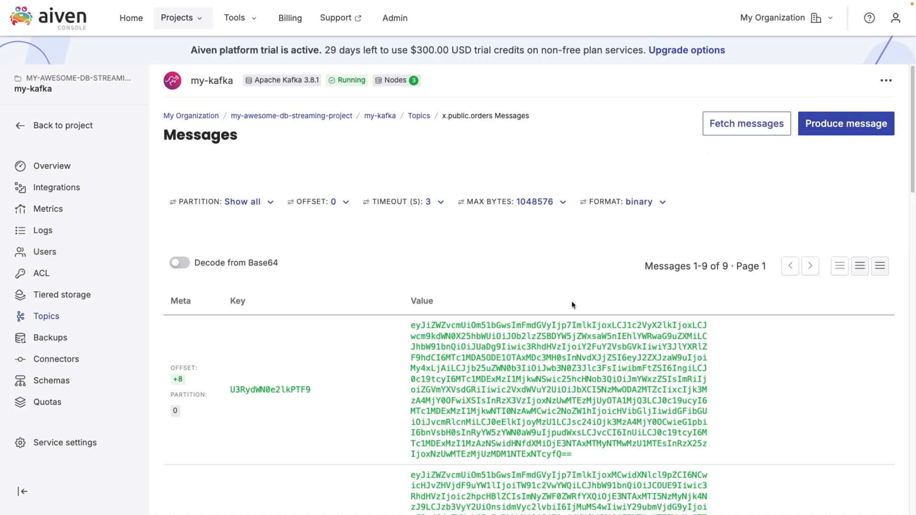
{"action": "scroll", "scroll_direction": "down", "scroll_amount": 3}
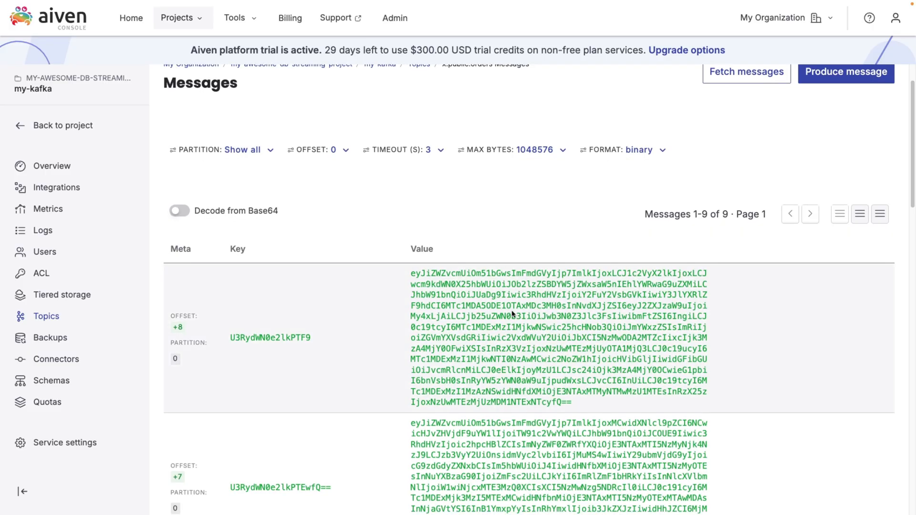
{"action": "mouse_move", "coordinate": [520, 238]}
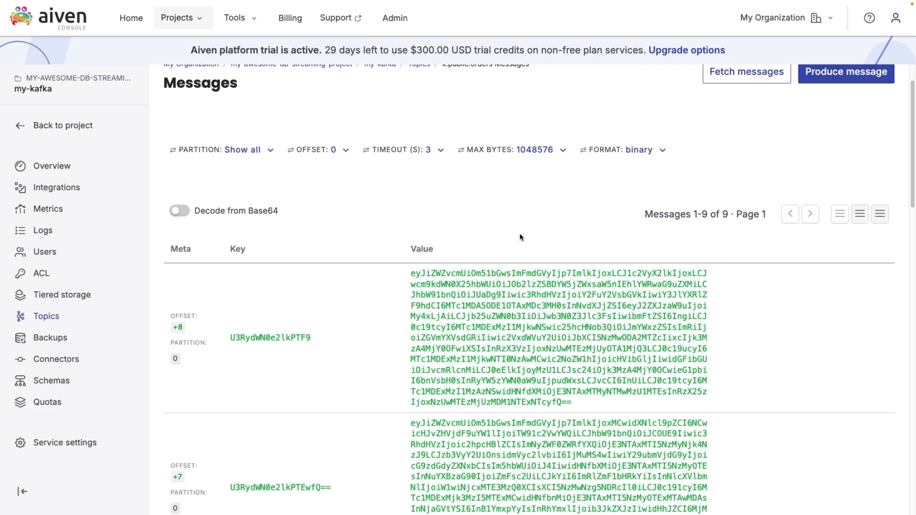